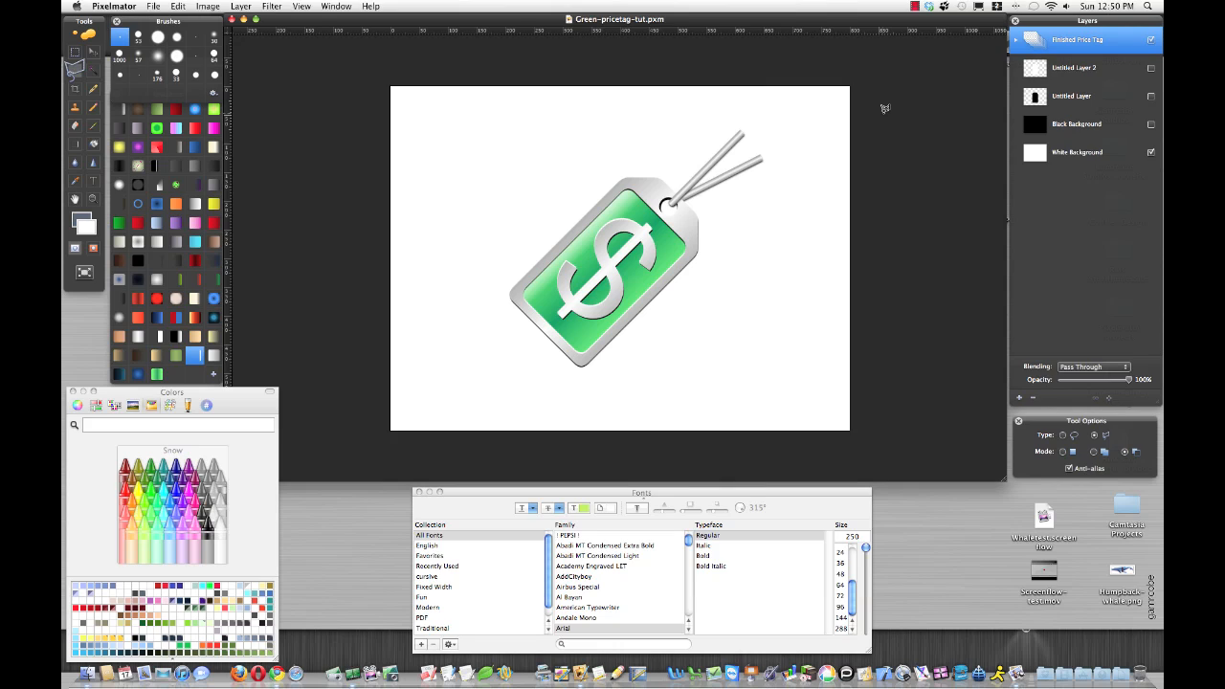
mouse_move(485, 237)
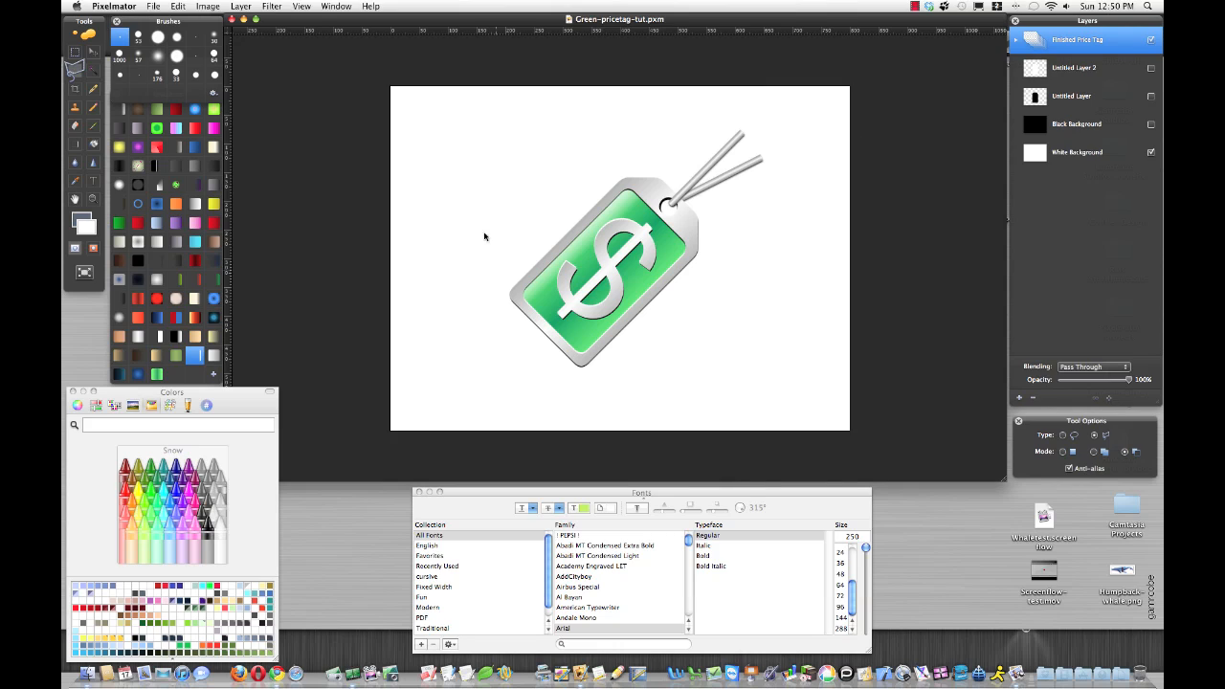
mouse_move(685, 150)
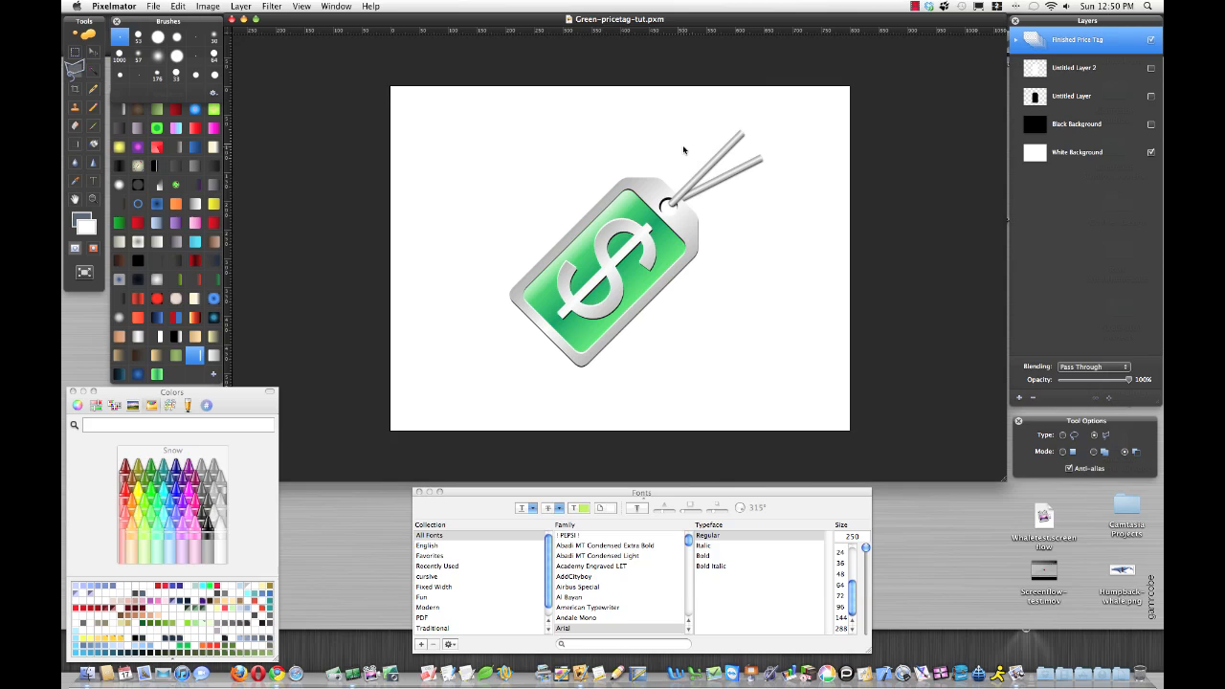
mouse_move(561, 153)
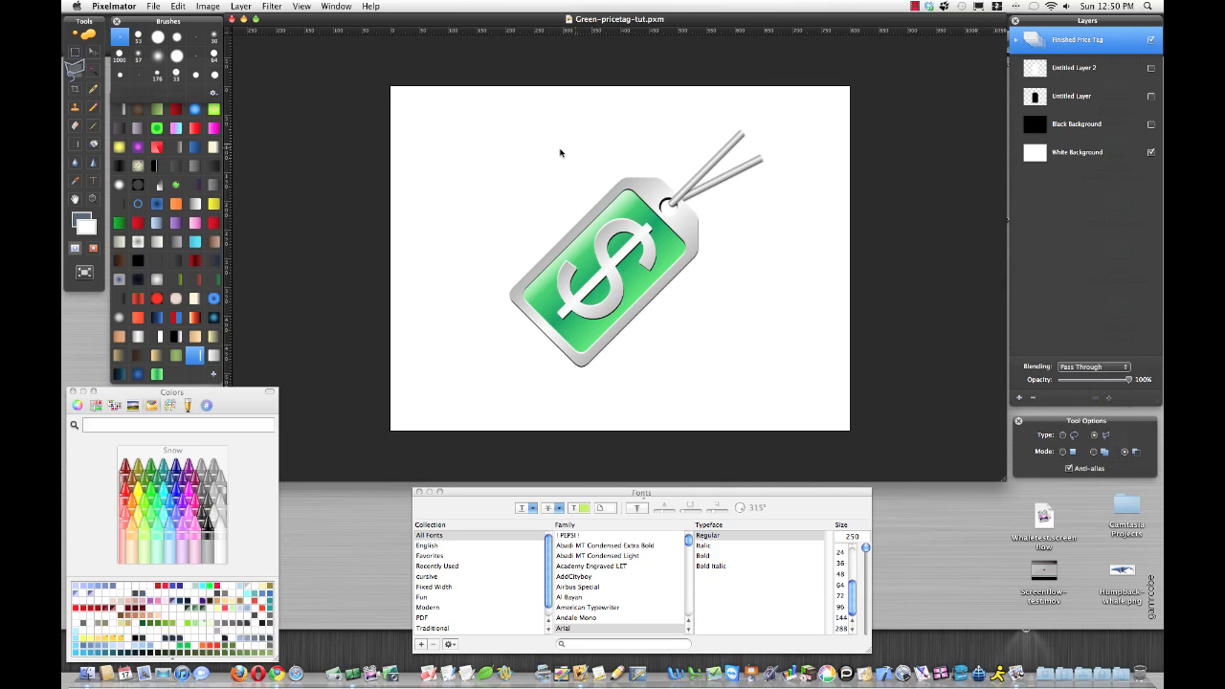
mouse_move(669, 318)
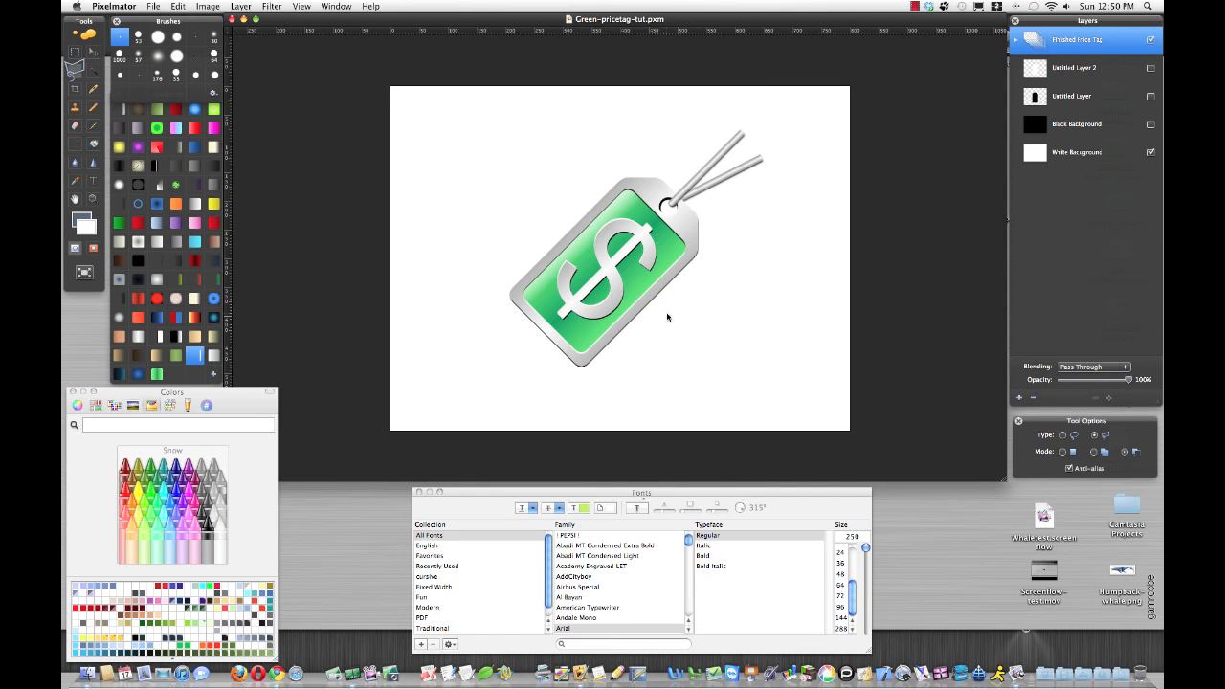
mouse_move(701, 311)
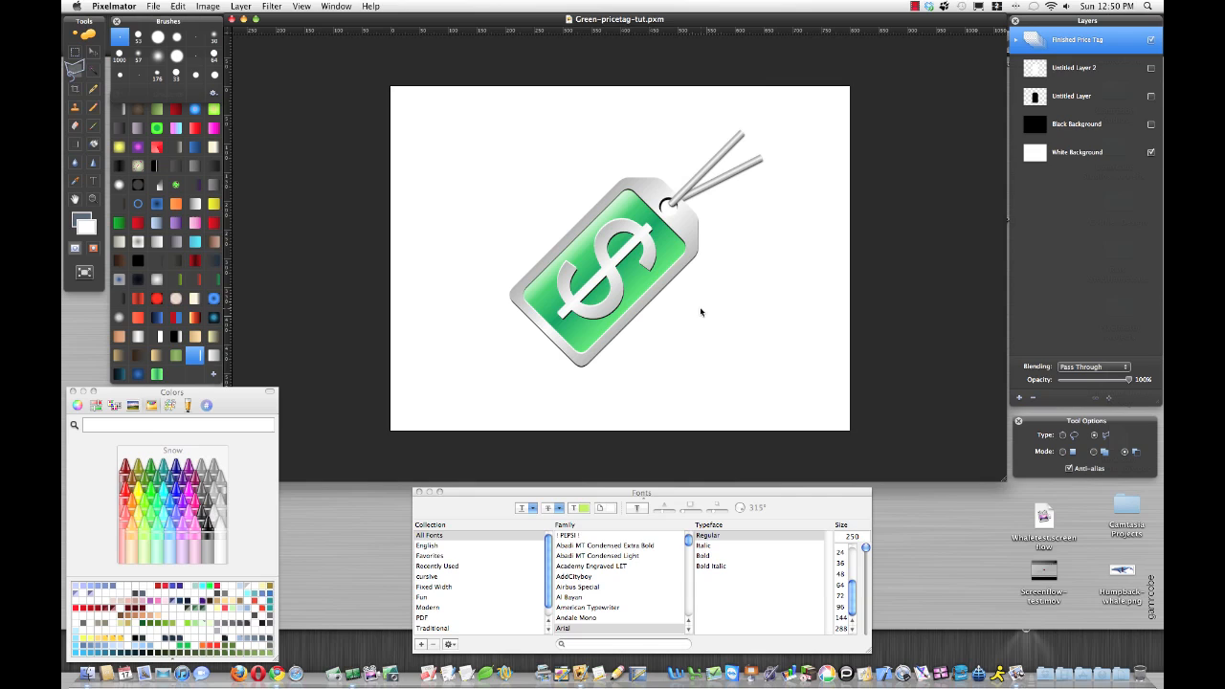
mouse_move(755, 141)
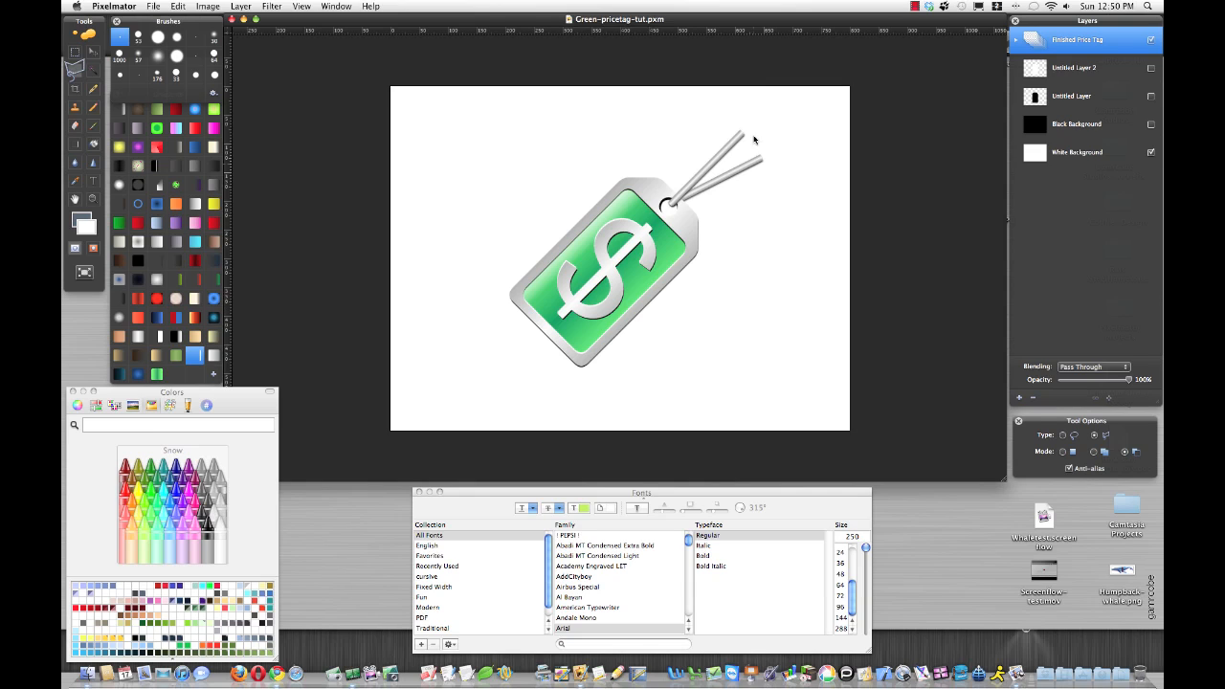
mouse_move(712, 253)
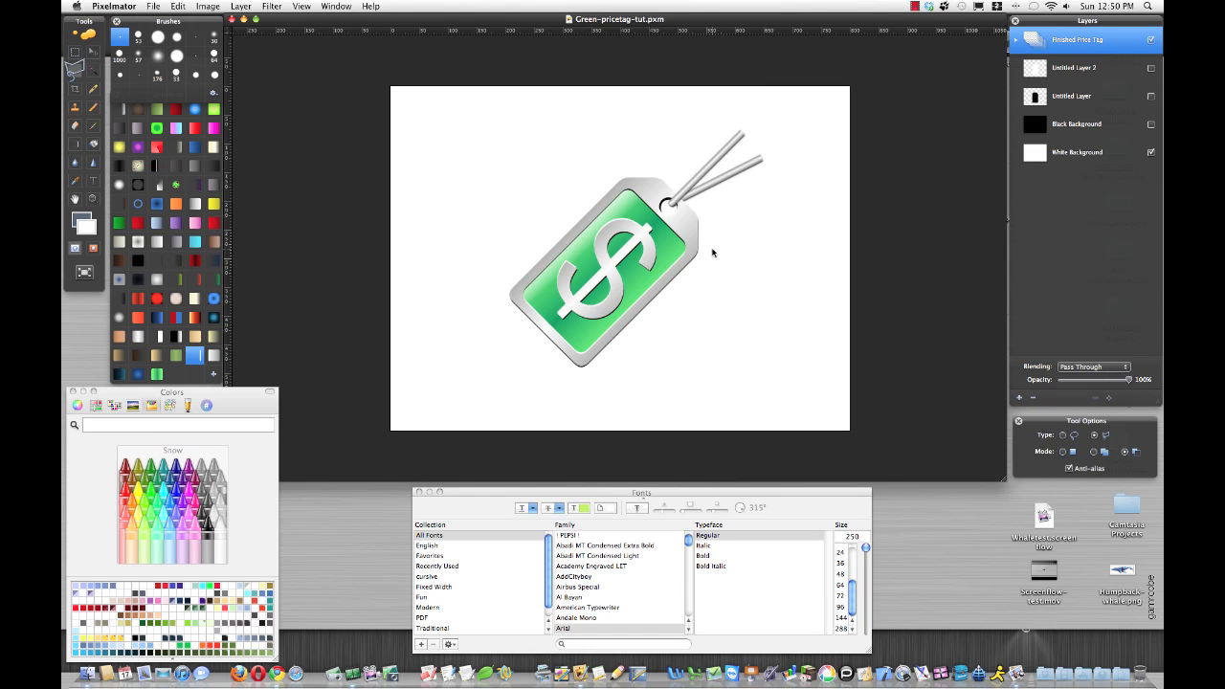
mouse_move(760, 284)
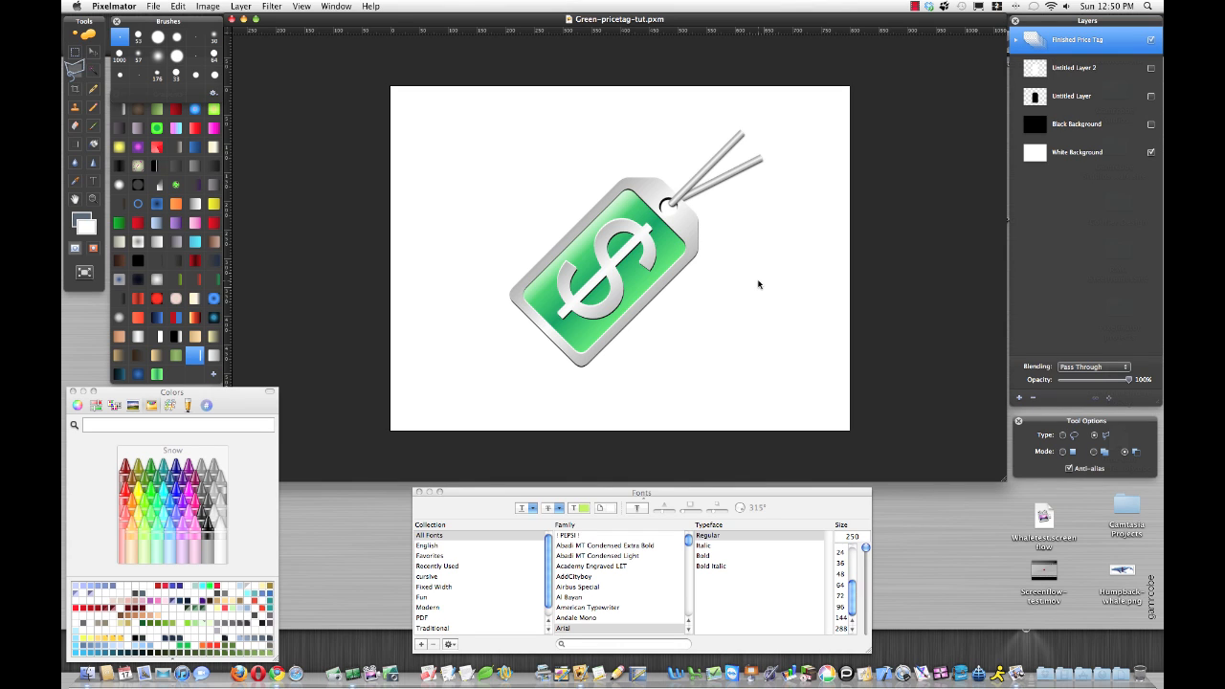
Hide the finished price tag layer and review the grid spacing in Preferences > Rulers
click(1153, 38)
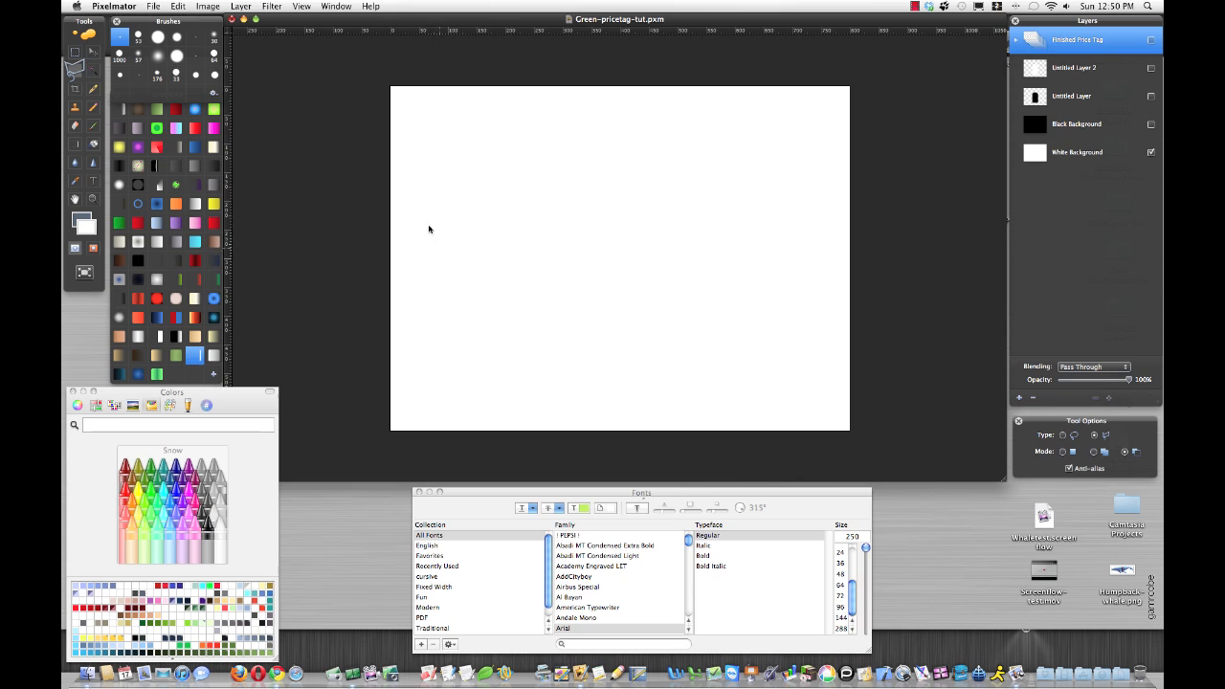
mouse_move(299, 153)
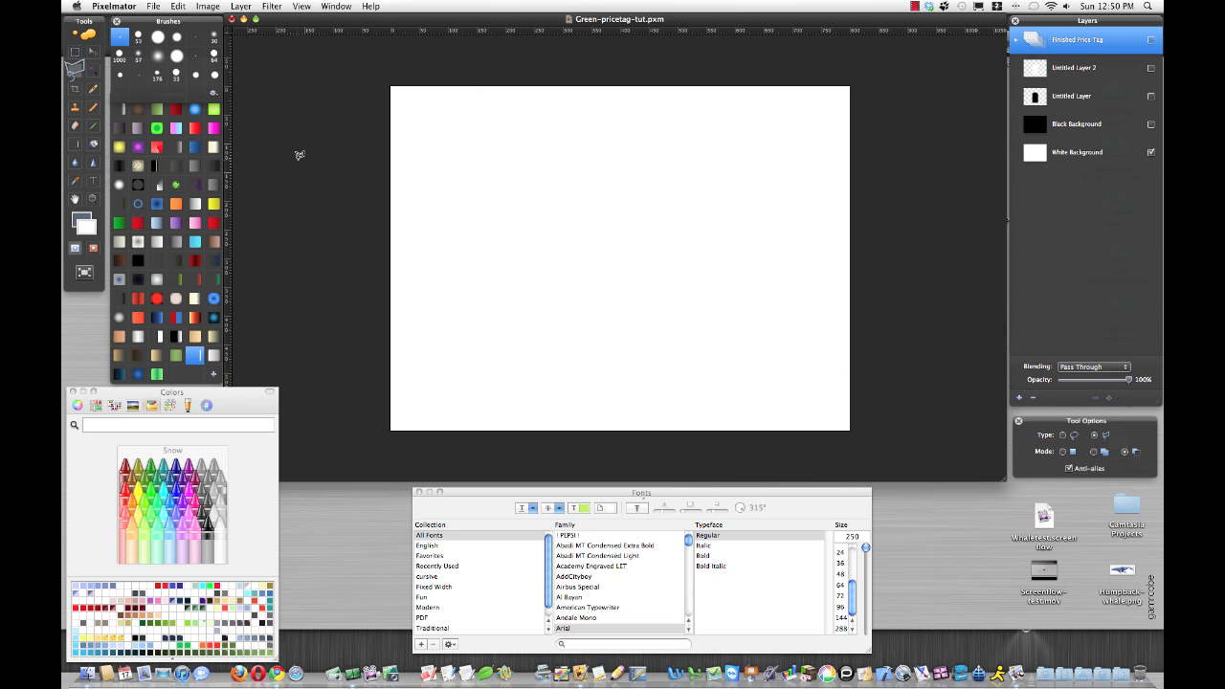
mouse_move(383, 148)
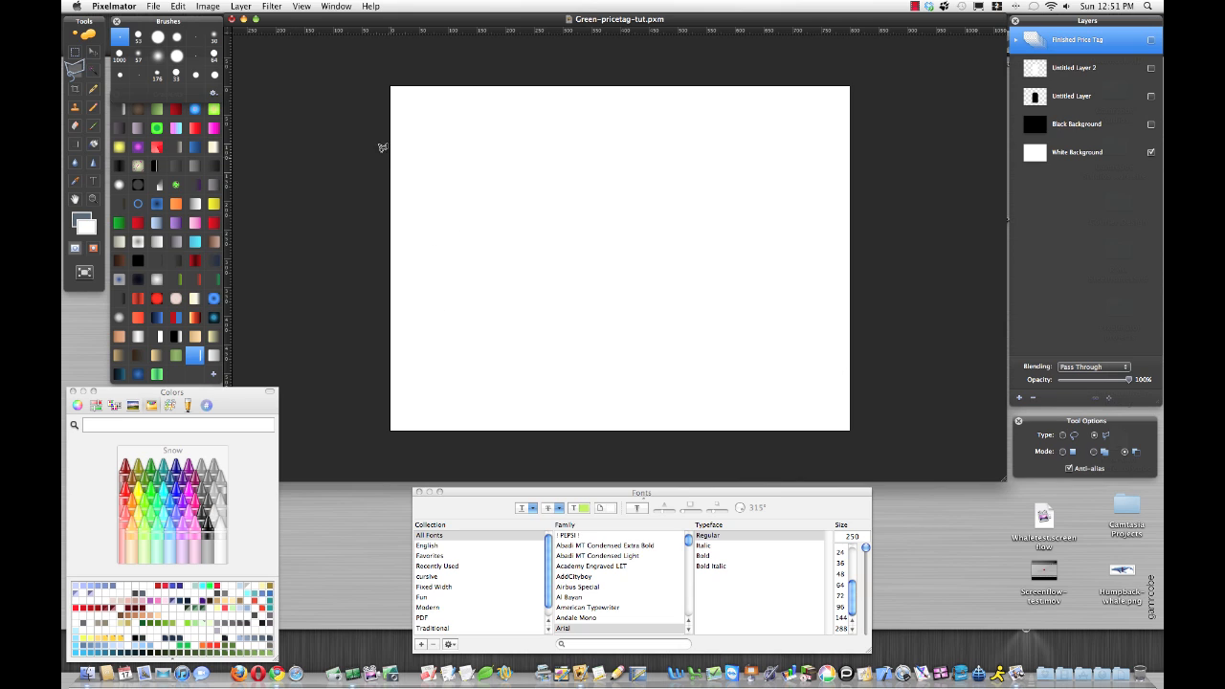
click(115, 6)
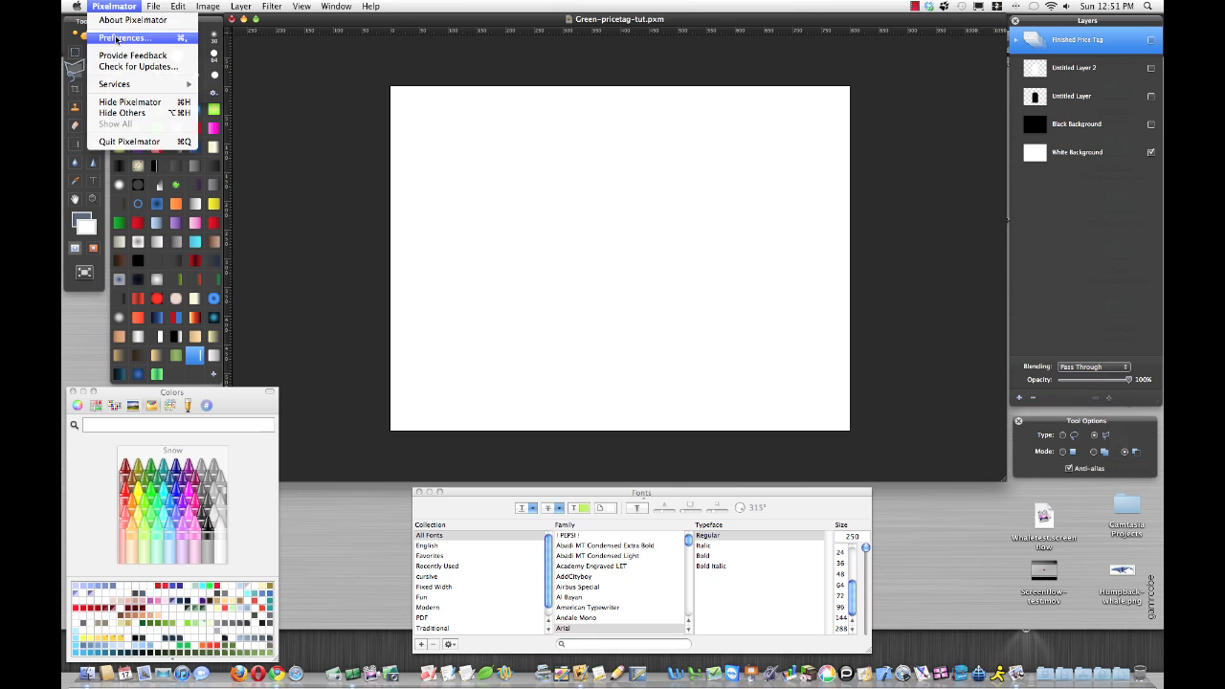
click(122, 38)
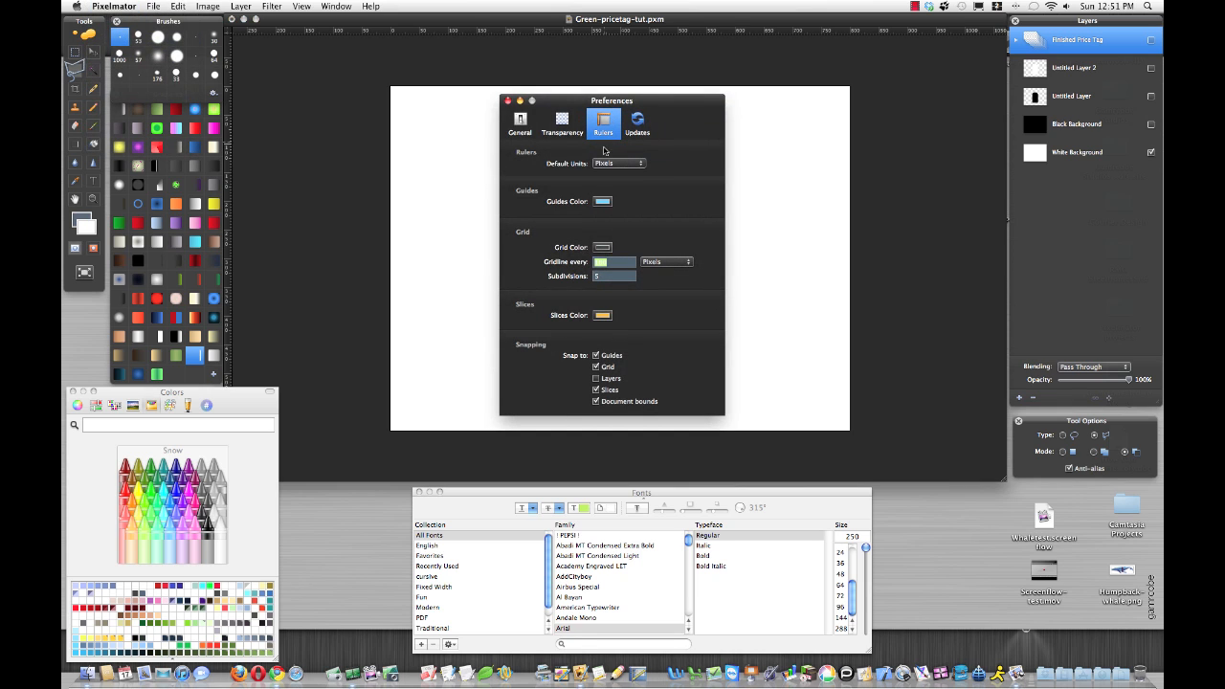
mouse_move(533, 280)
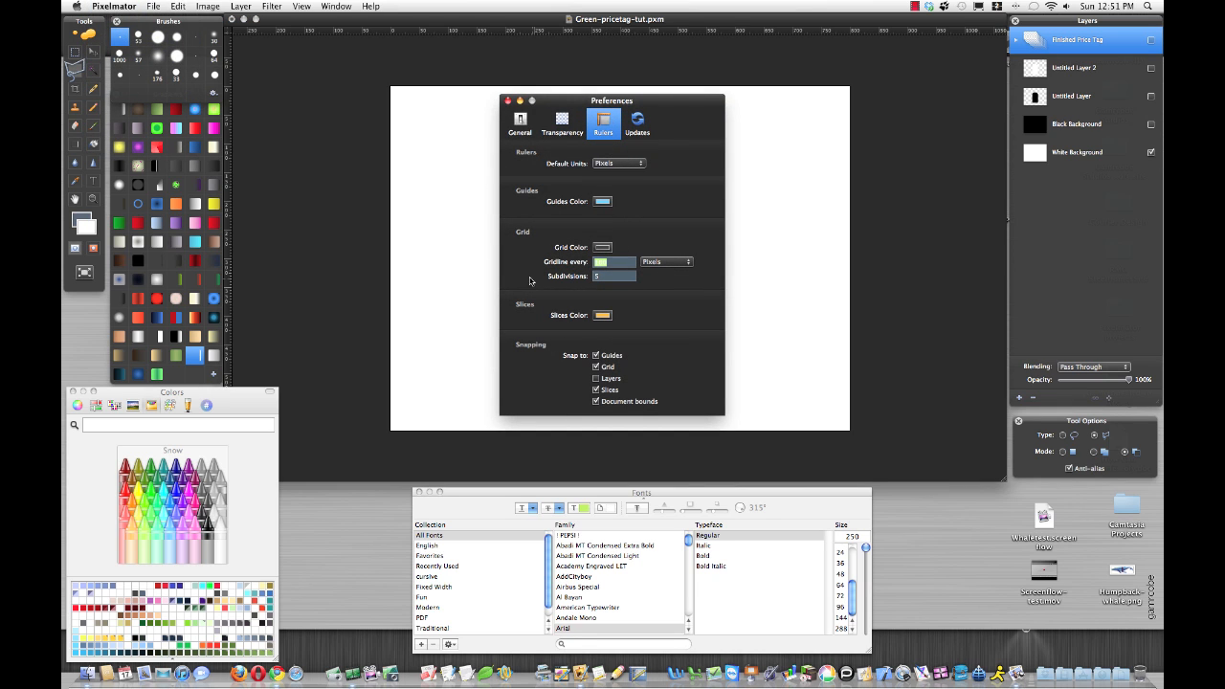
mouse_move(676, 268)
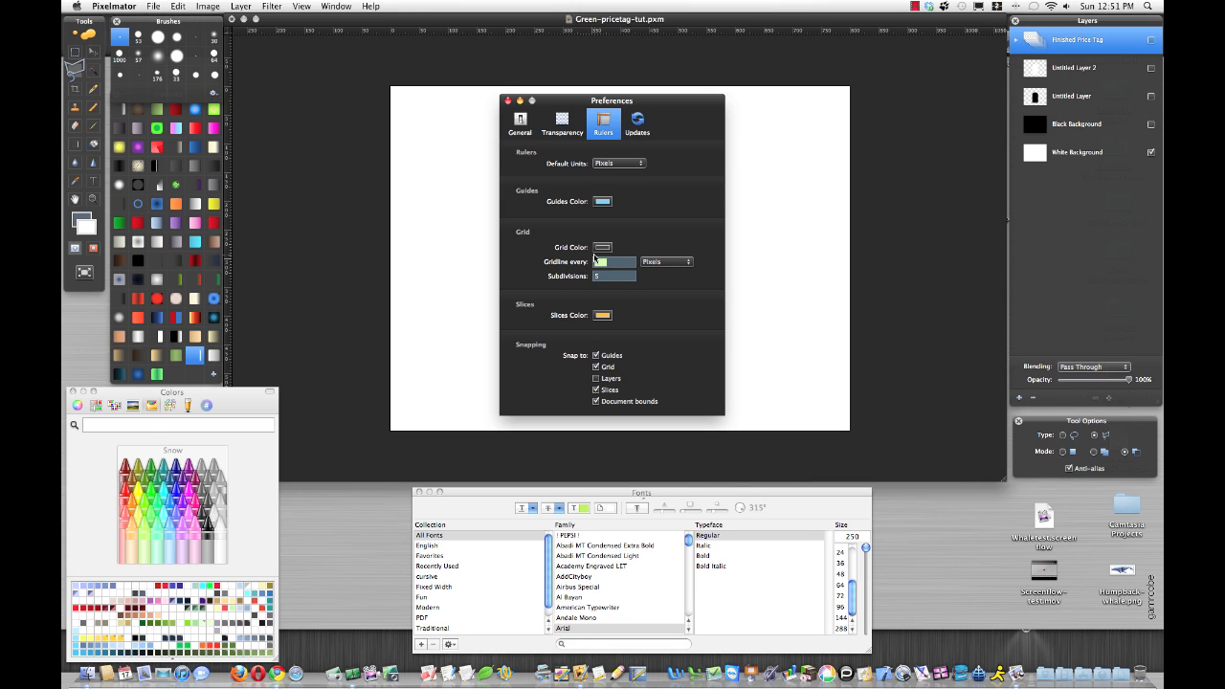
click(509, 99)
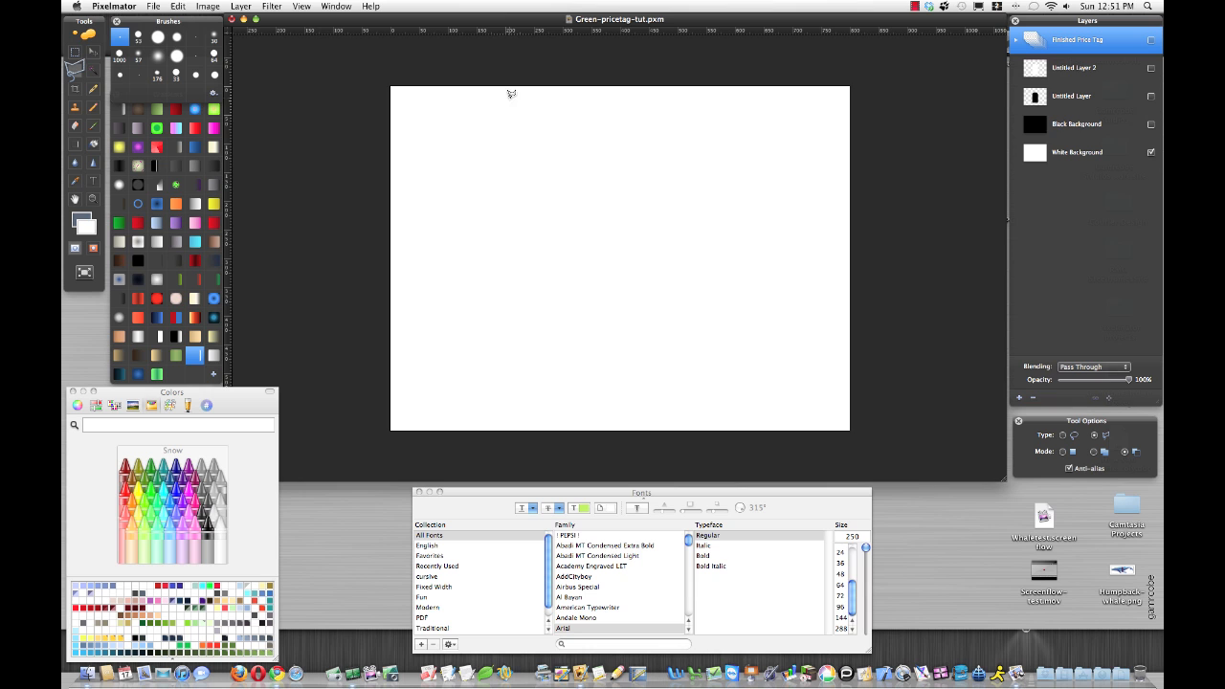
Show the grid over the blank canvas via View > Show Grid
click(303, 8)
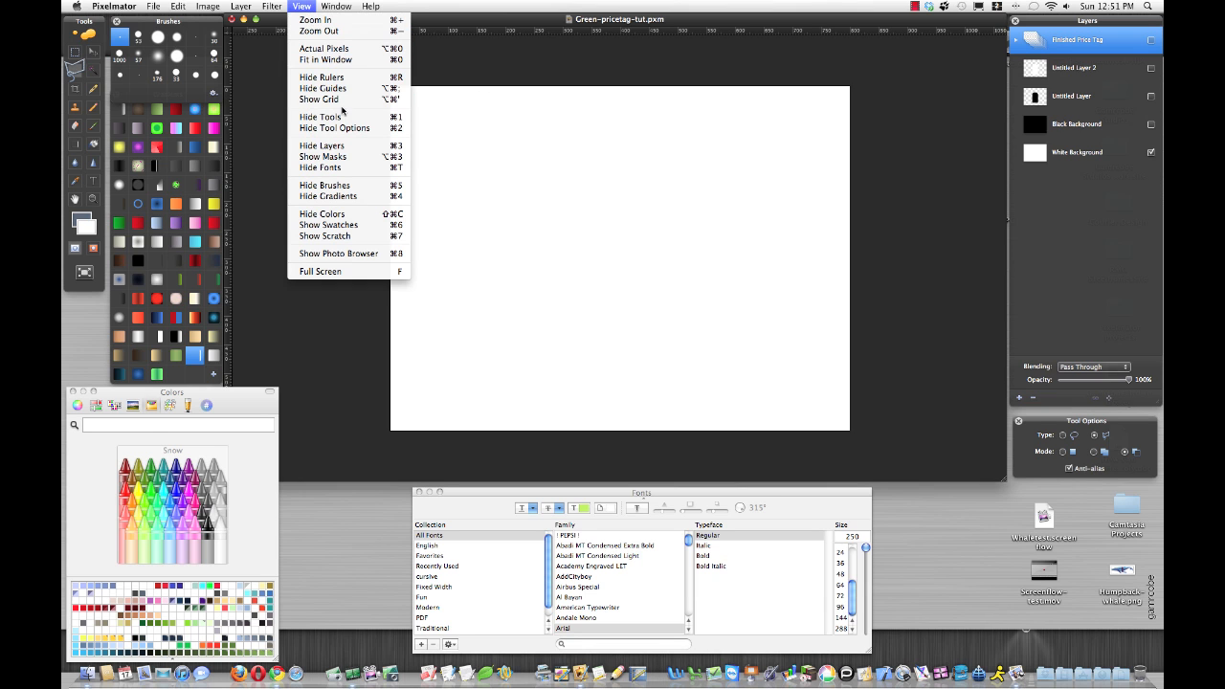
click(318, 99)
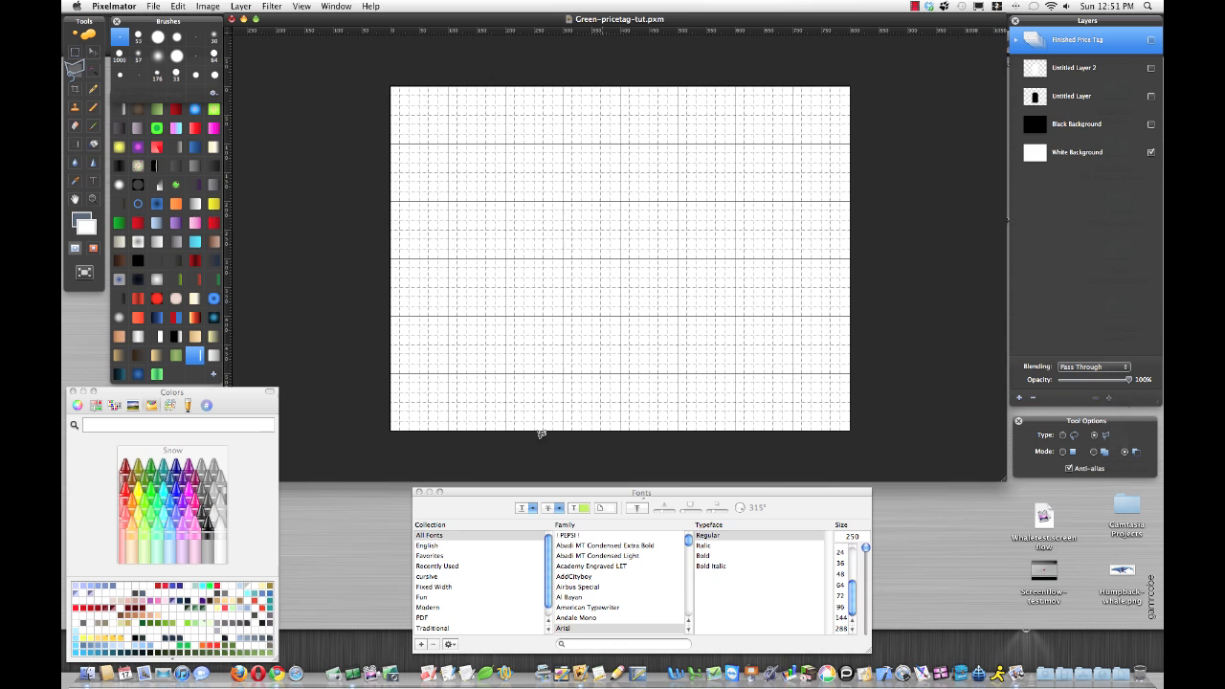
mouse_move(643, 324)
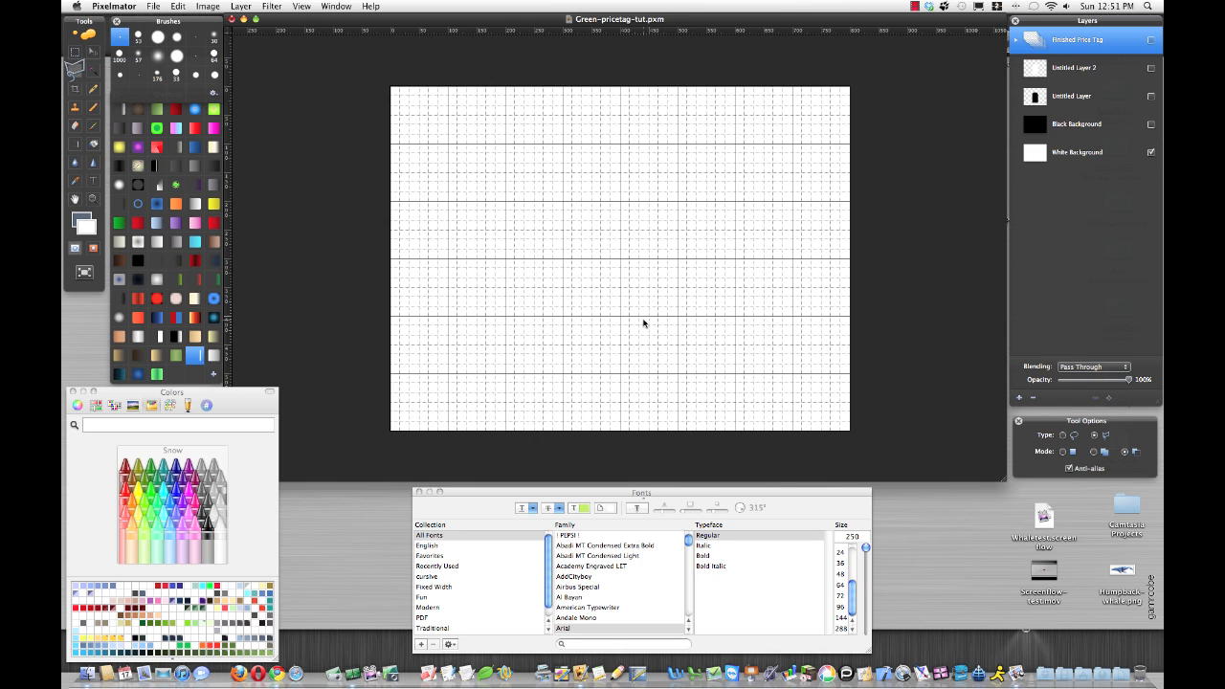
mouse_move(661, 316)
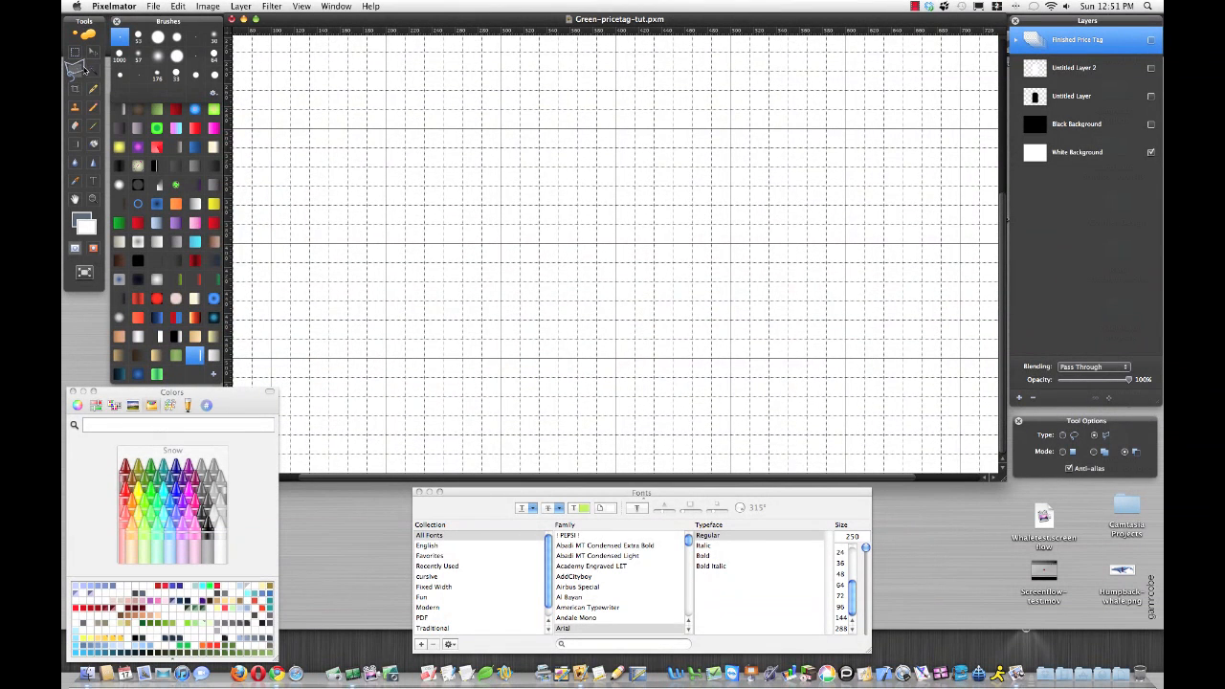
mouse_move(494, 360)
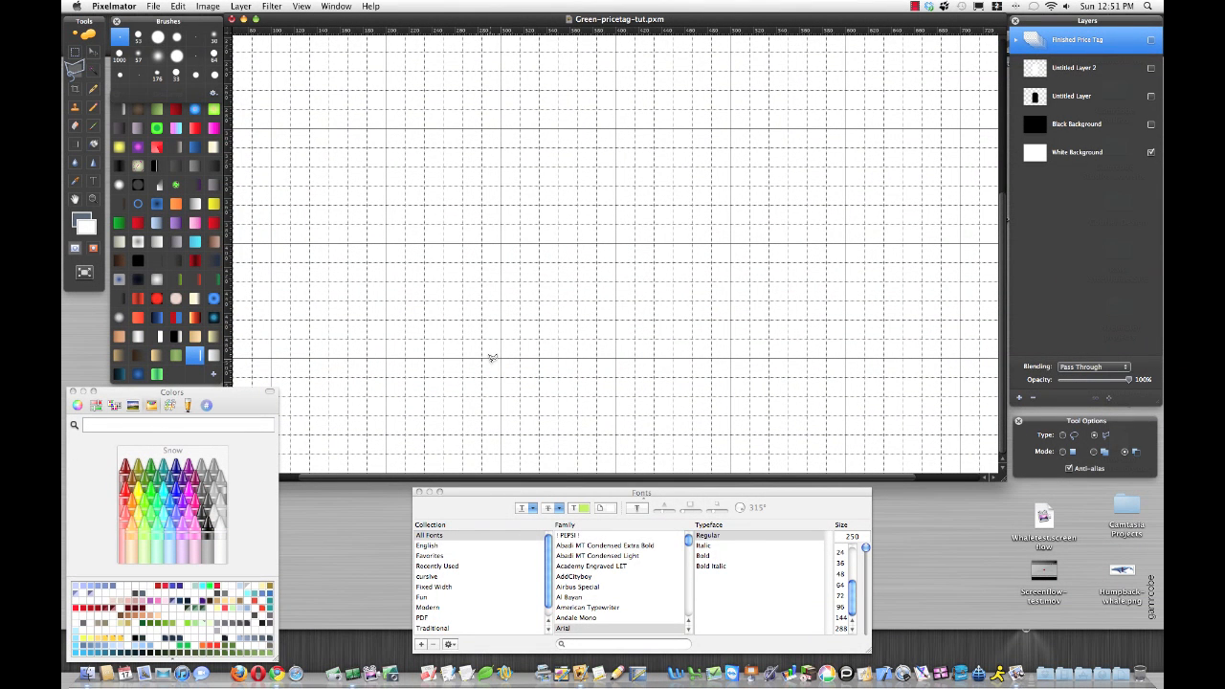
mouse_move(711, 364)
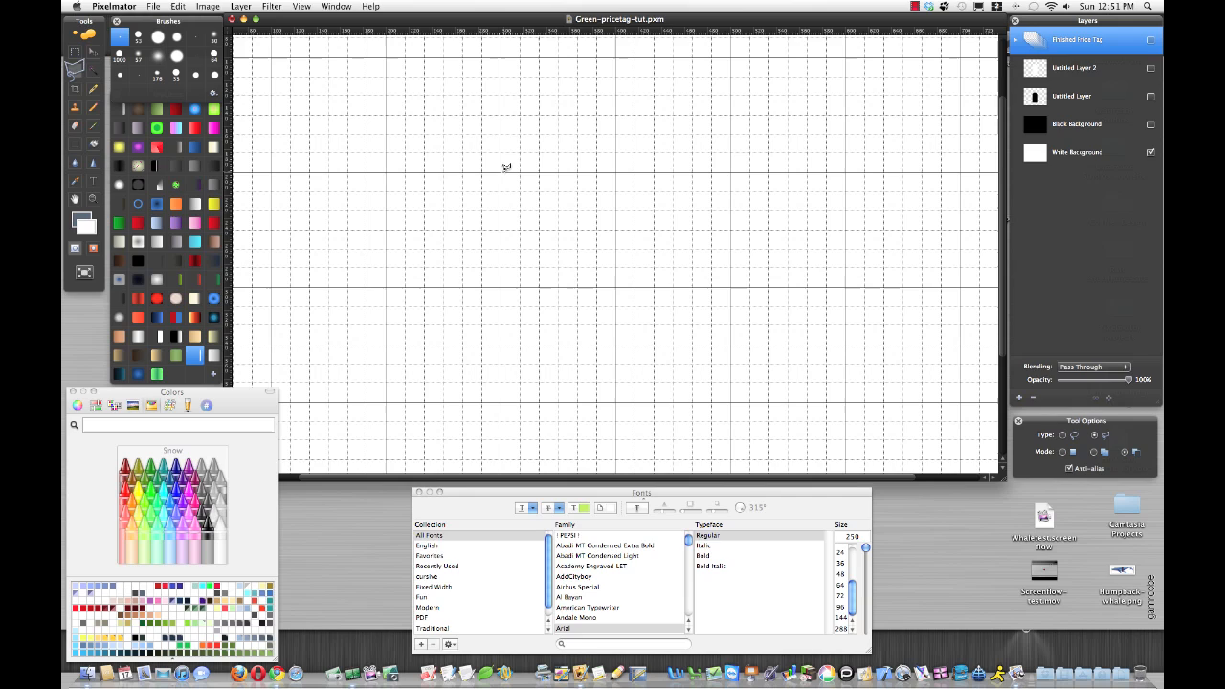
Trace the angled top edge of the tag with the Polygonal Lasso along grid points
drag(507, 169, 562, 111)
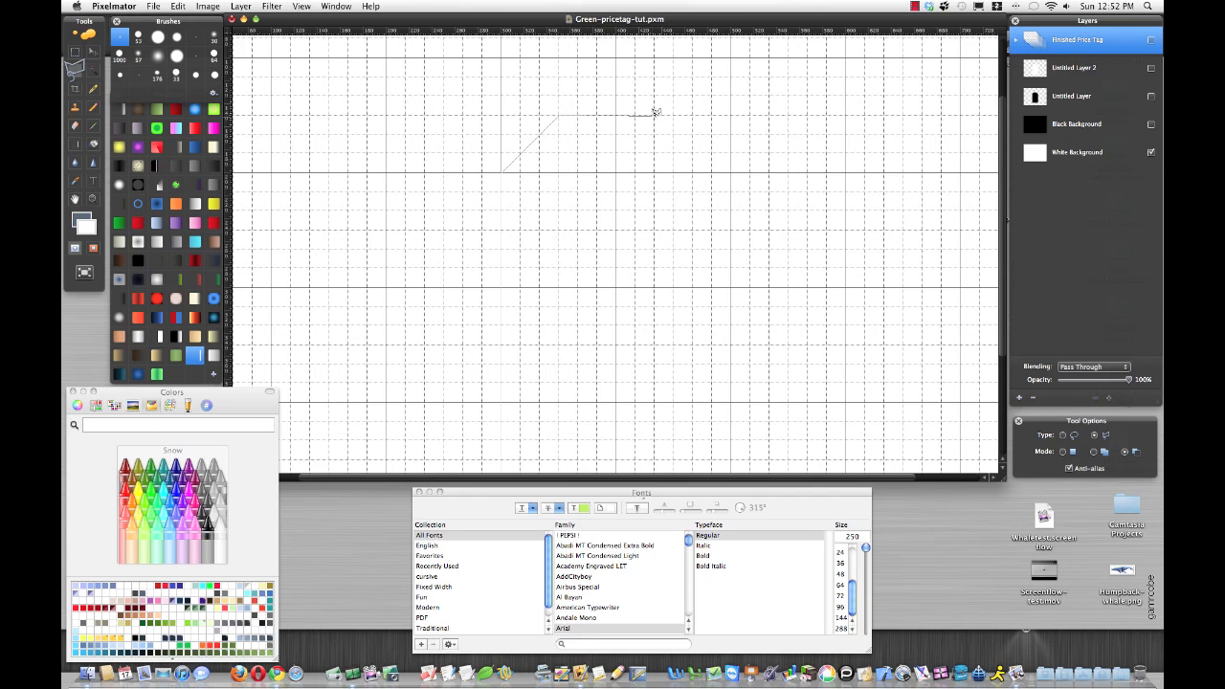
mouse_move(678, 109)
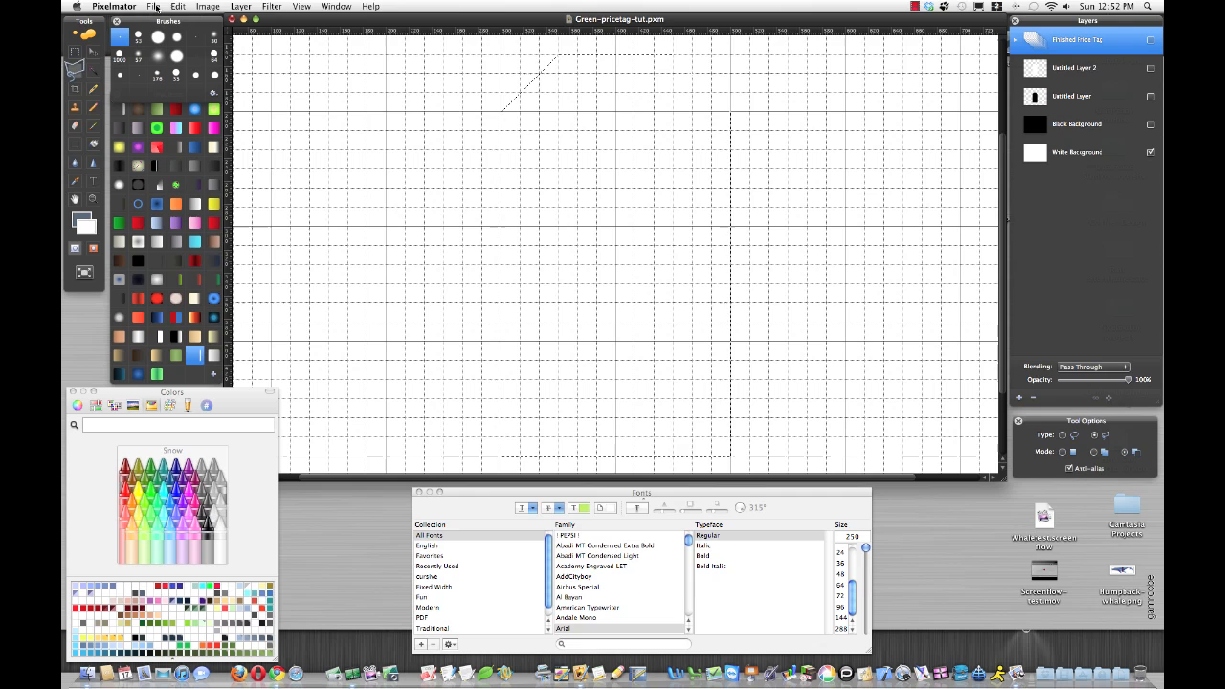
Refine the tag selection, shrinking it slightly inward, and select the price tag shape
click(178, 8)
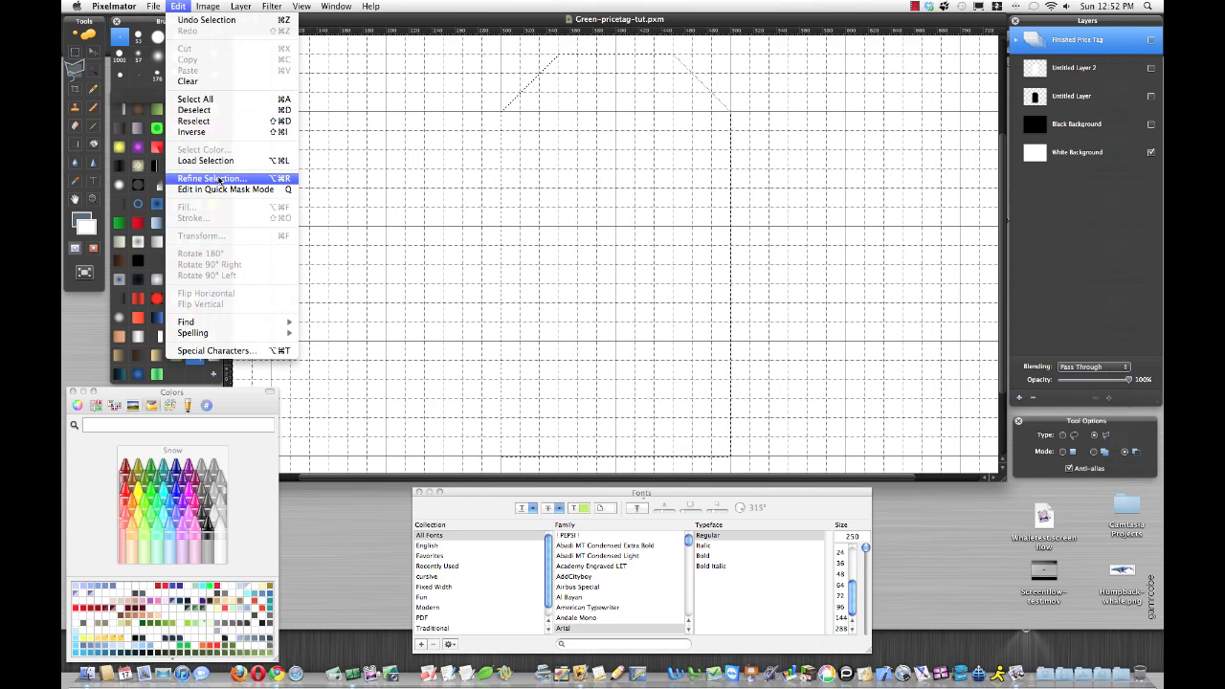
click(211, 180)
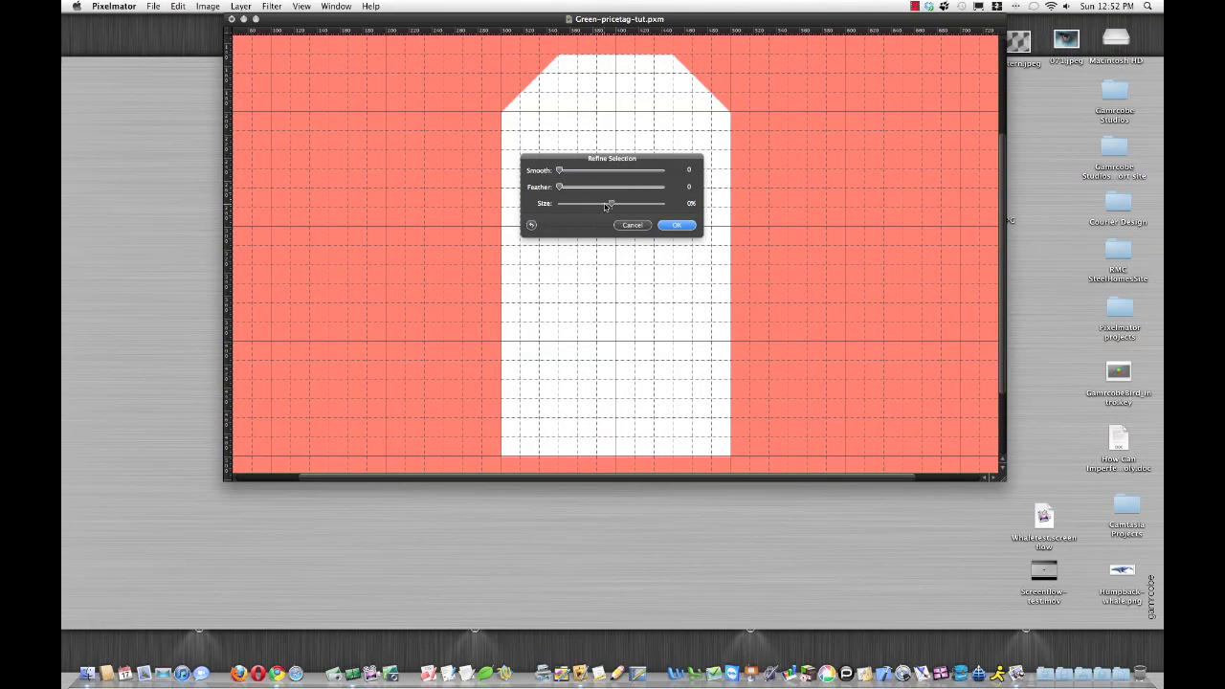
drag(609, 203, 597, 203)
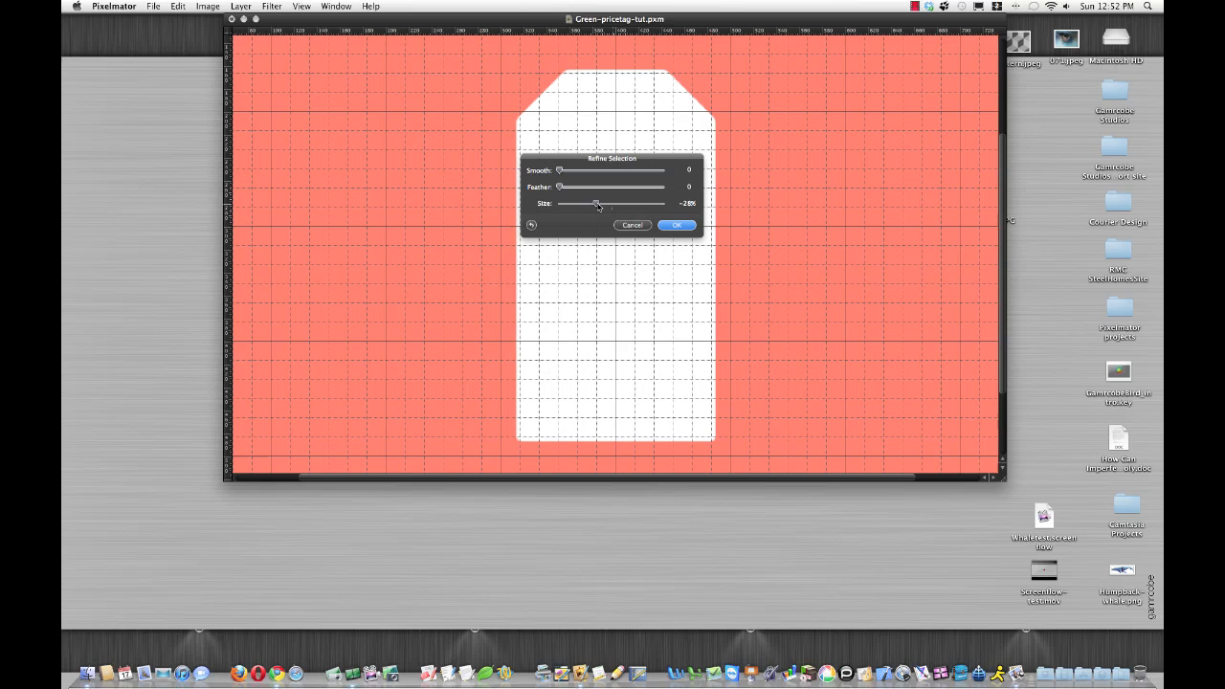
drag(597, 203, 595, 203)
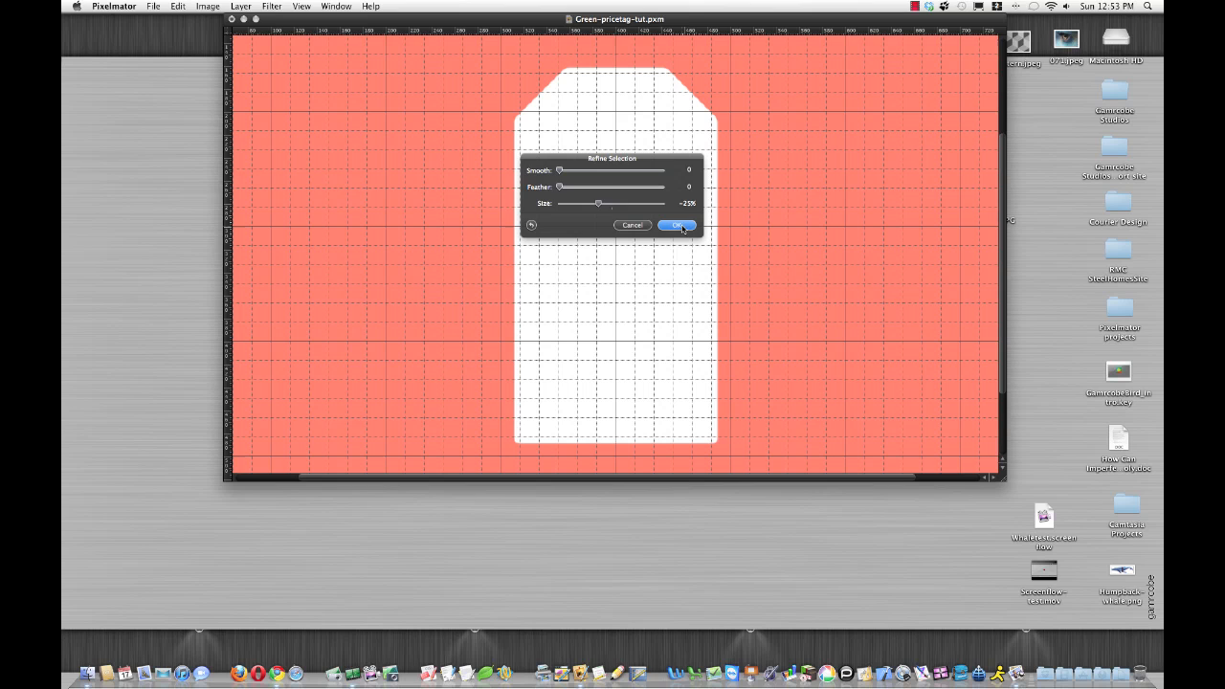
mouse_move(651, 226)
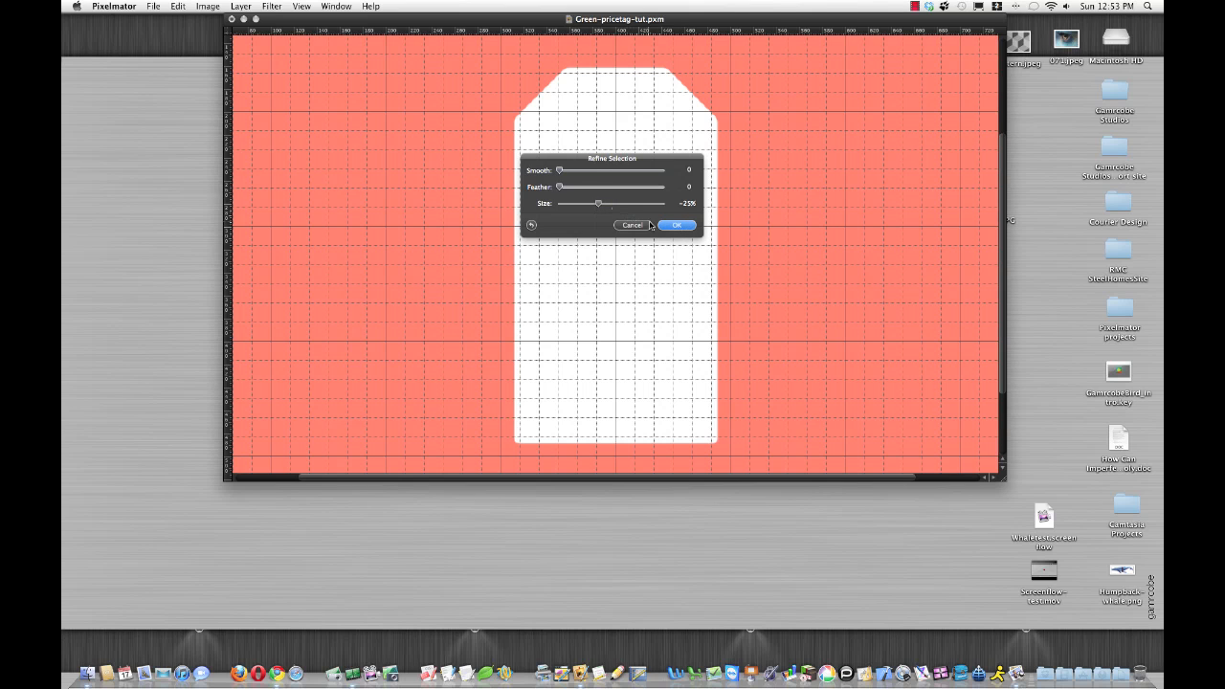
click(676, 225)
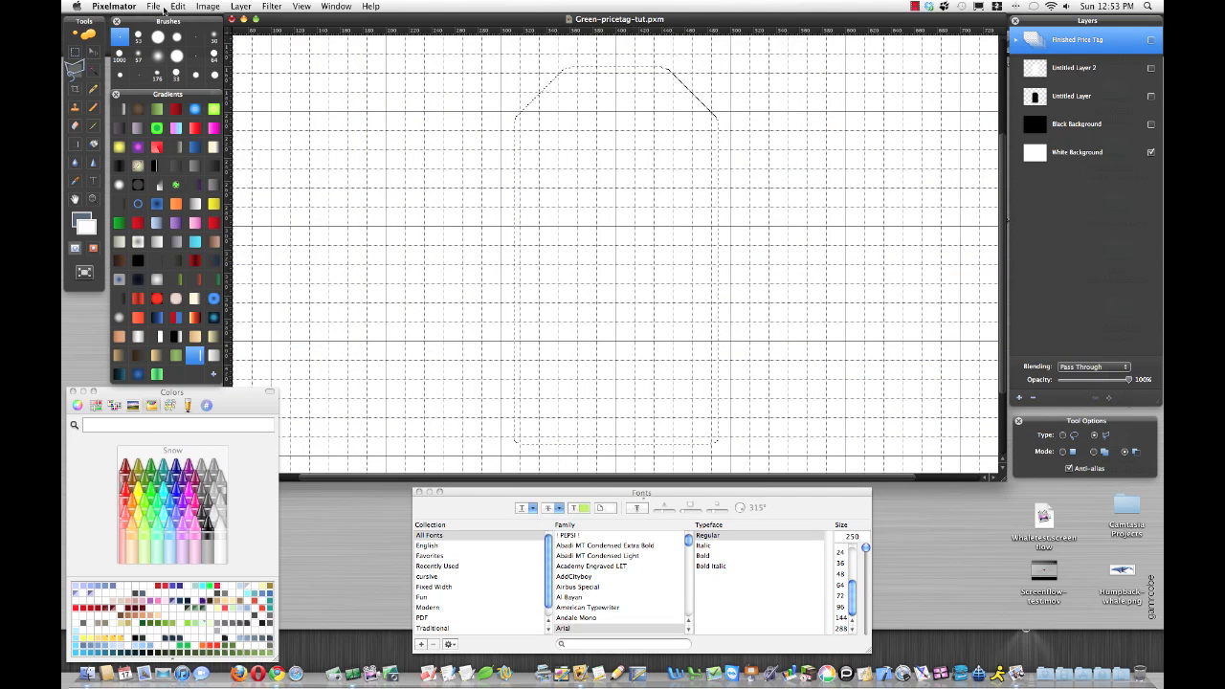
Round the tag selection's corners with the Smooth and Size sliders in Refine Selection and apply it
click(179, 8)
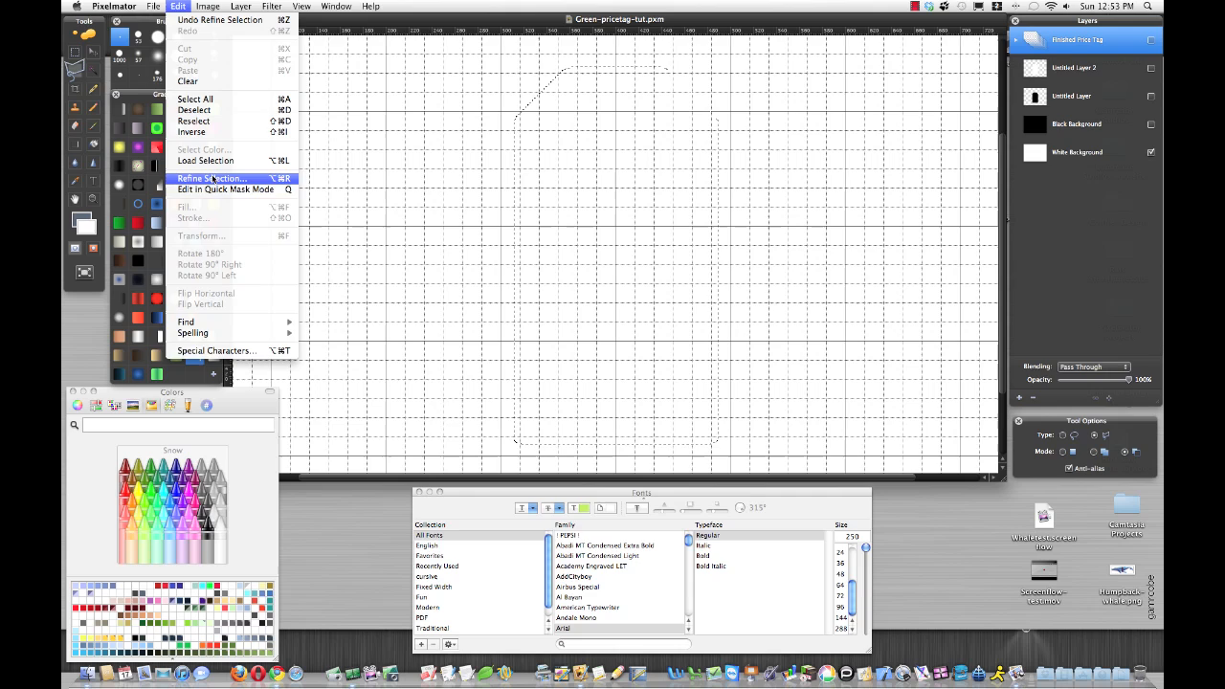
click(211, 178)
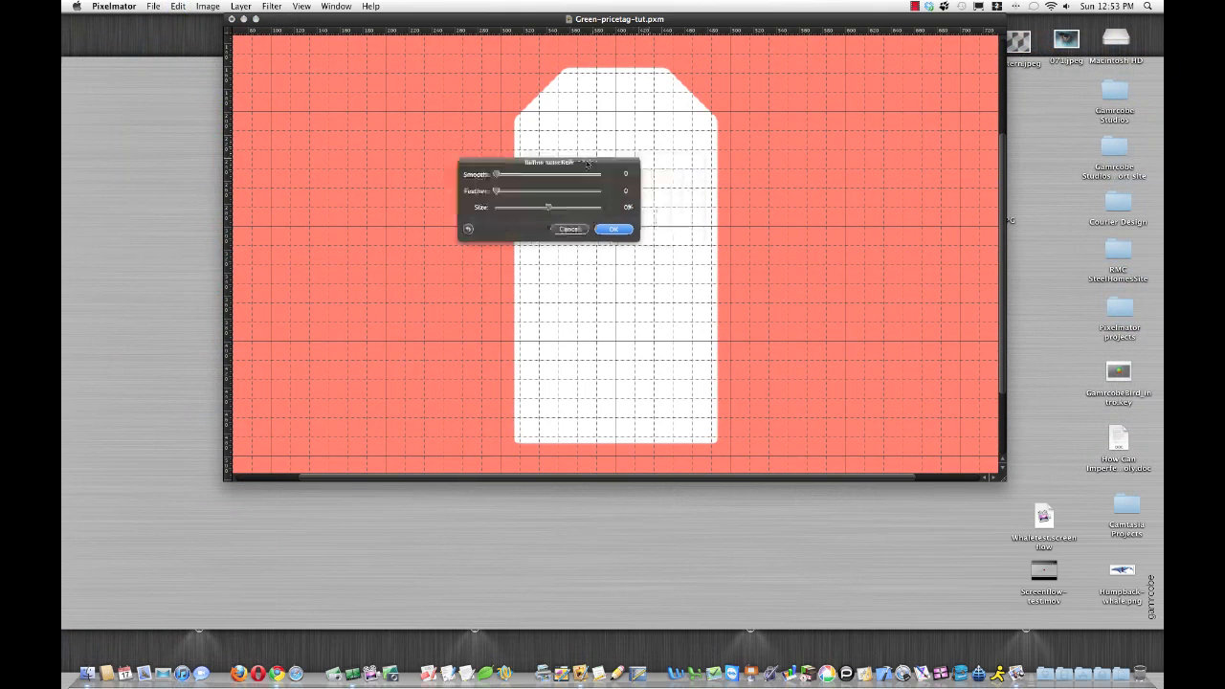
drag(498, 207, 417, 195)
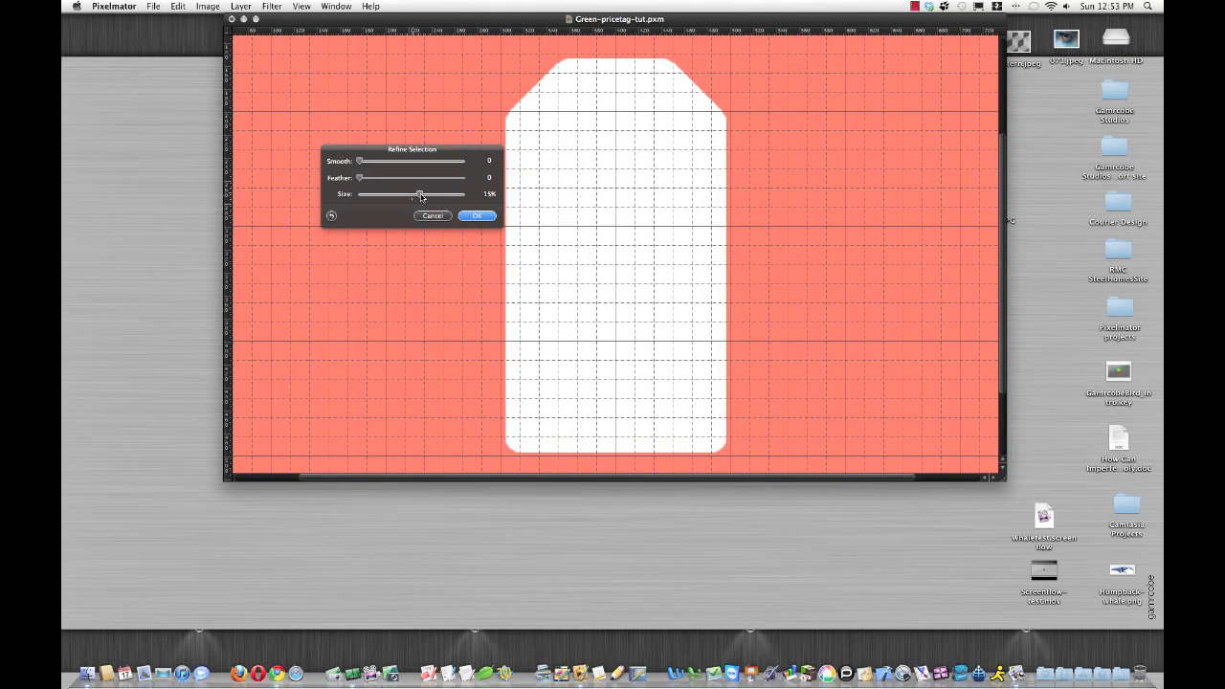
drag(414, 196, 425, 195)
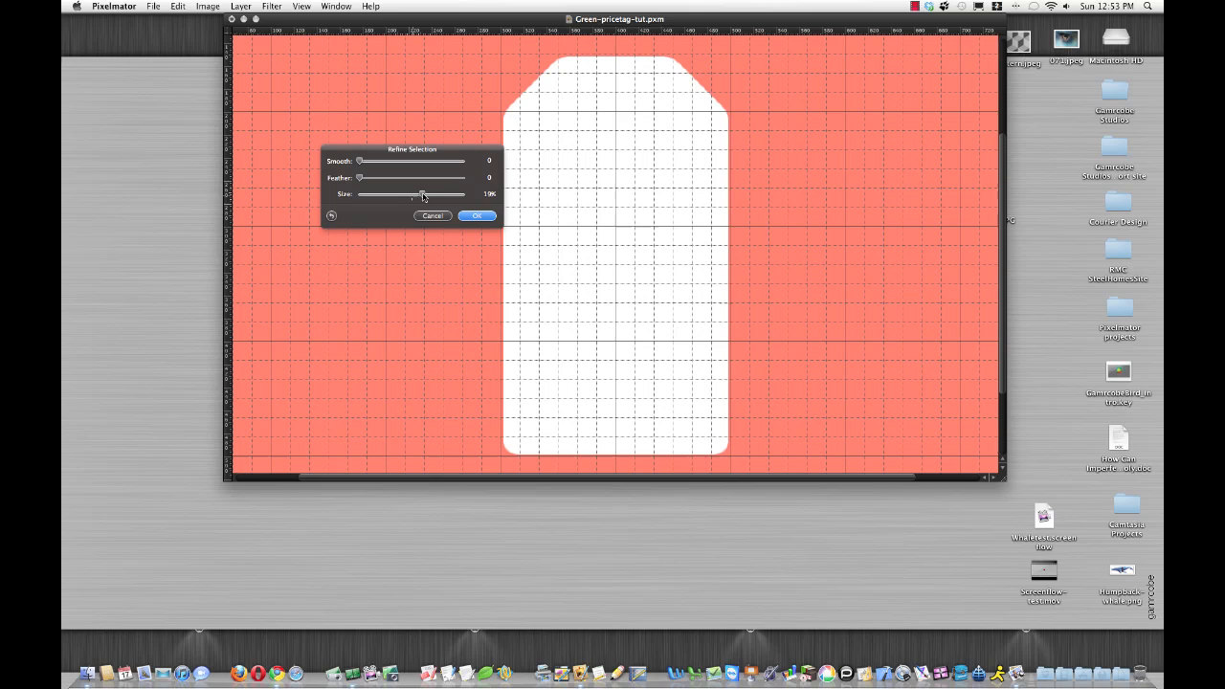
drag(422, 195, 425, 196)
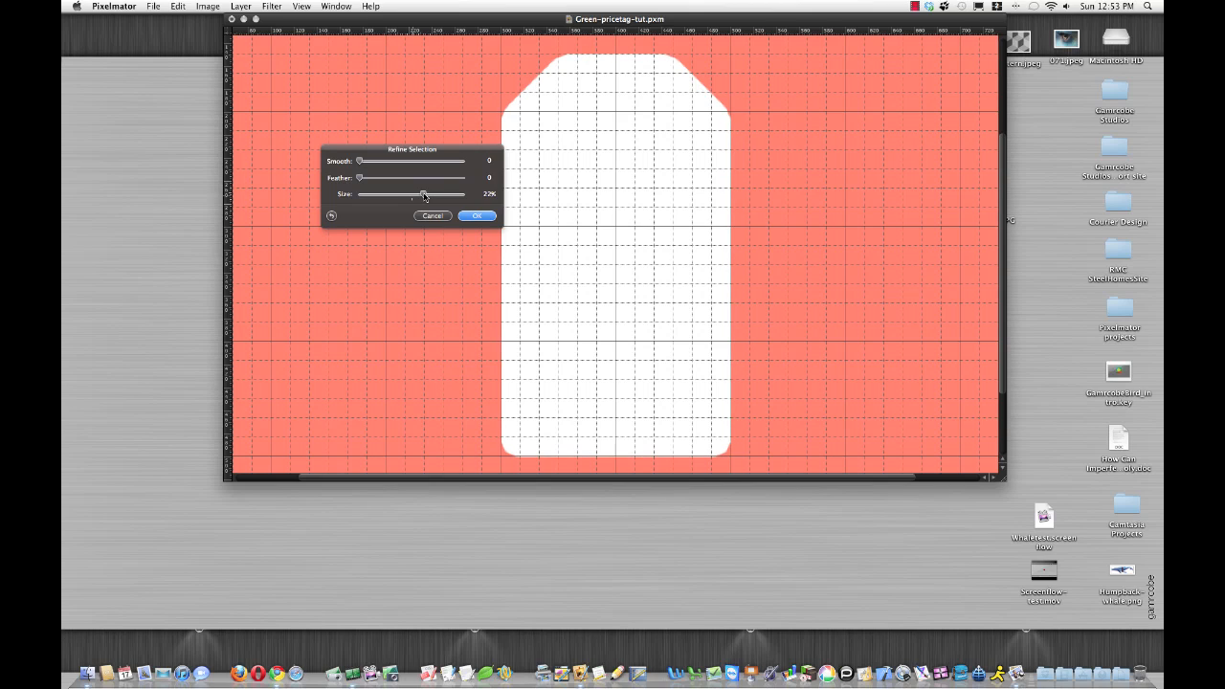
drag(423, 195, 421, 196)
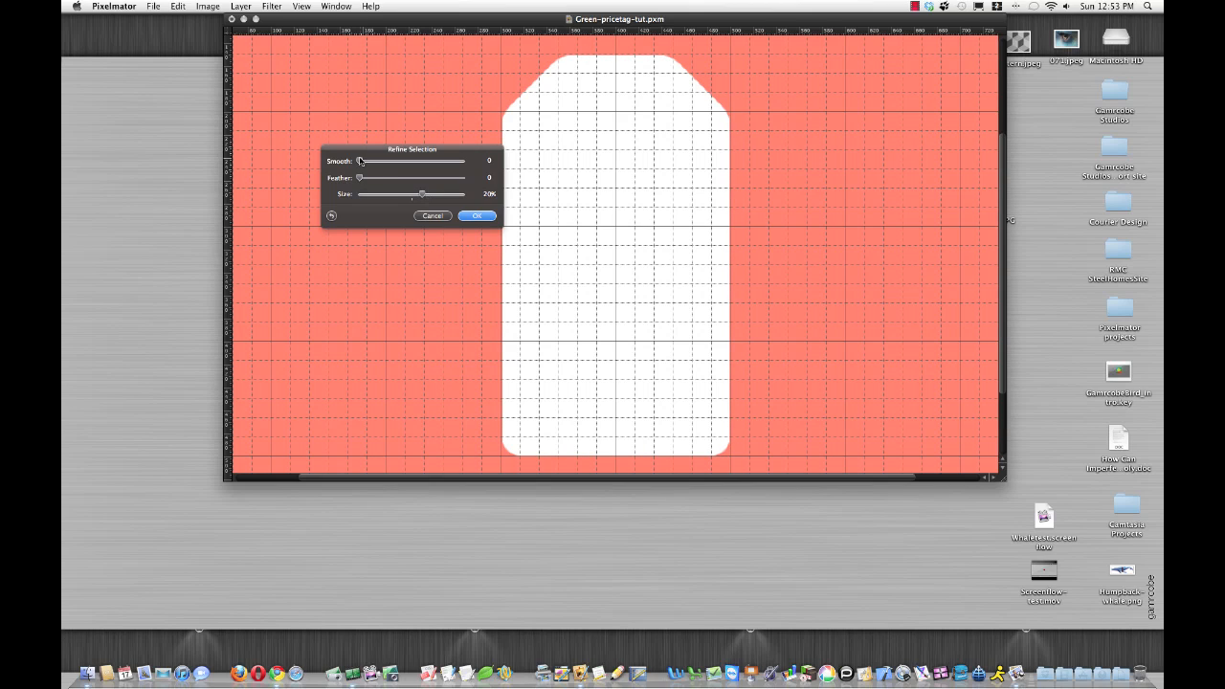
drag(360, 161, 364, 161)
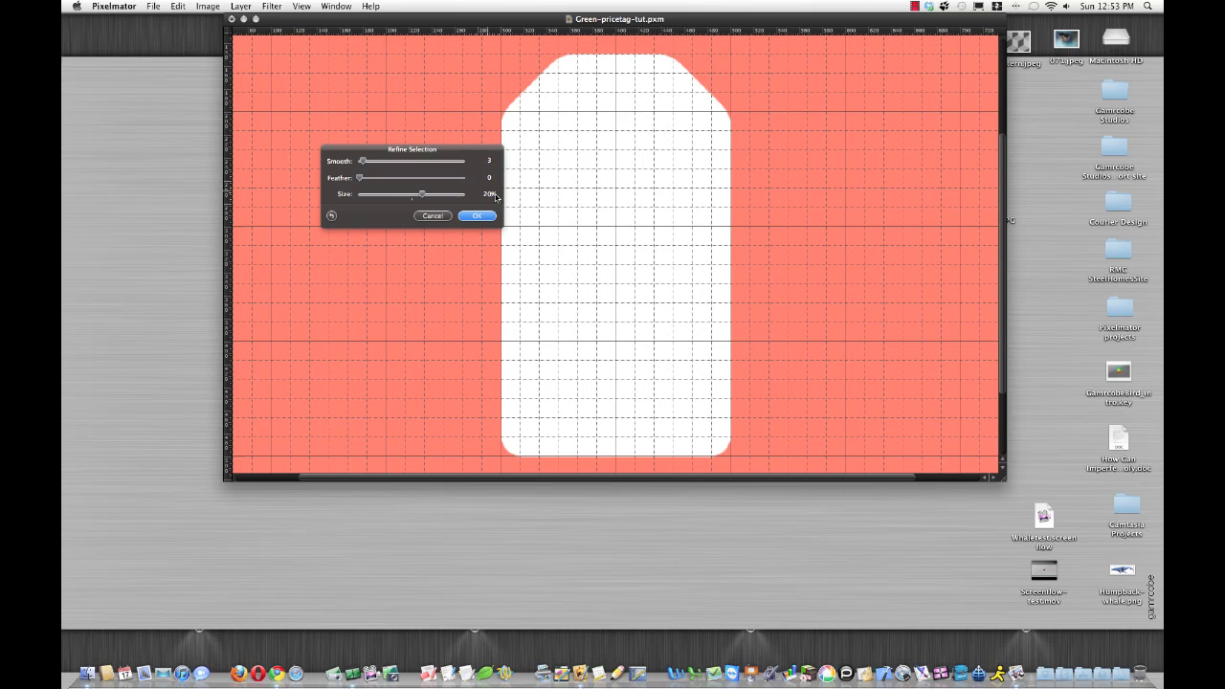
mouse_move(459, 241)
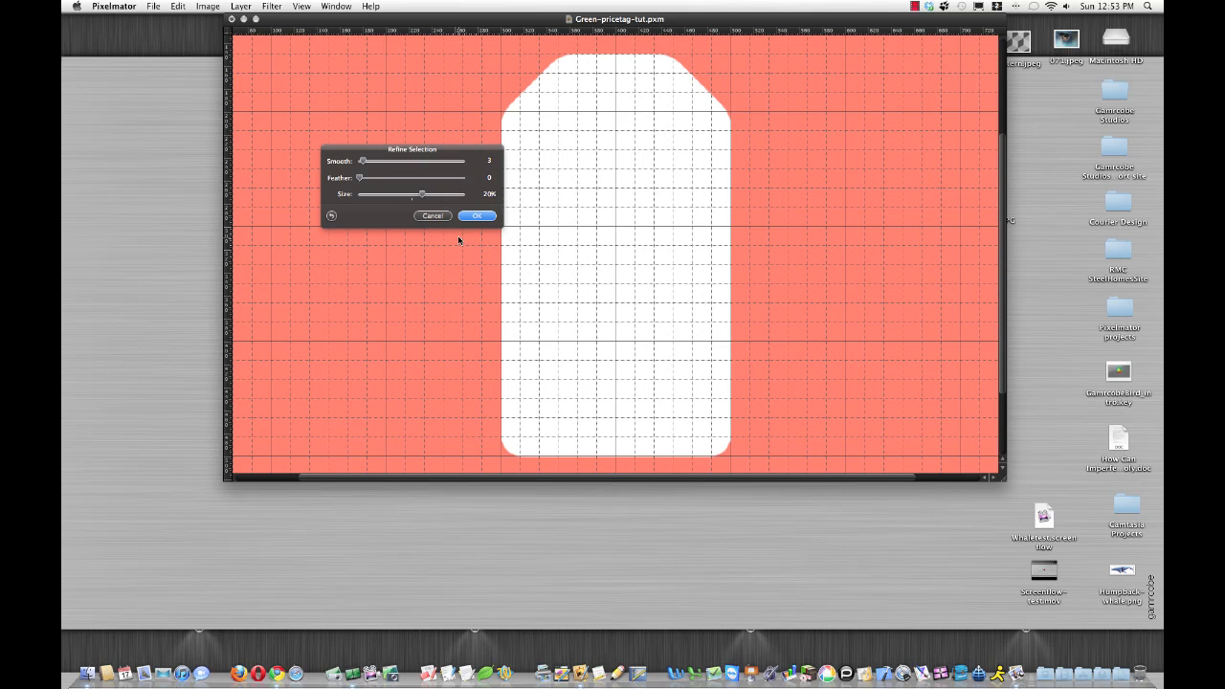
click(477, 215)
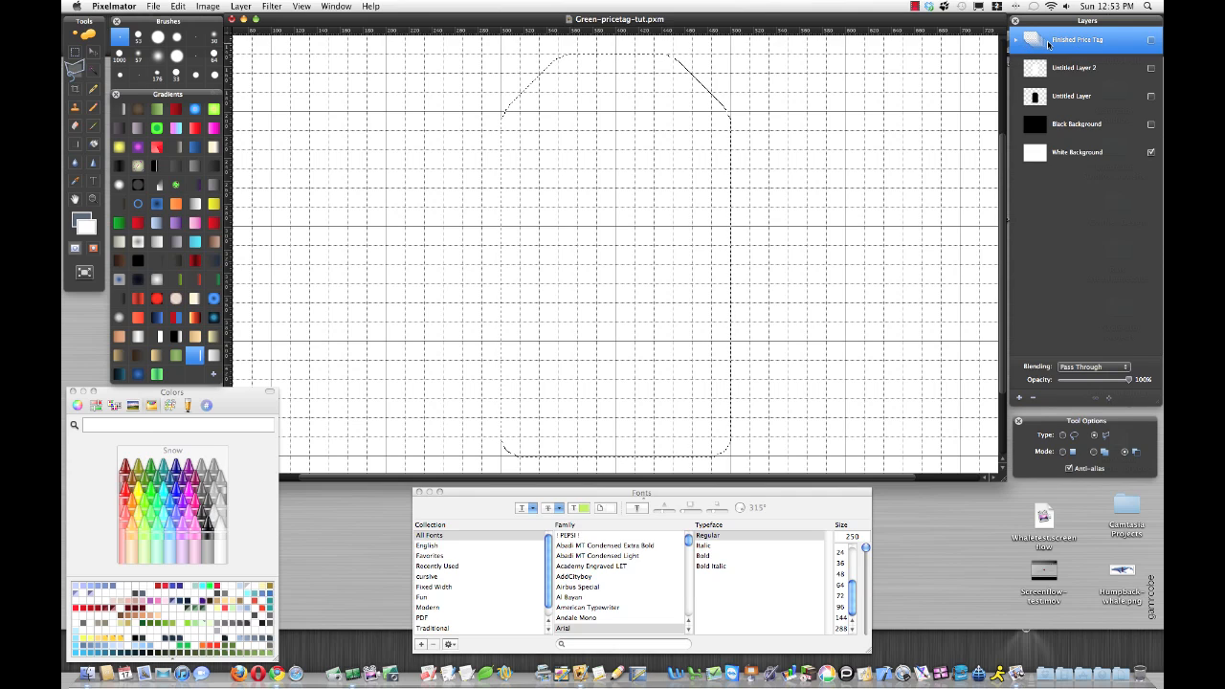
Fill the rounded tag selection with black, then switch to the layer above for the white fill
click(1072, 96)
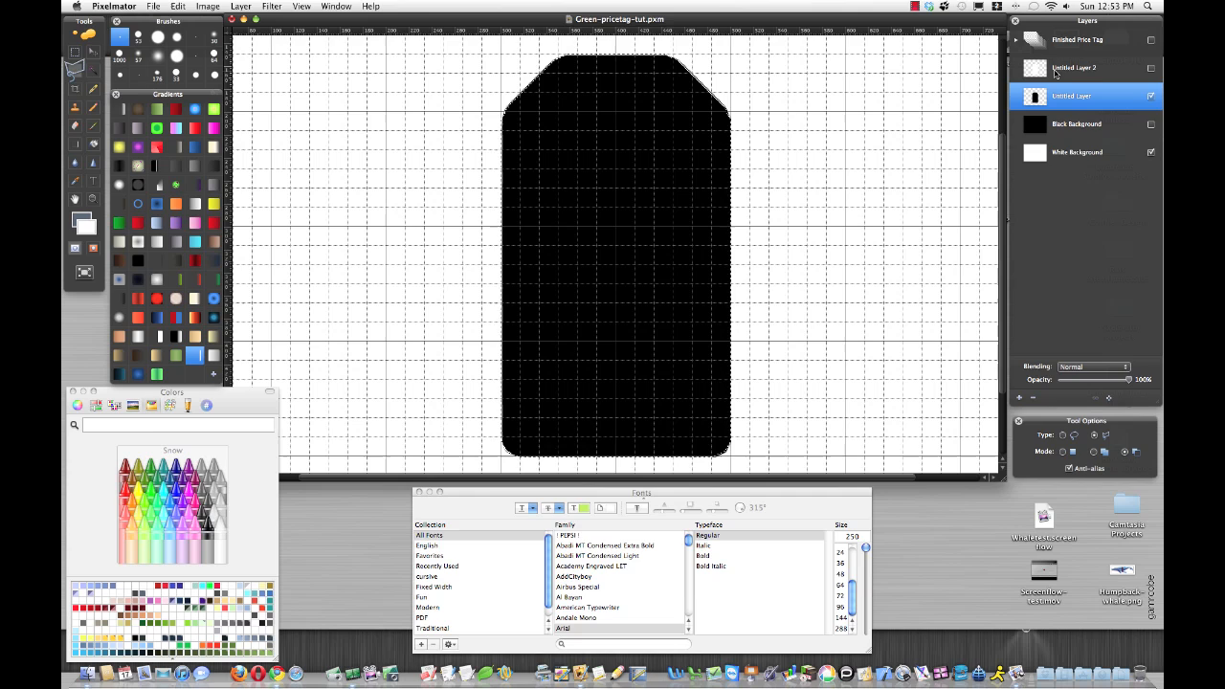
click(1152, 67)
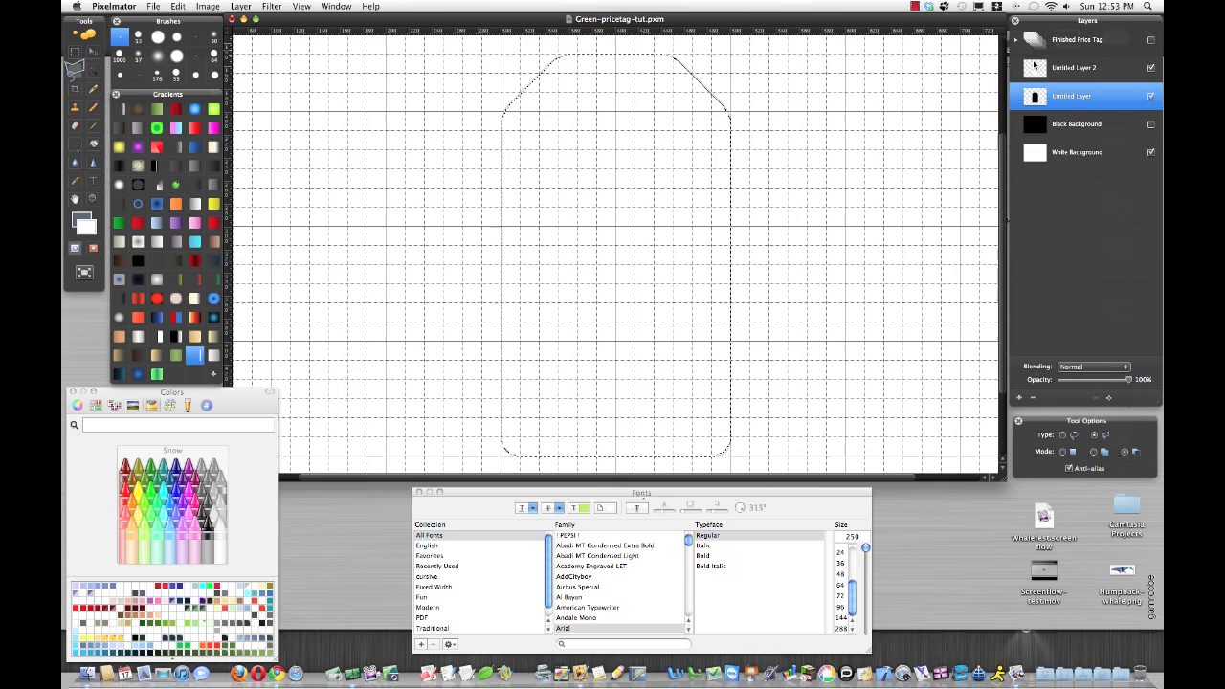
click(1072, 69)
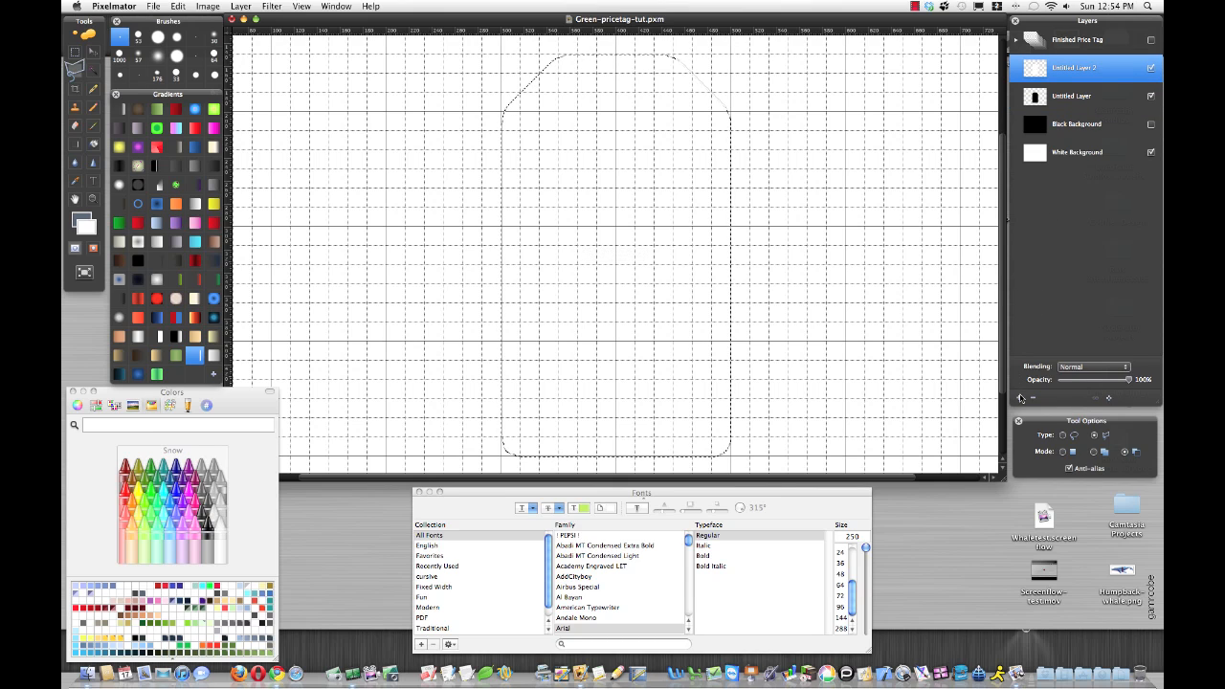
Add a gradient layer with a white-to-grey fill and nudge the black layer down-right as a shadow
click(1018, 397)
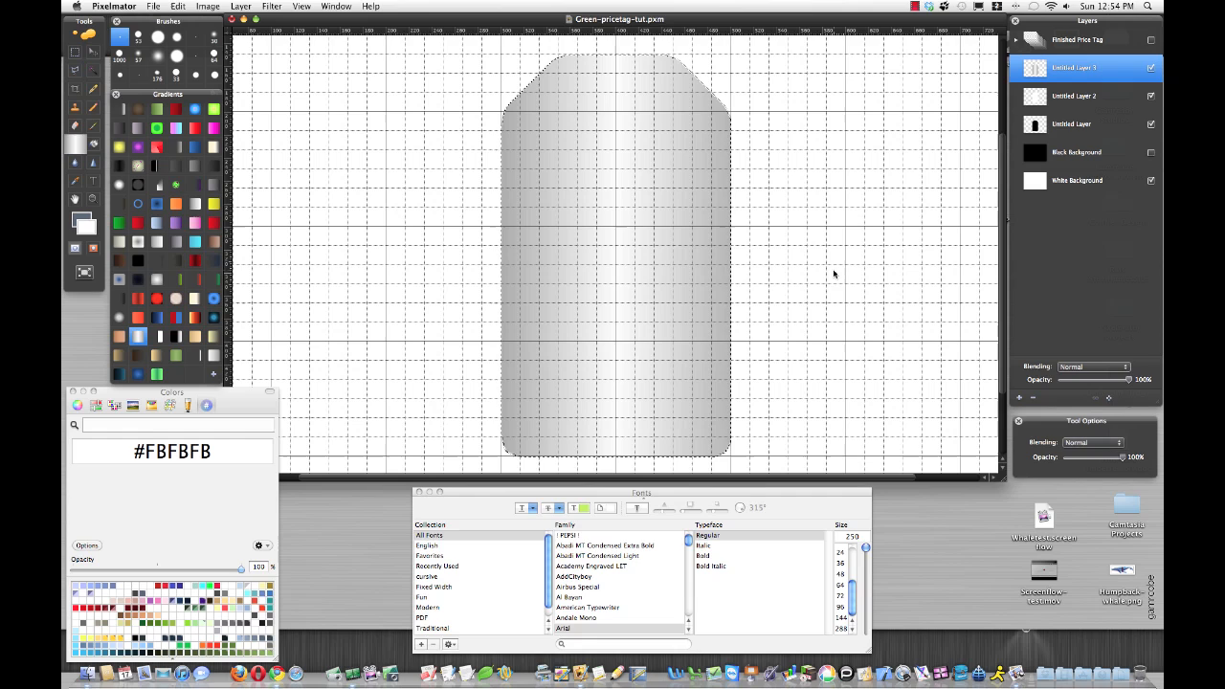
mouse_move(739, 263)
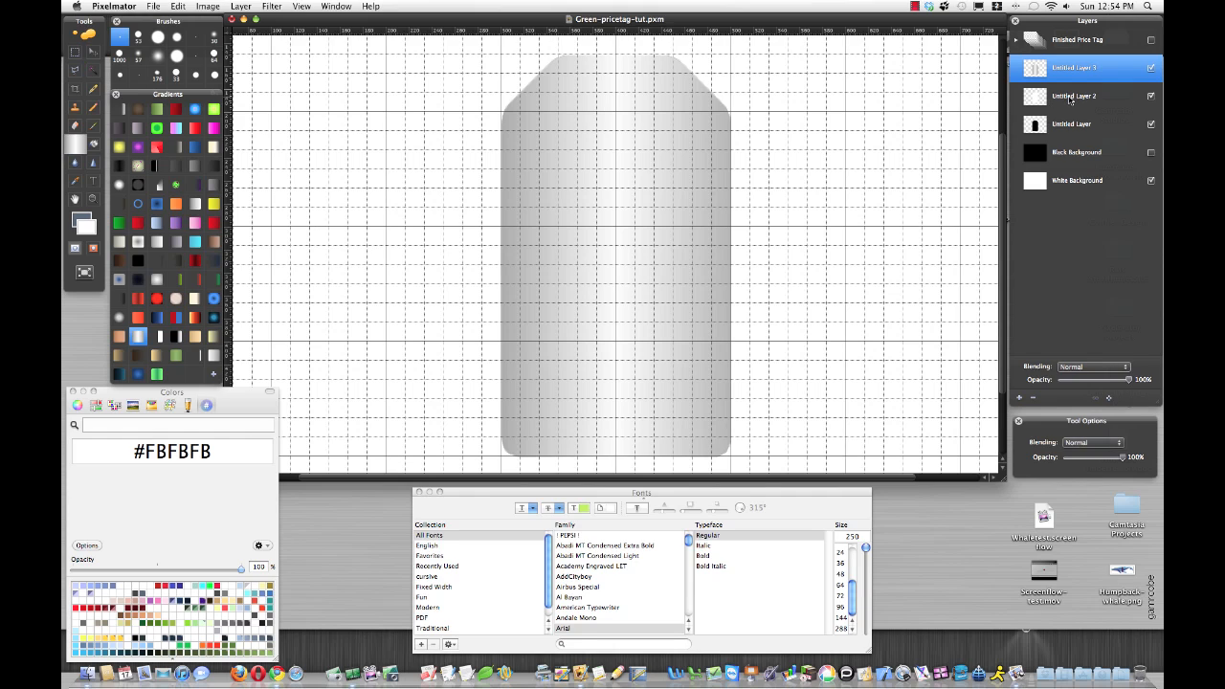
click(1073, 95)
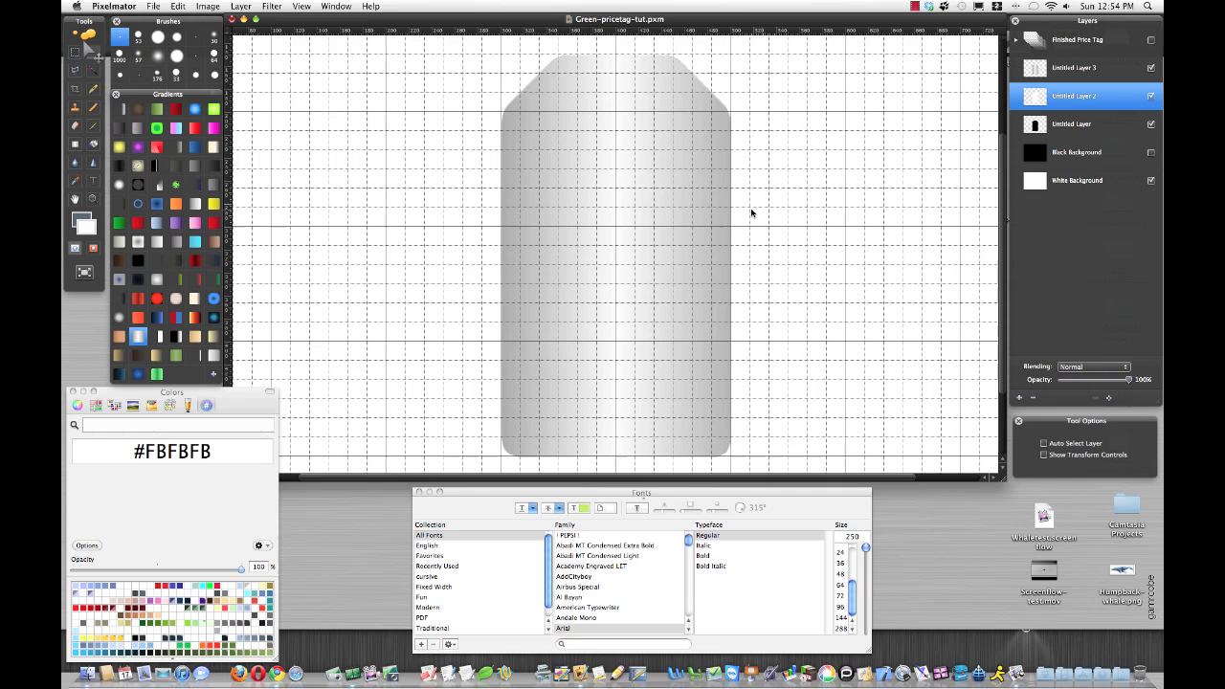
mouse_move(747, 209)
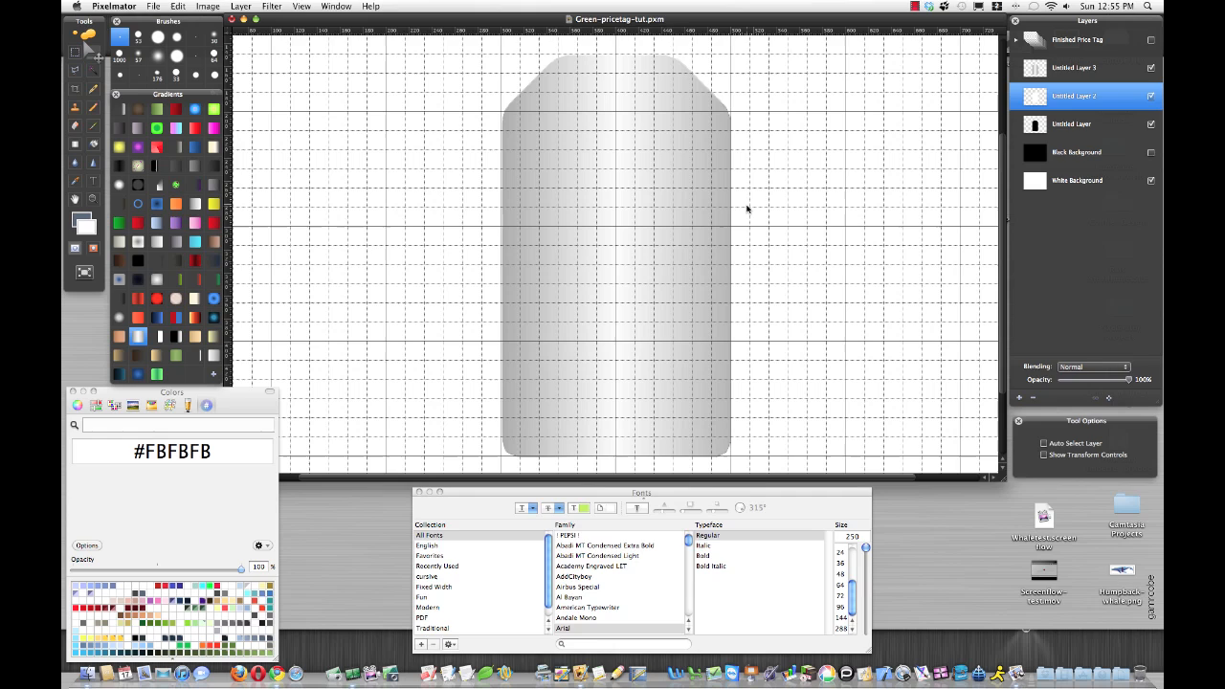
click(1072, 122)
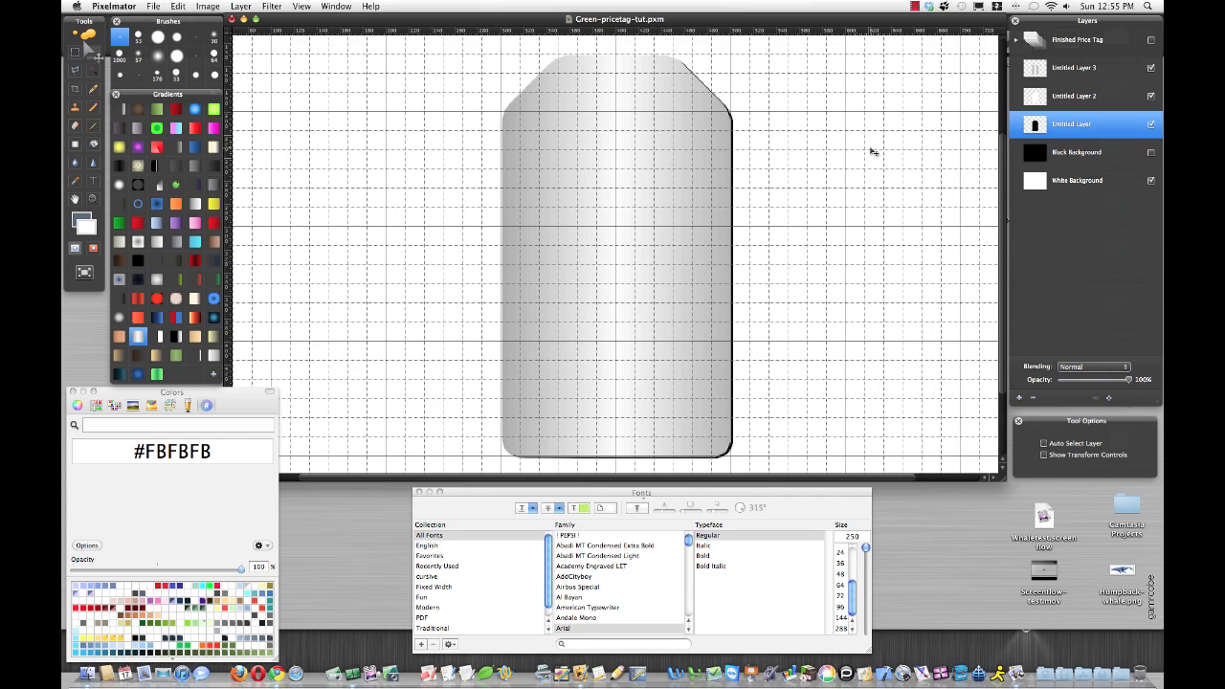
click(1074, 96)
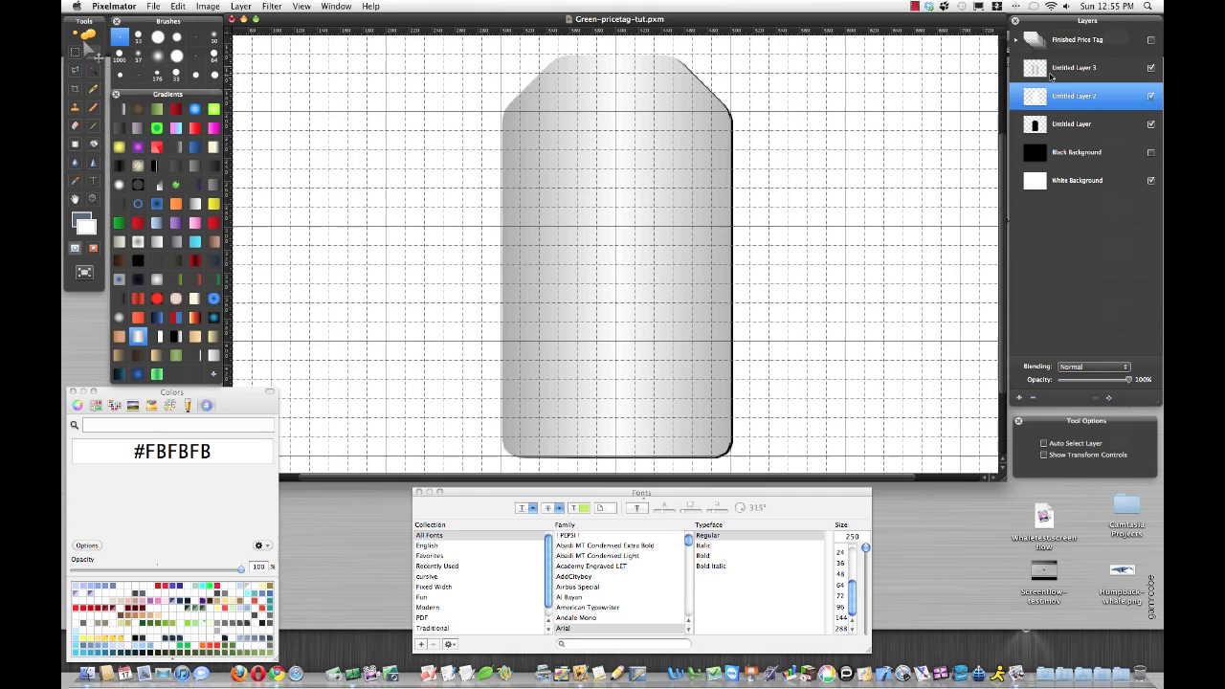
click(1073, 67)
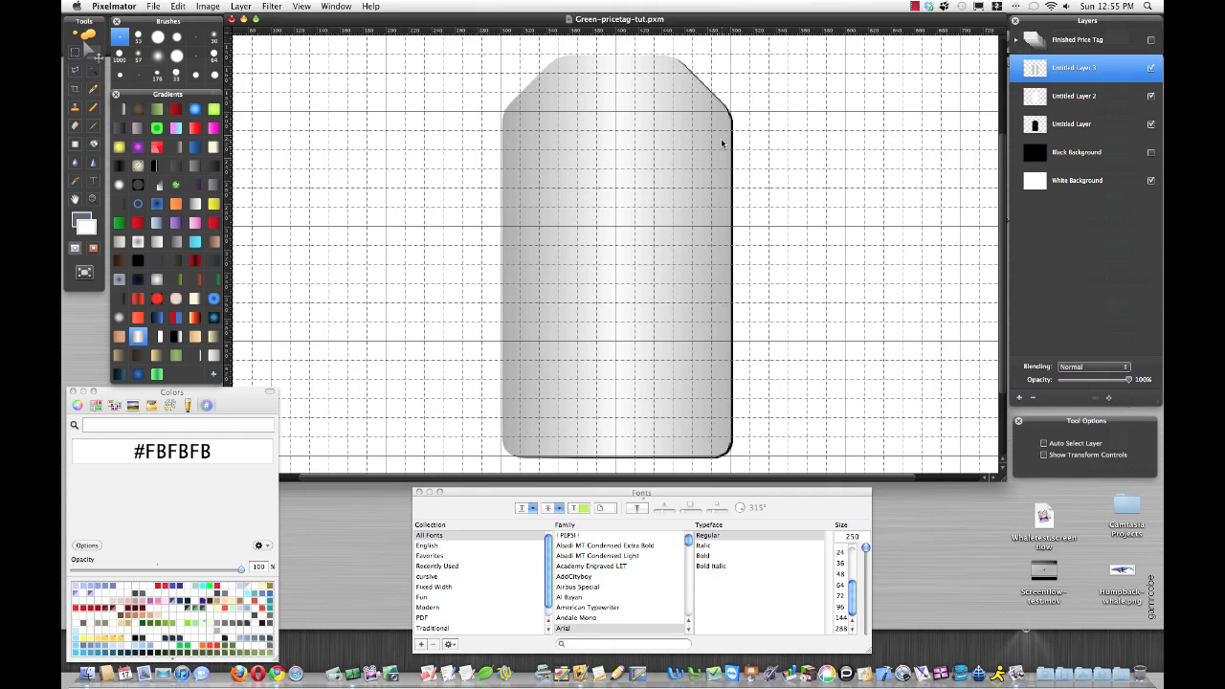
mouse_move(700, 442)
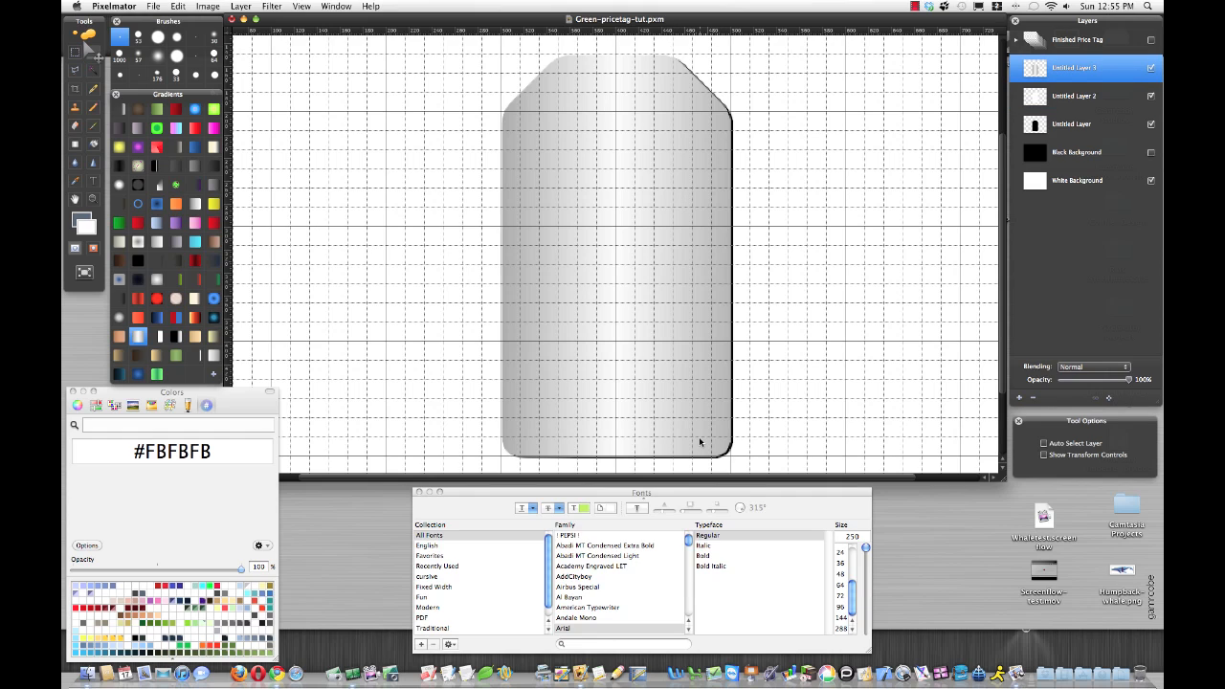
mouse_move(540, 276)
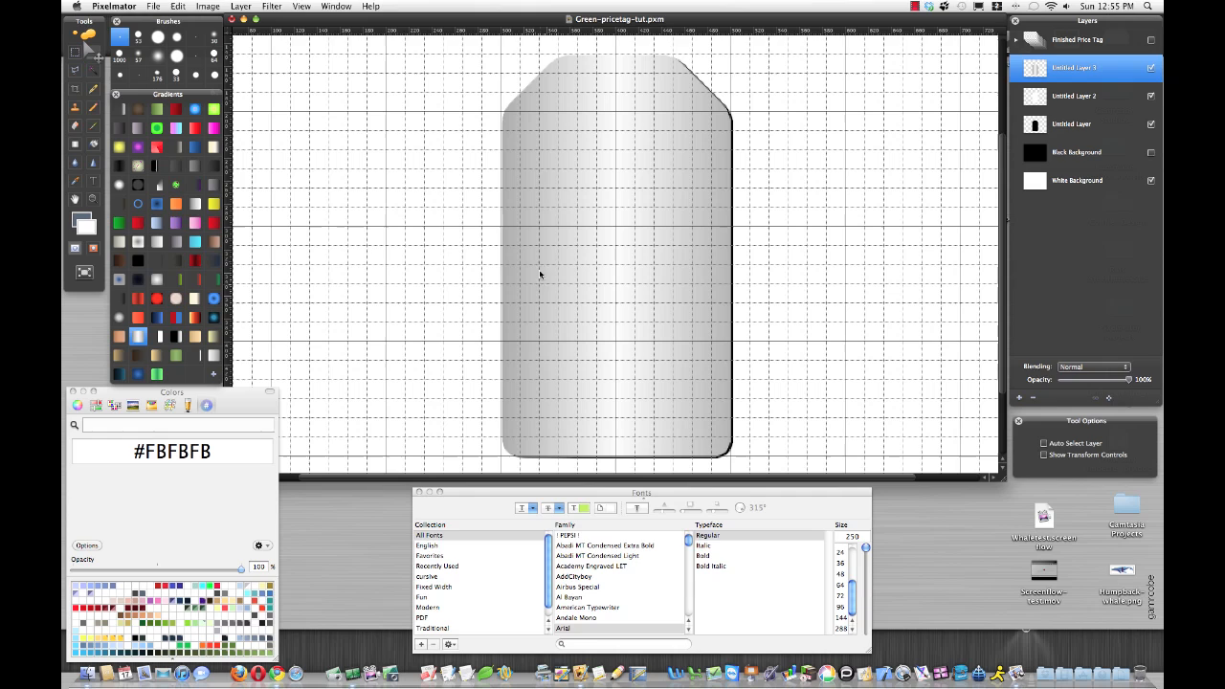
mouse_move(602, 437)
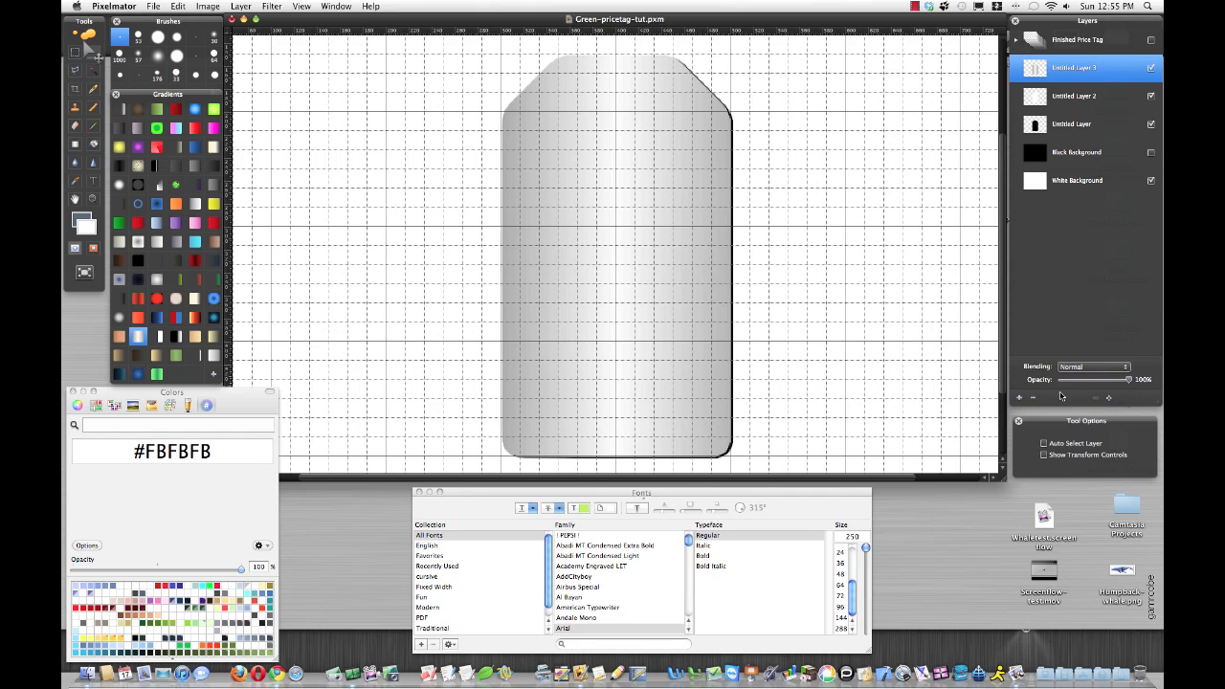
Add Untitled Layer 4 above the gradient tag and reload the tag selection
click(1019, 396)
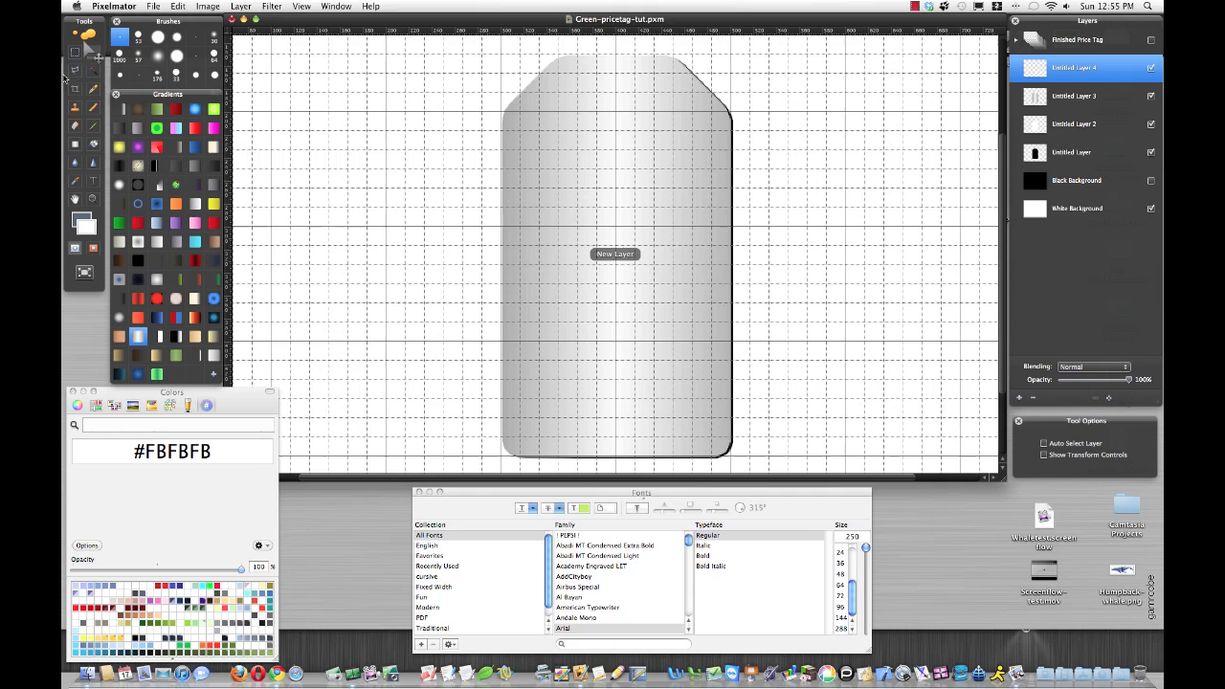
click(75, 52)
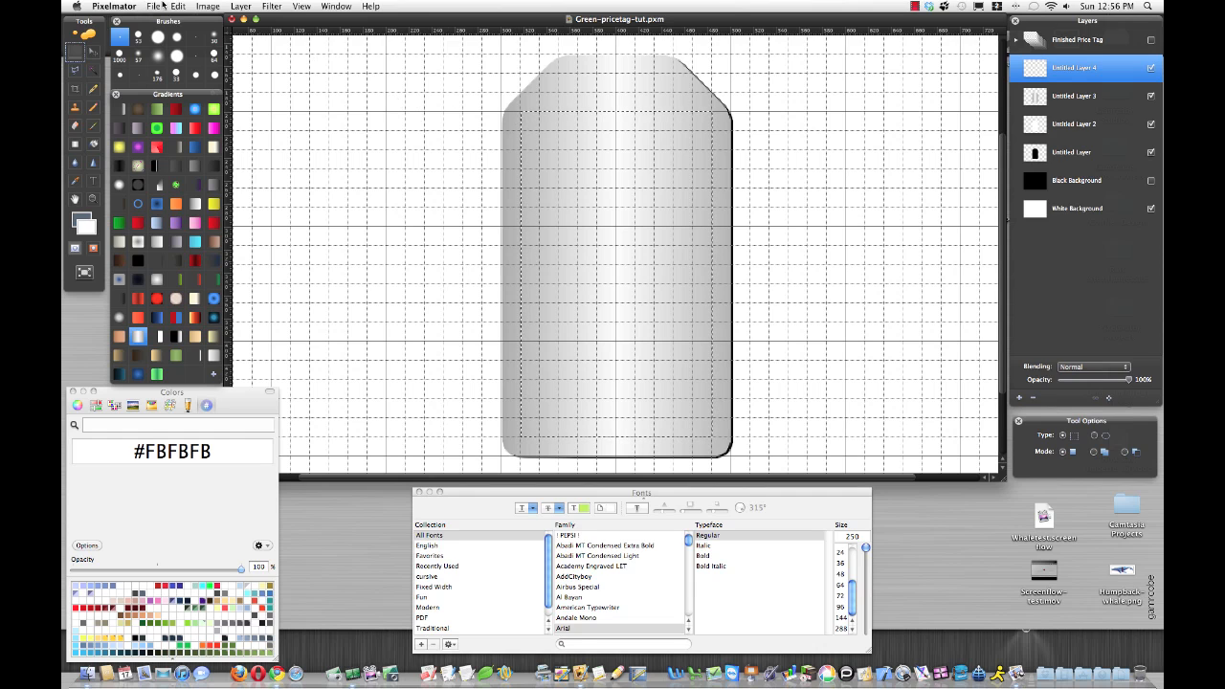
Shrink the tag selection slightly inward with a negative Size in Refine Selection and reselect the tag outline
click(178, 5)
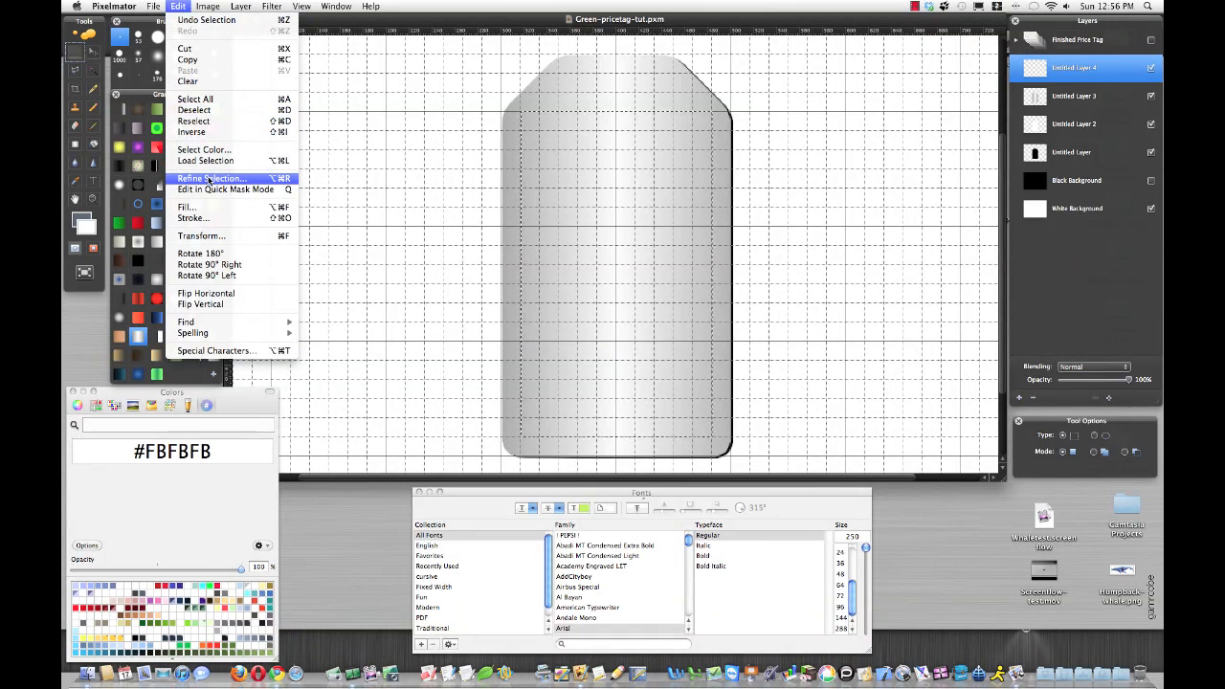
click(212, 178)
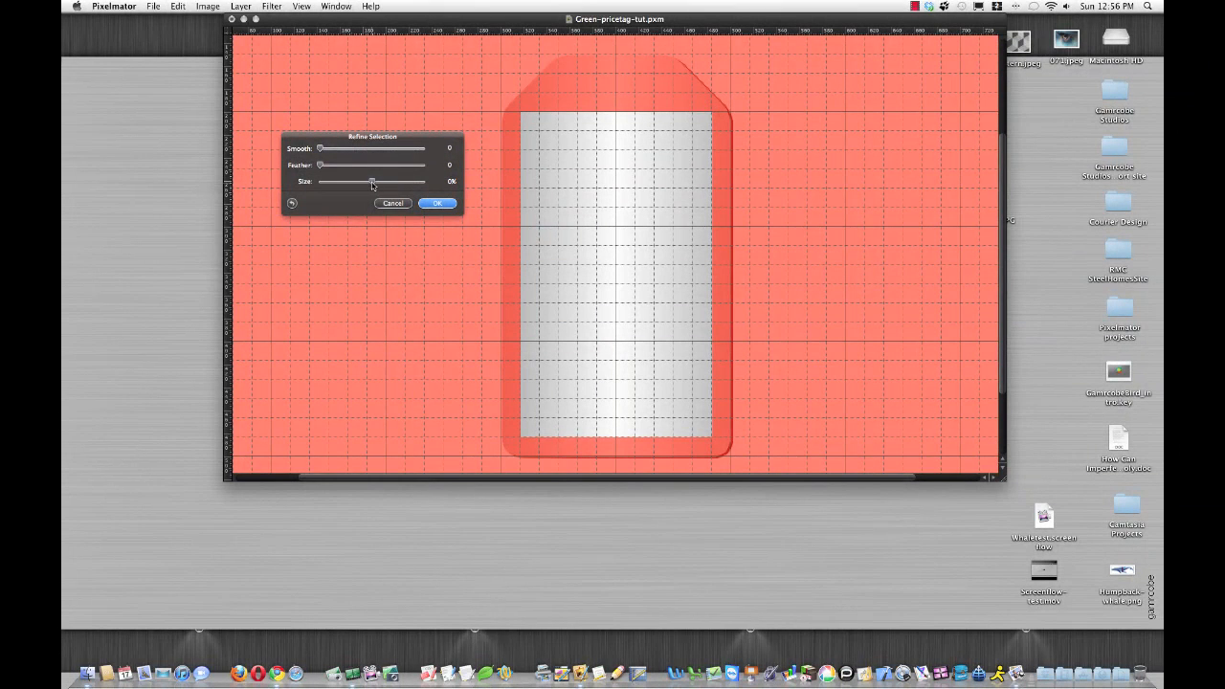
drag(371, 182, 366, 182)
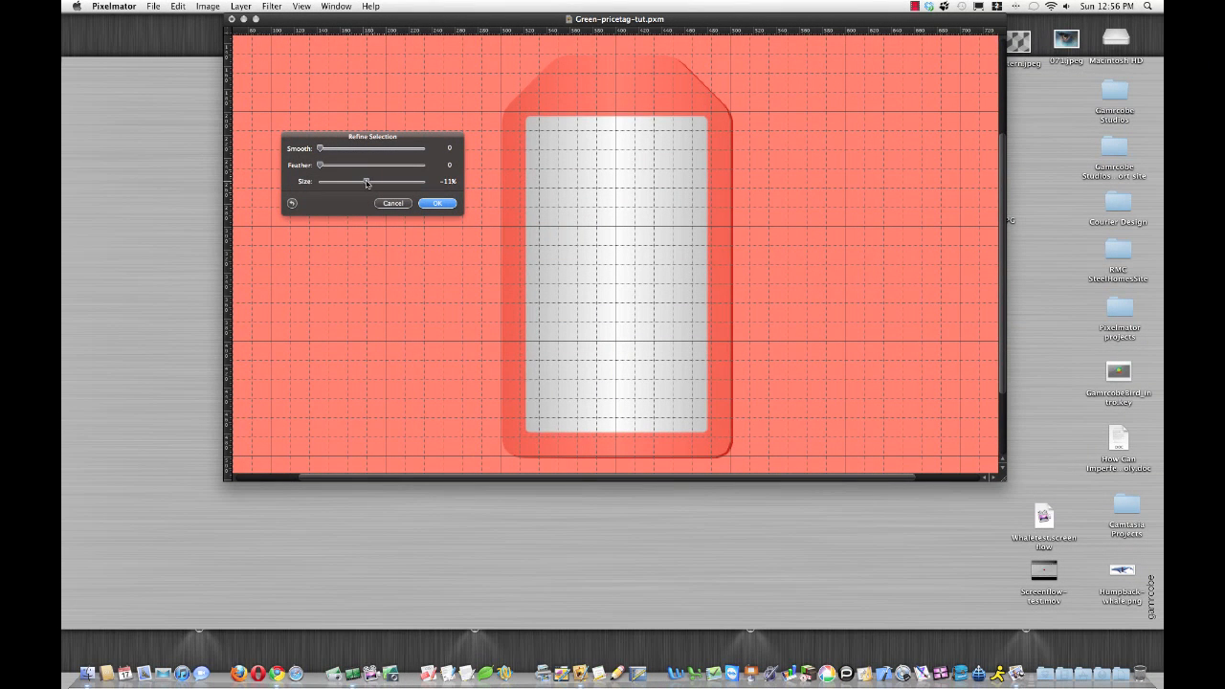
drag(367, 182, 363, 182)
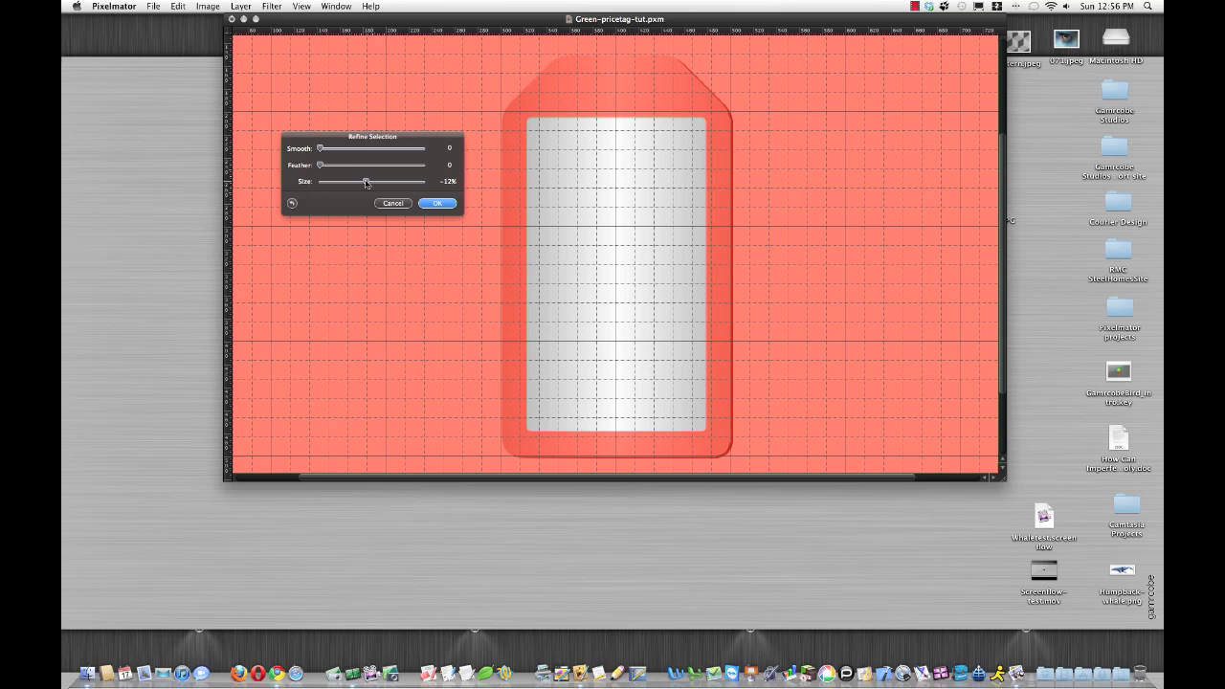
drag(368, 182, 362, 182)
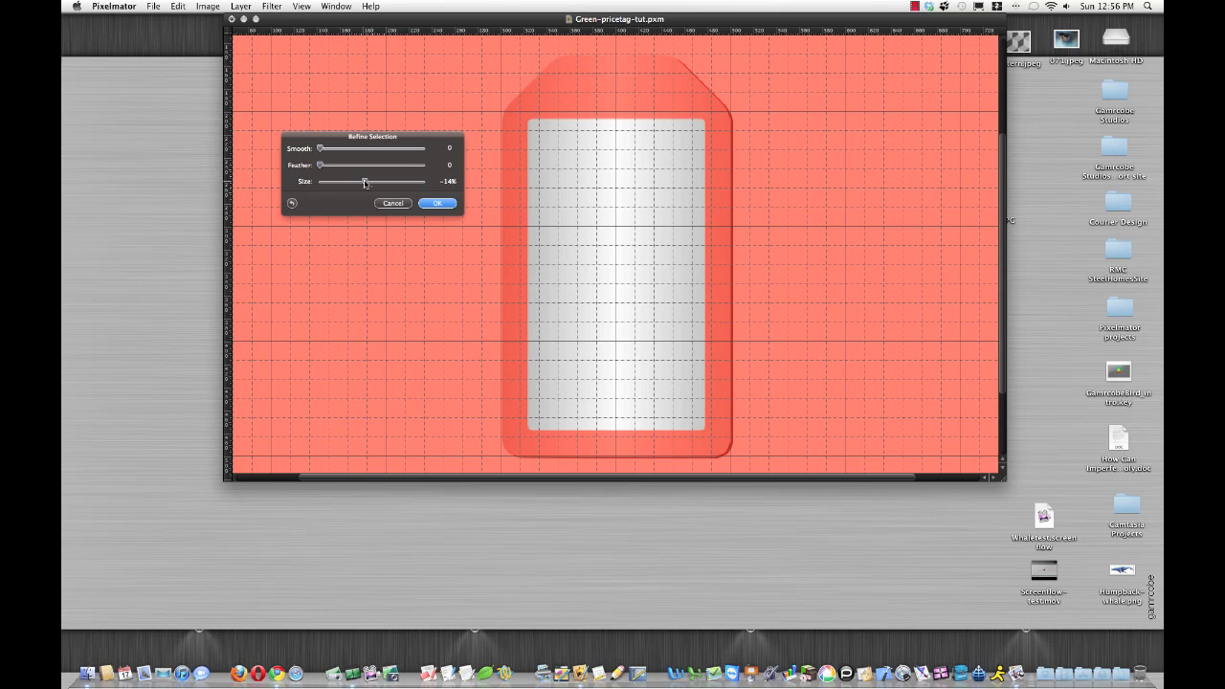
click(437, 203)
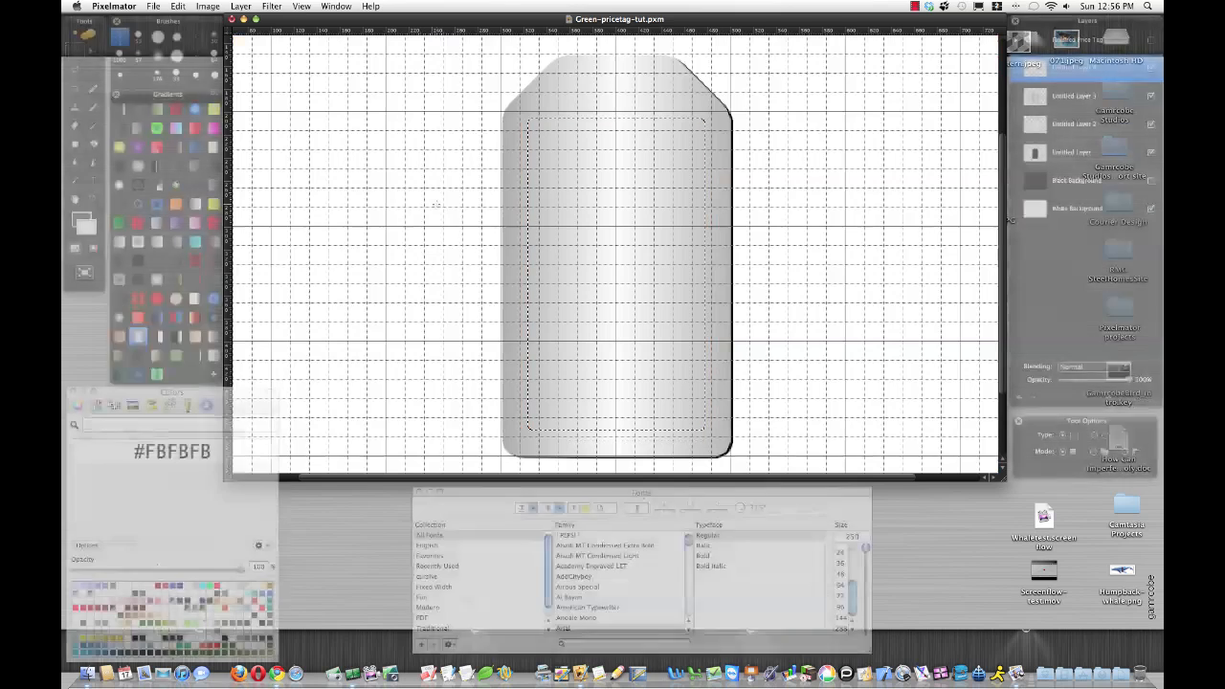
Refine again with a negative Size and smoothed corners, then apply the inset selection
click(176, 8)
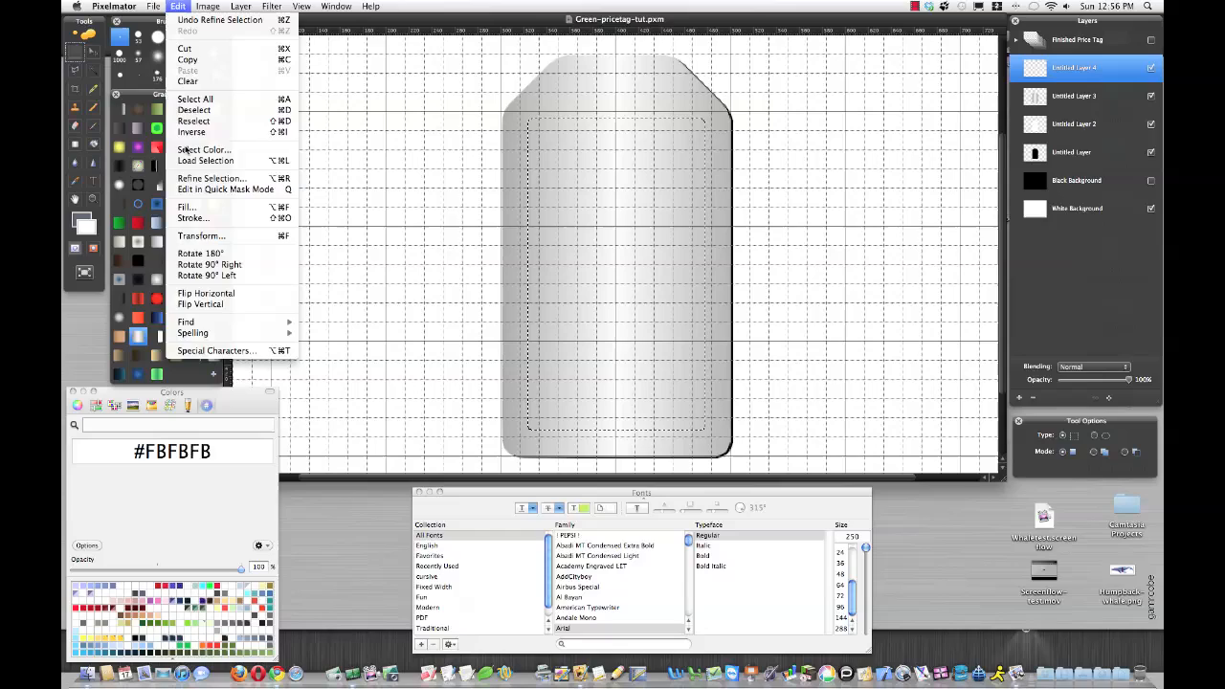
click(211, 178)
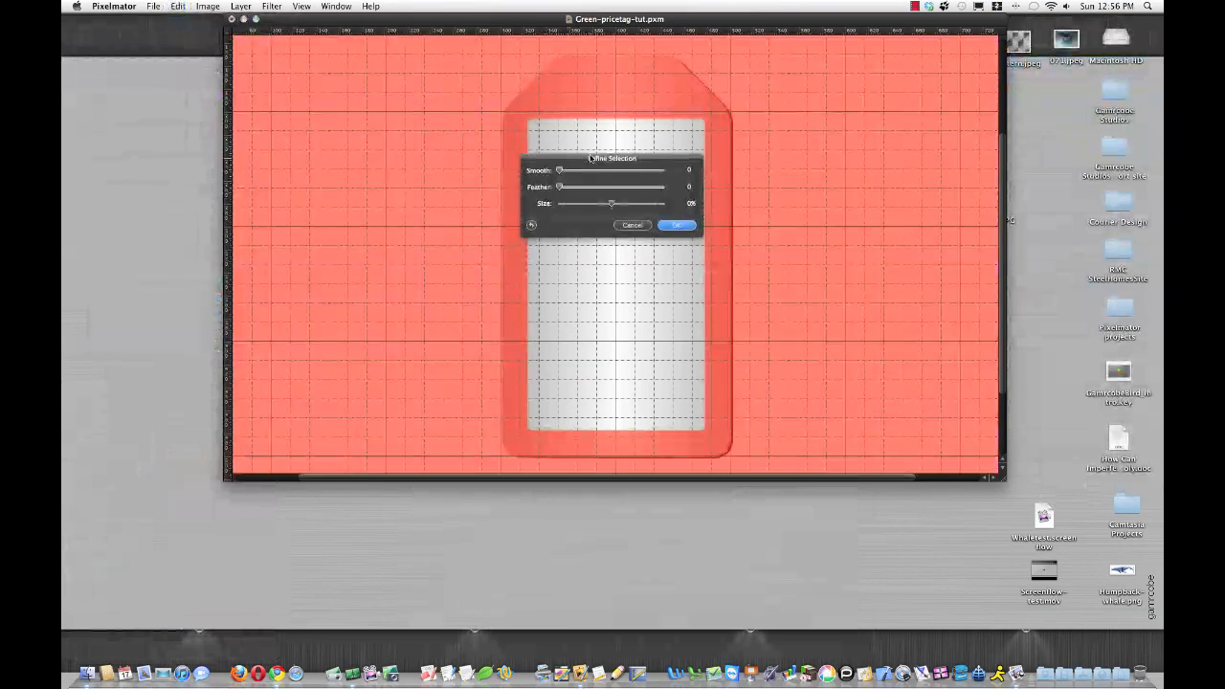
drag(614, 157, 338, 153)
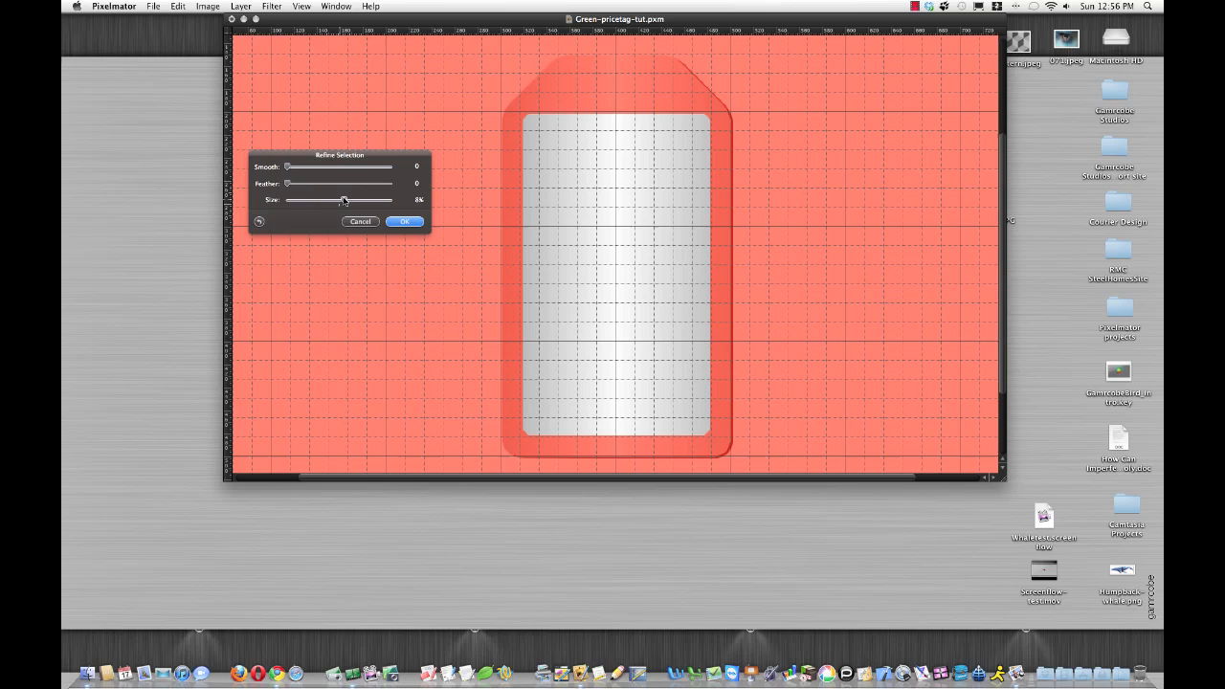
drag(333, 199, 346, 200)
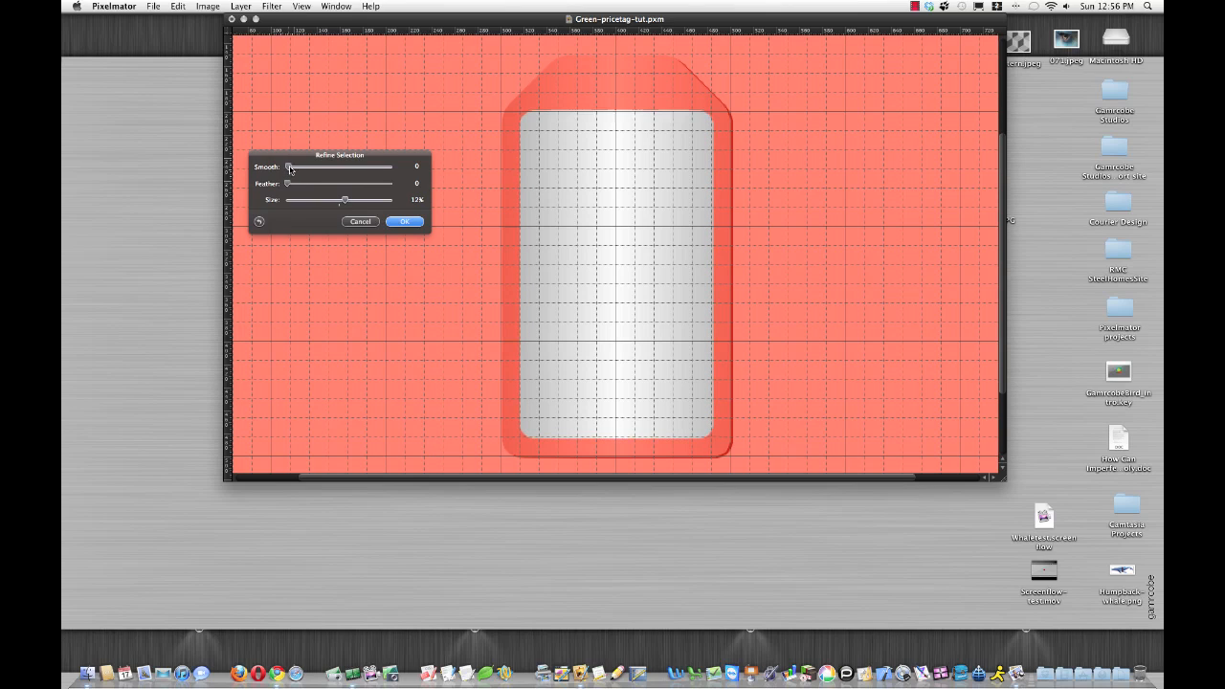
drag(291, 167, 295, 166)
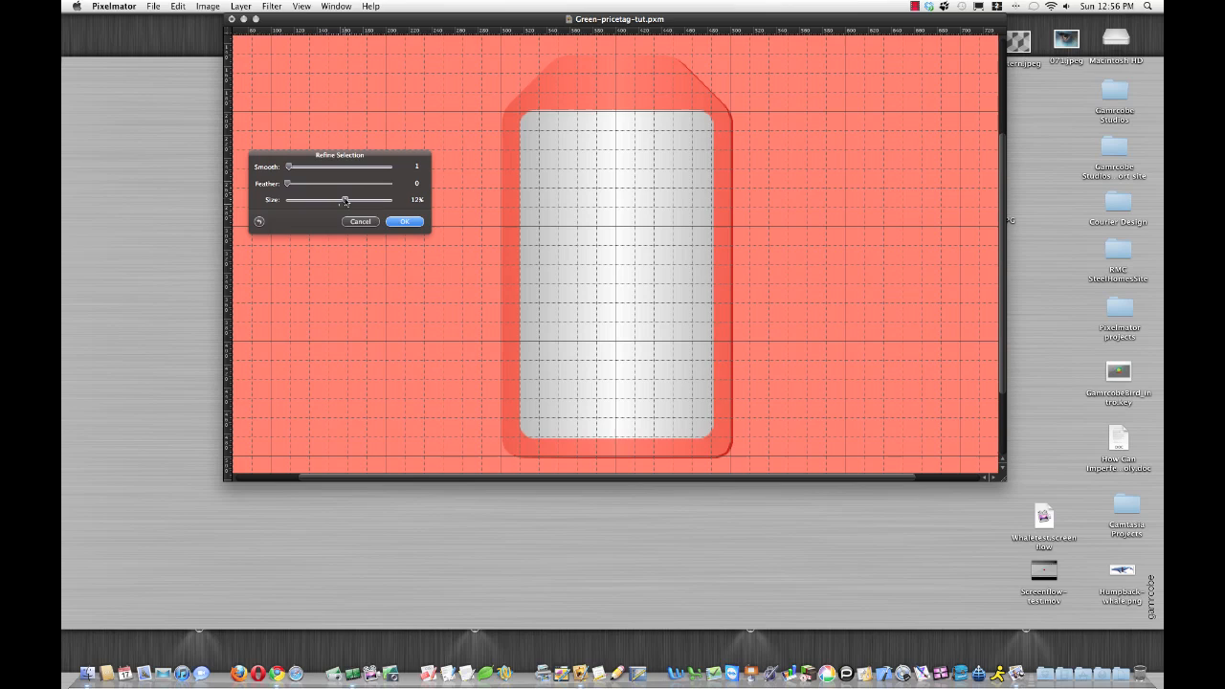
drag(348, 201, 343, 201)
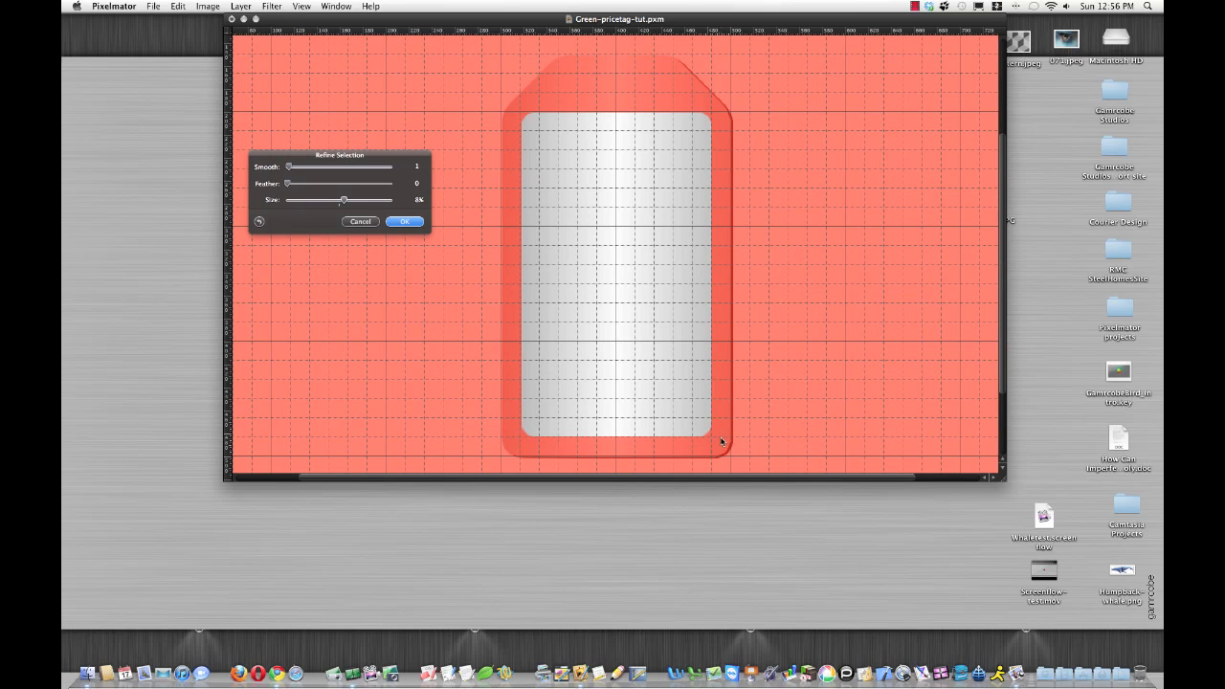
mouse_move(515, 147)
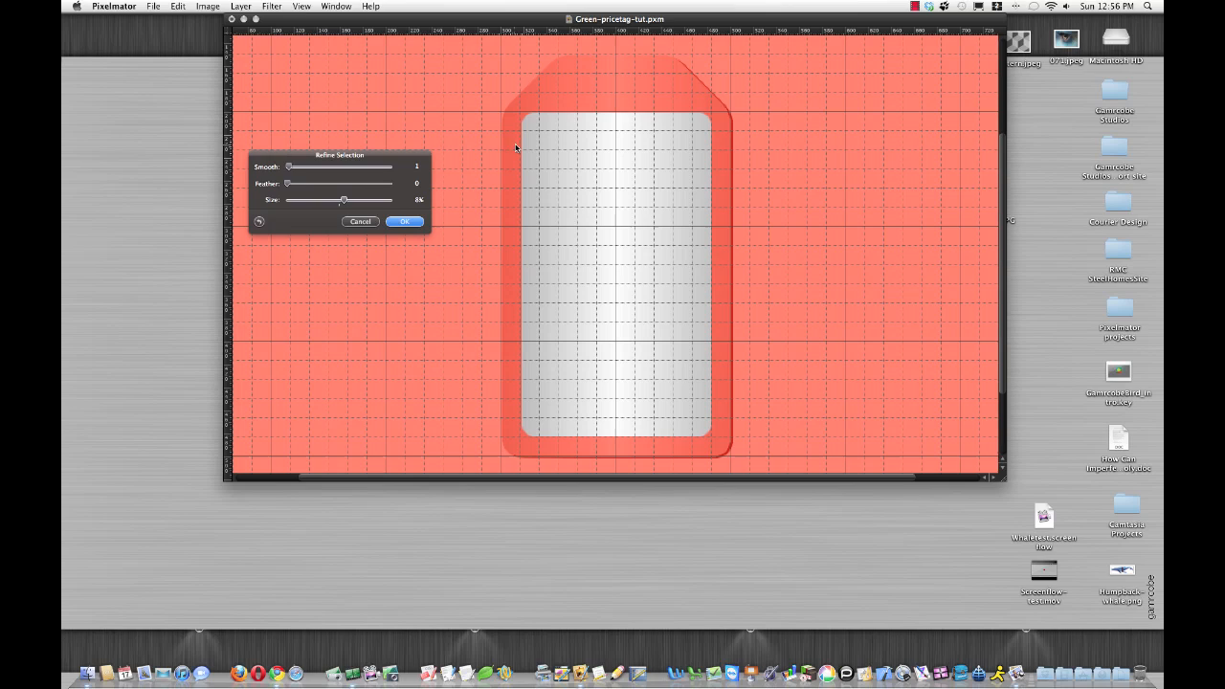
mouse_move(534, 117)
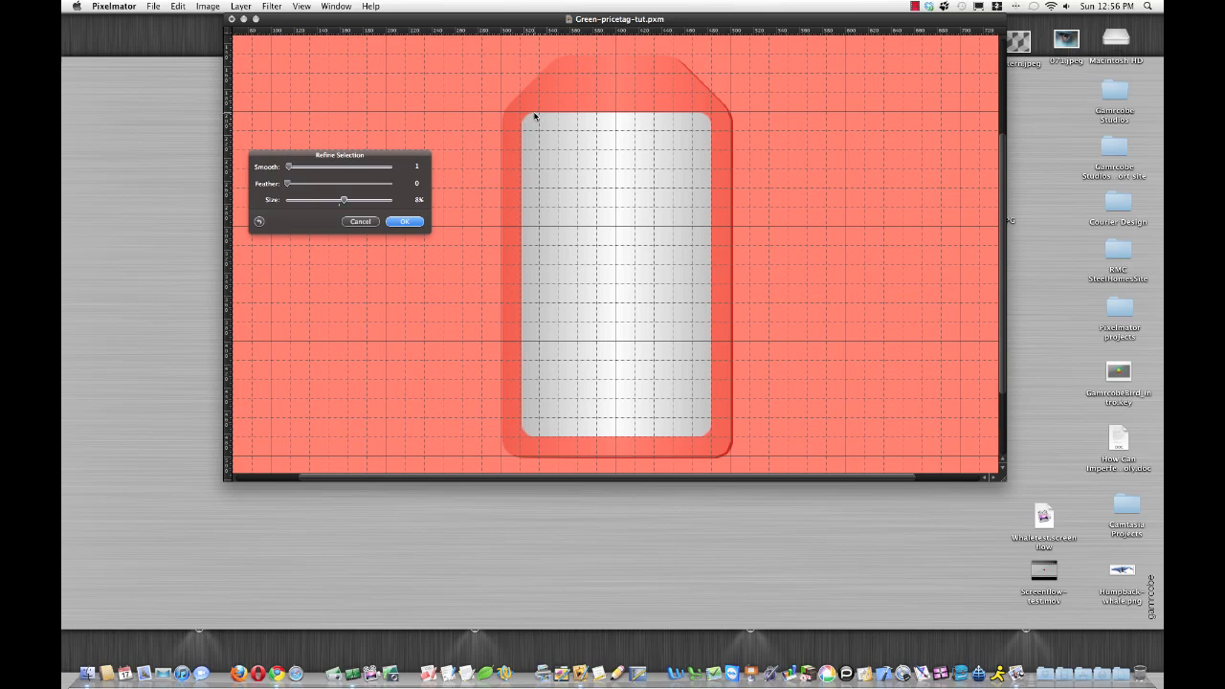
mouse_move(417, 207)
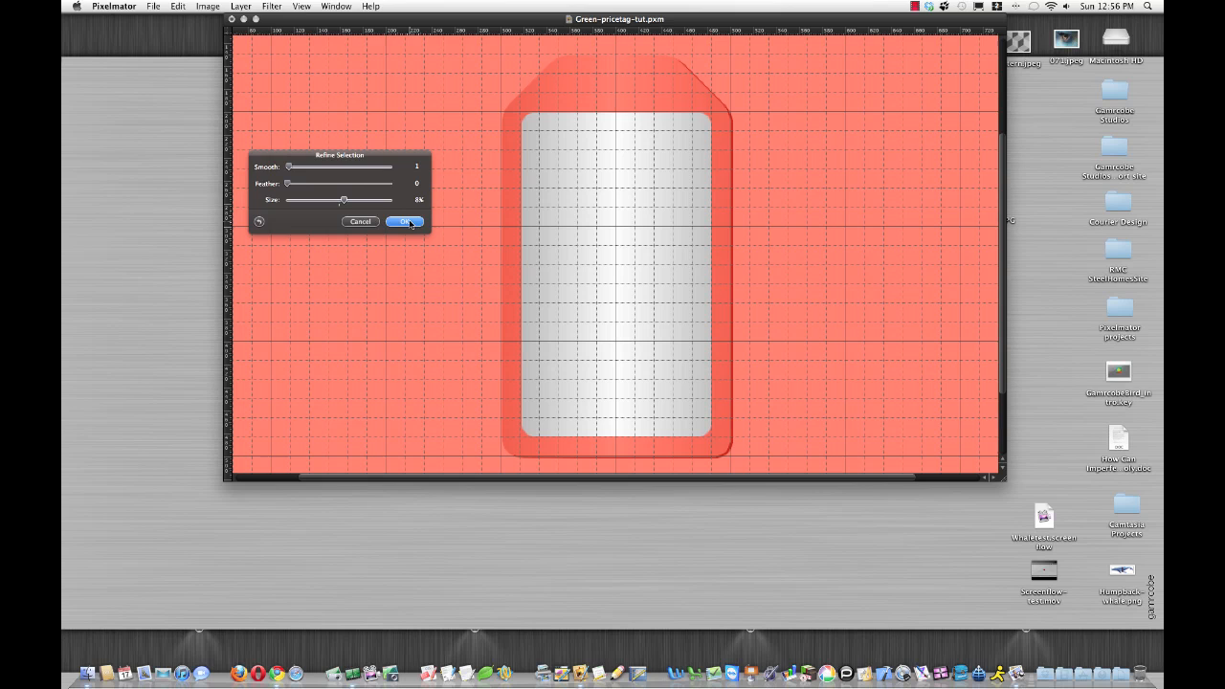
click(404, 222)
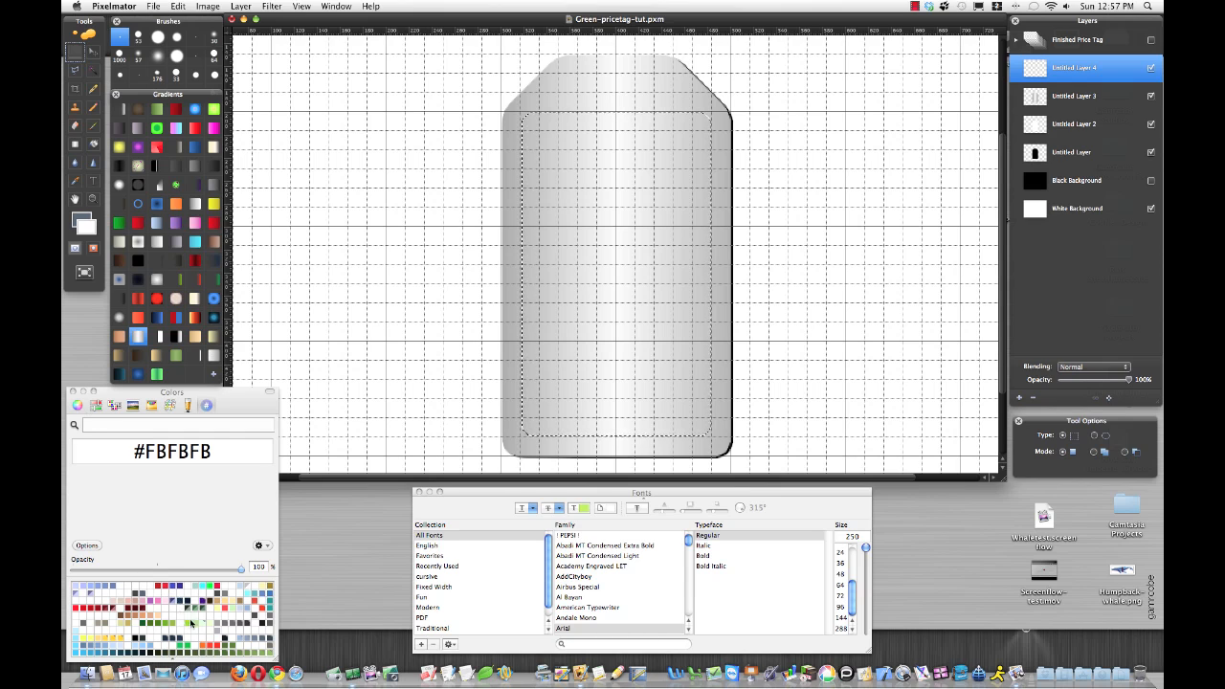
Fill the inset selection with black and add a new empty layer above it
click(151, 406)
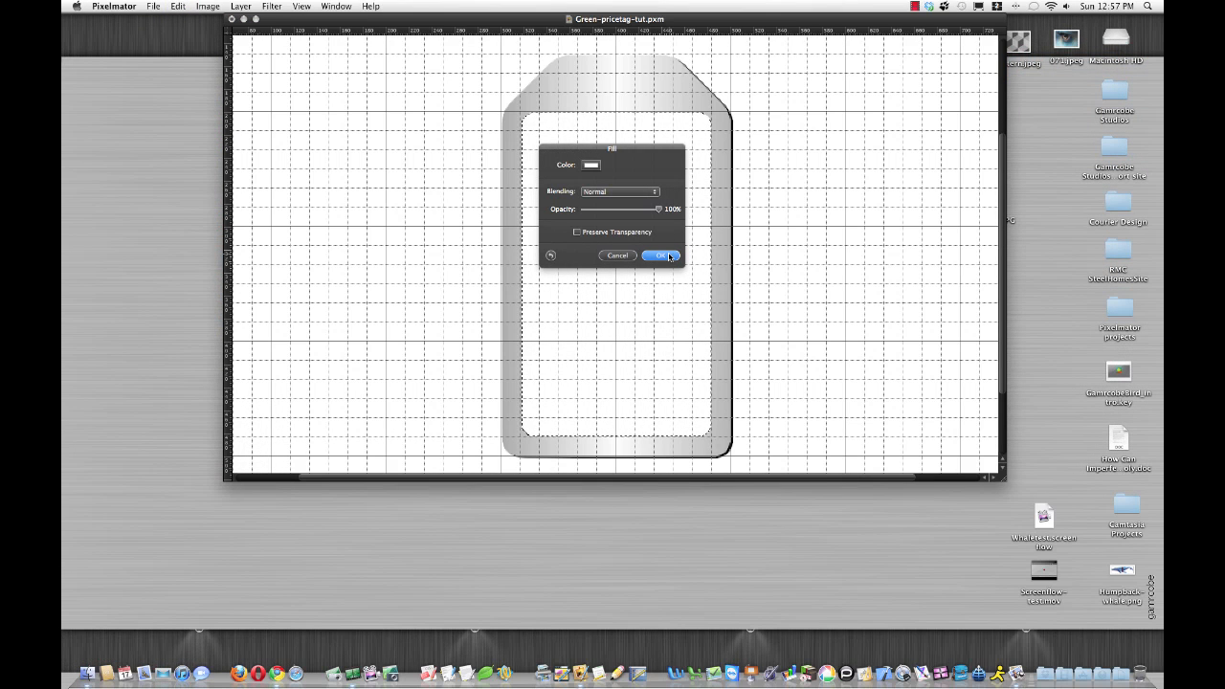
click(659, 257)
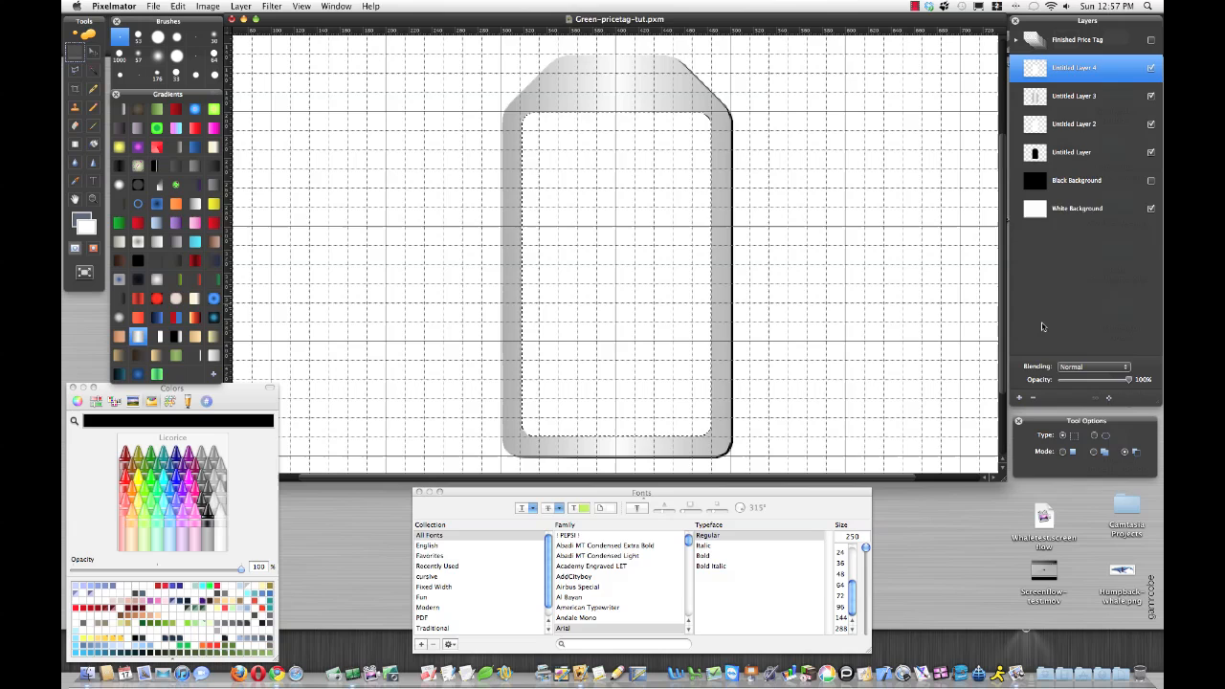
click(1018, 397)
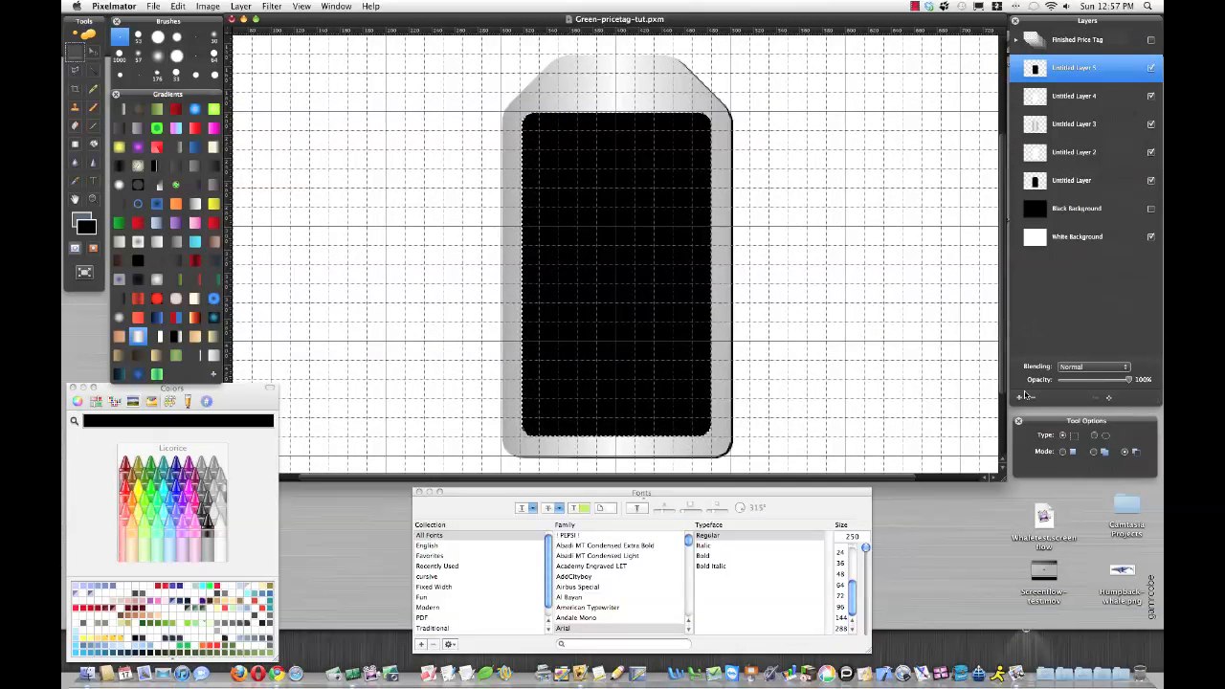
click(1019, 397)
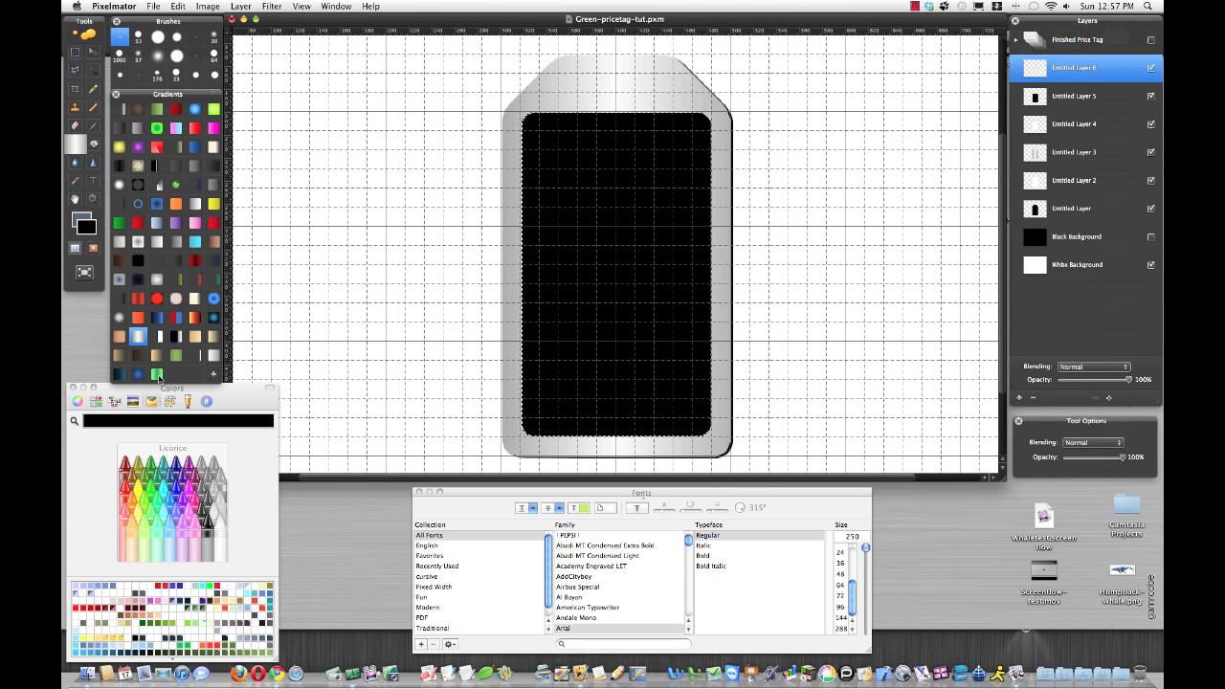
Fill the inset panel with the green (#008040) gradient from the Gradients palette
click(157, 373)
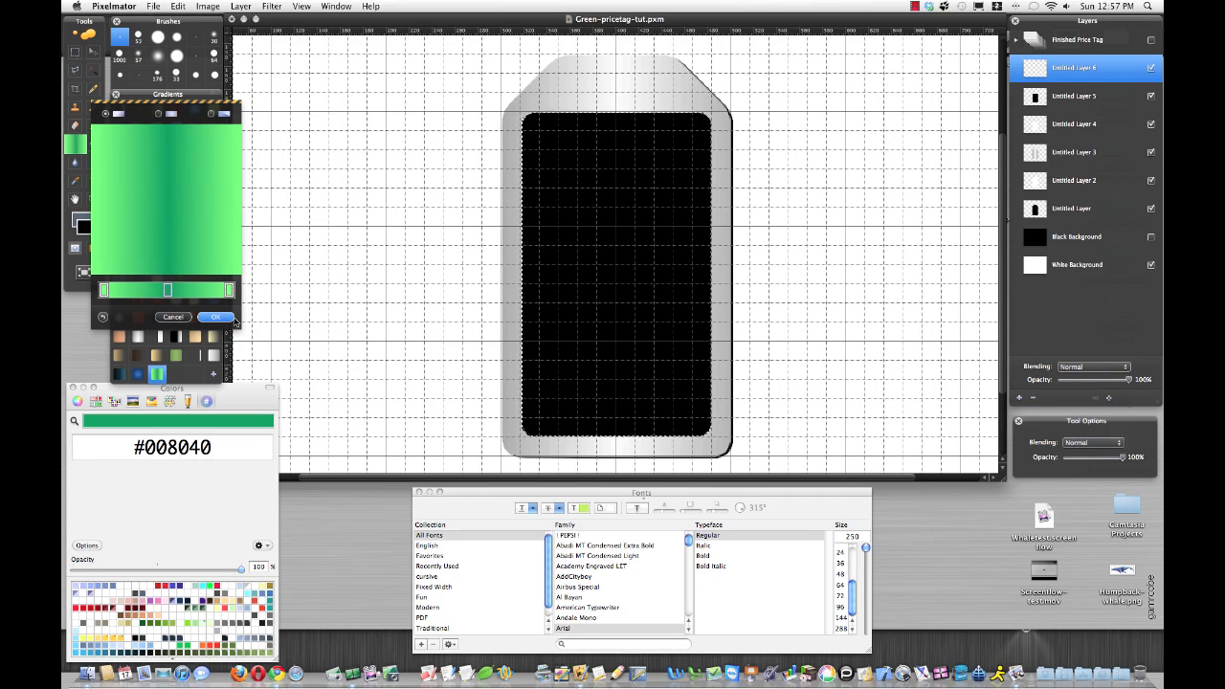
click(215, 318)
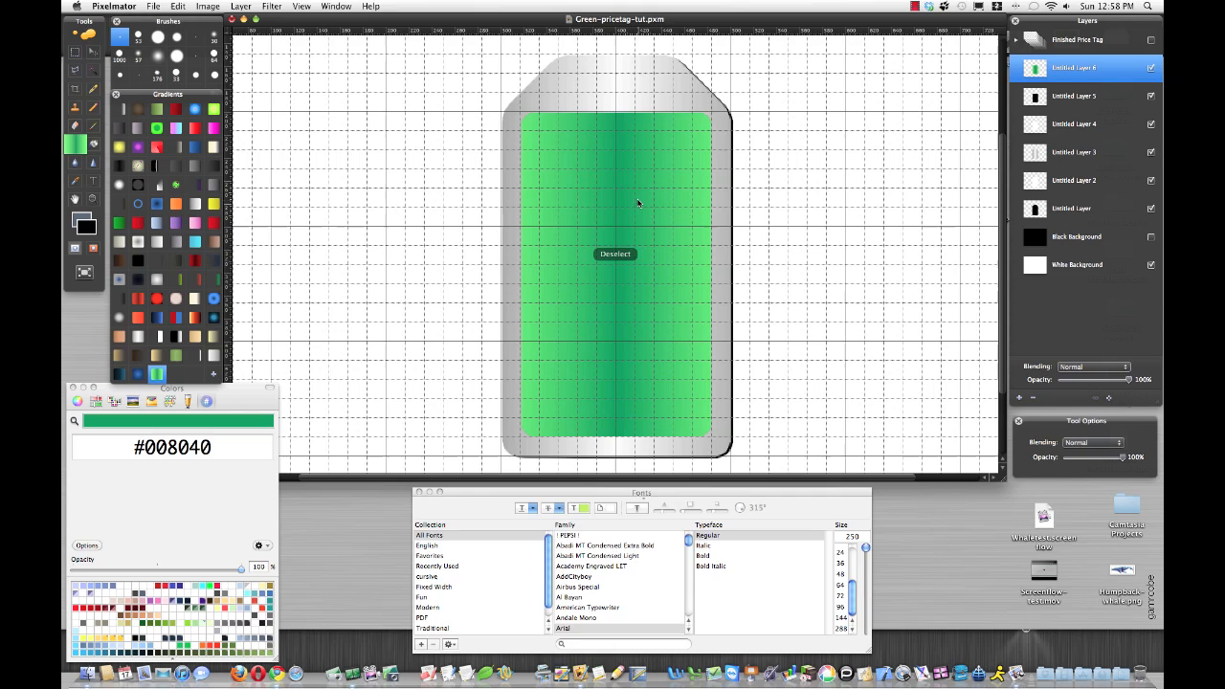
click(616, 253)
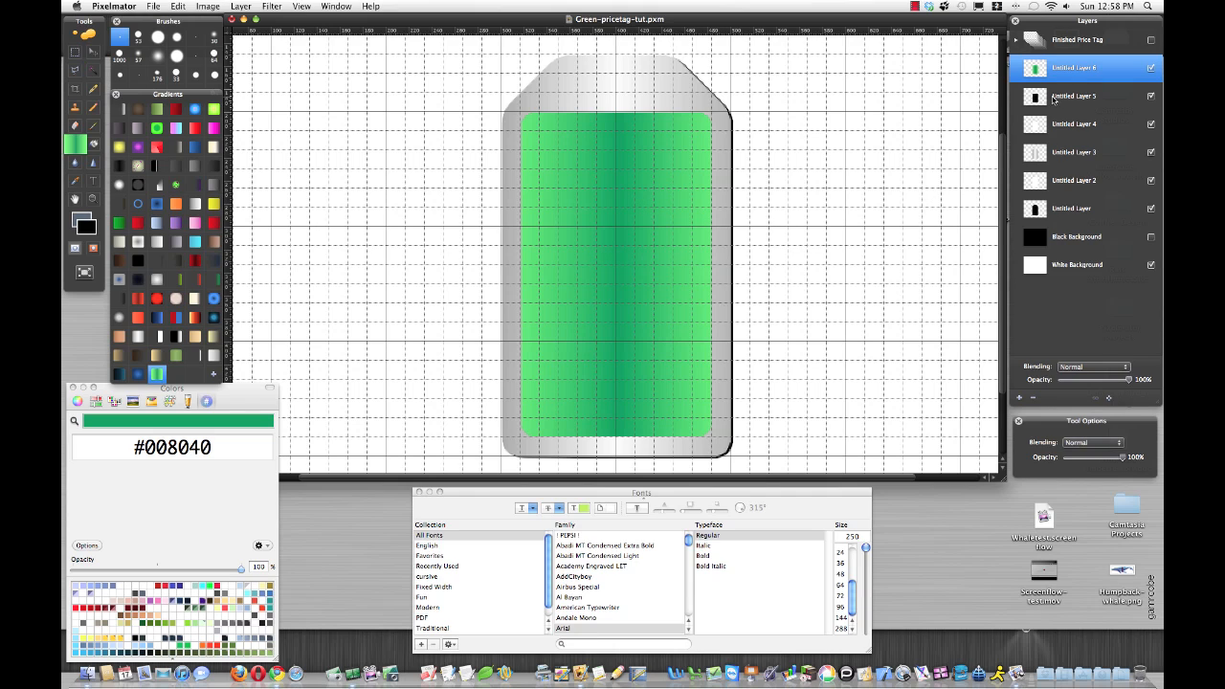
Offset a duplicated panel layer beneath the green panel with the Move tool, toggling the white background
click(1074, 96)
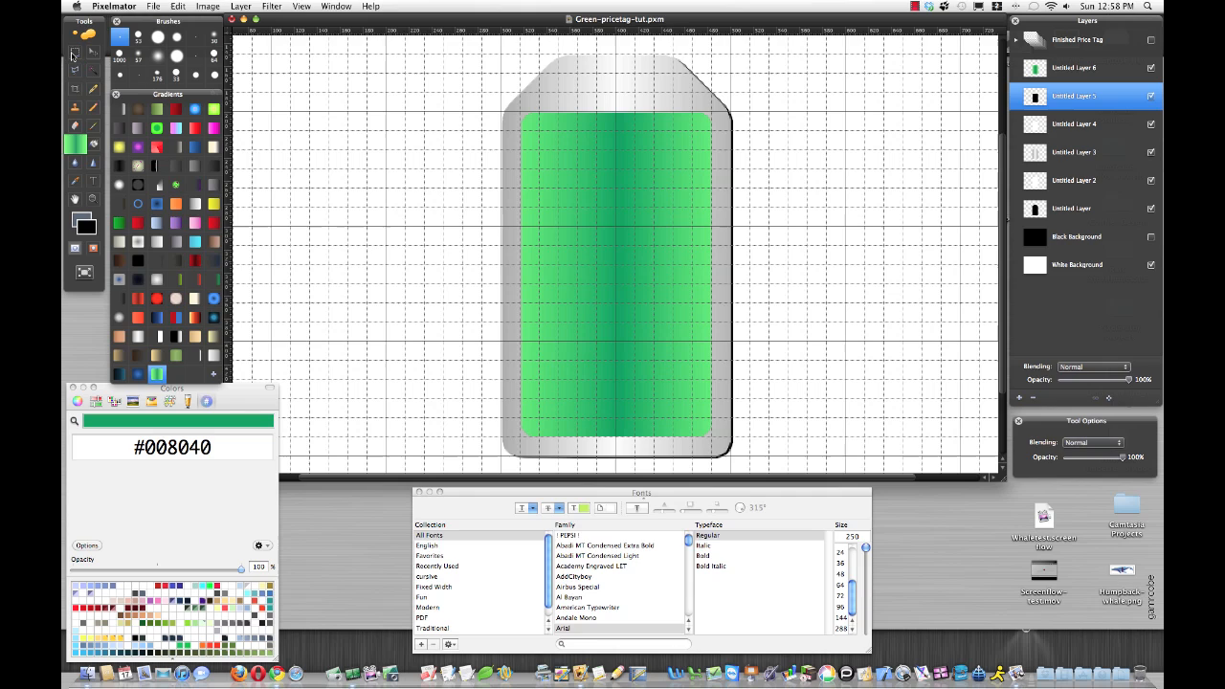
click(92, 34)
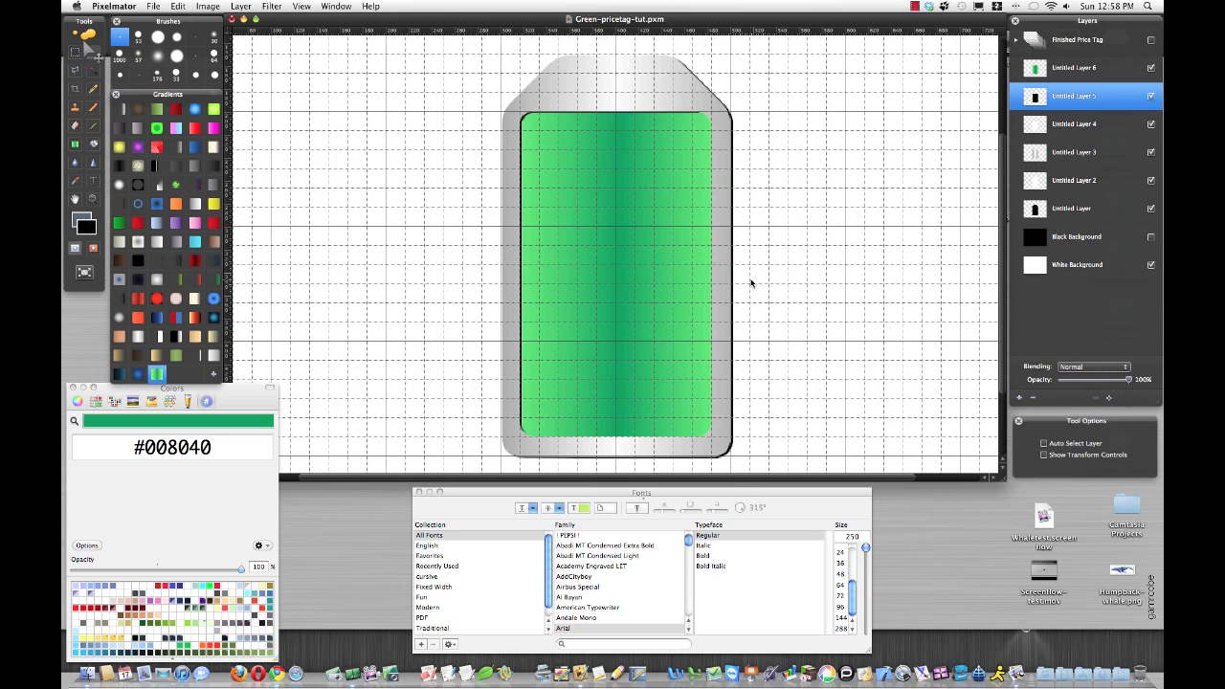
mouse_move(601, 398)
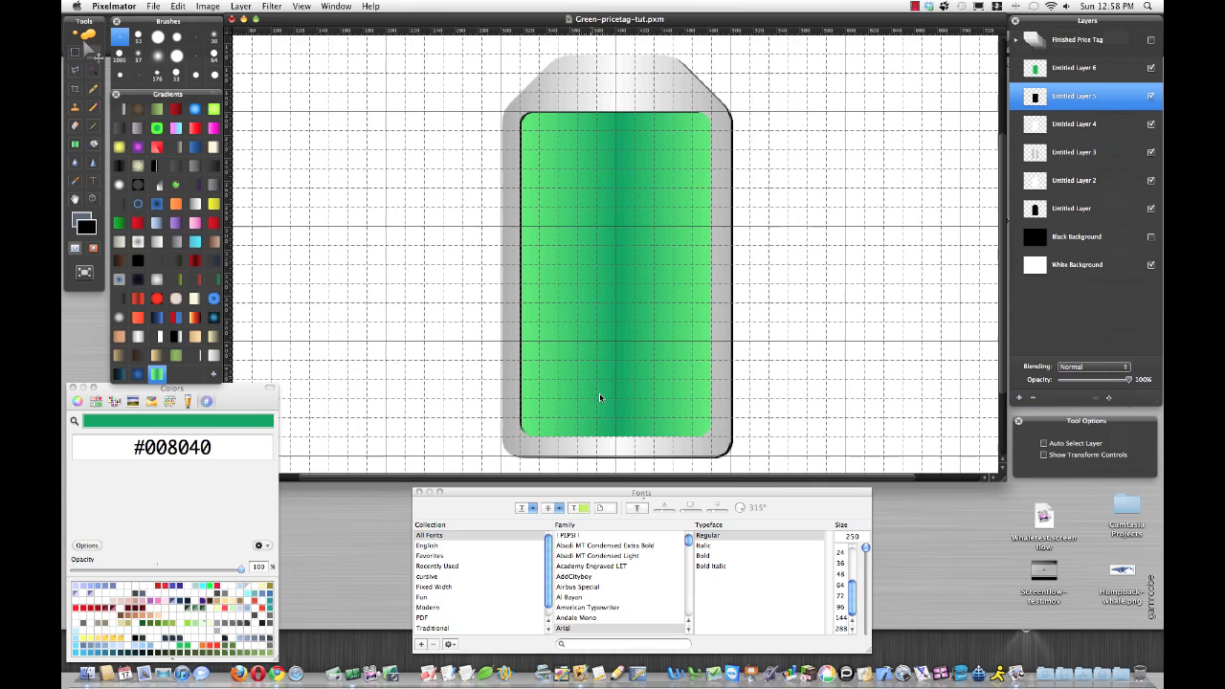
click(1074, 123)
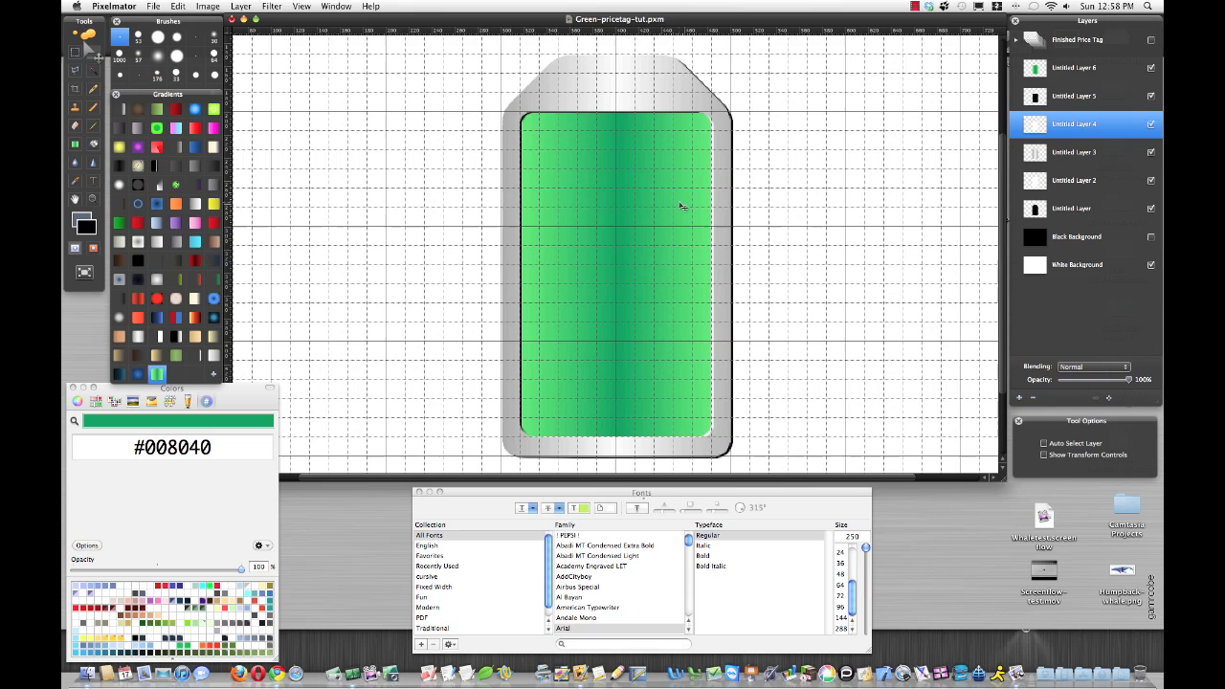
mouse_move(608, 138)
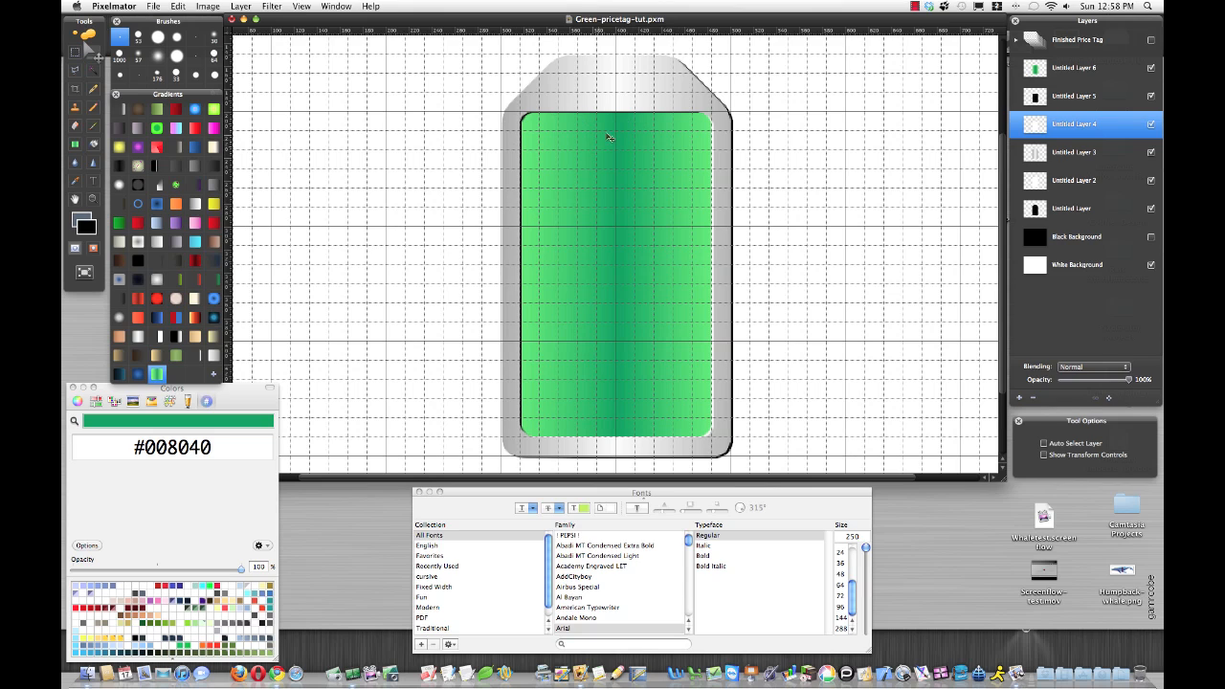
mouse_move(605, 182)
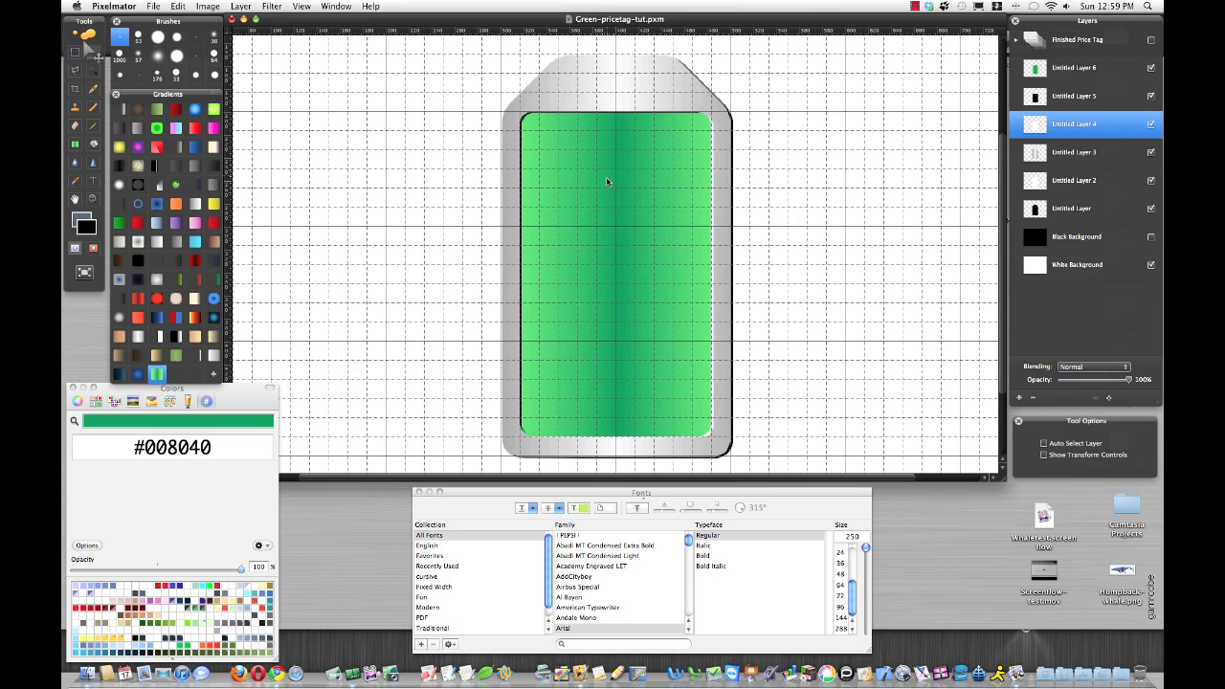
mouse_move(681, 119)
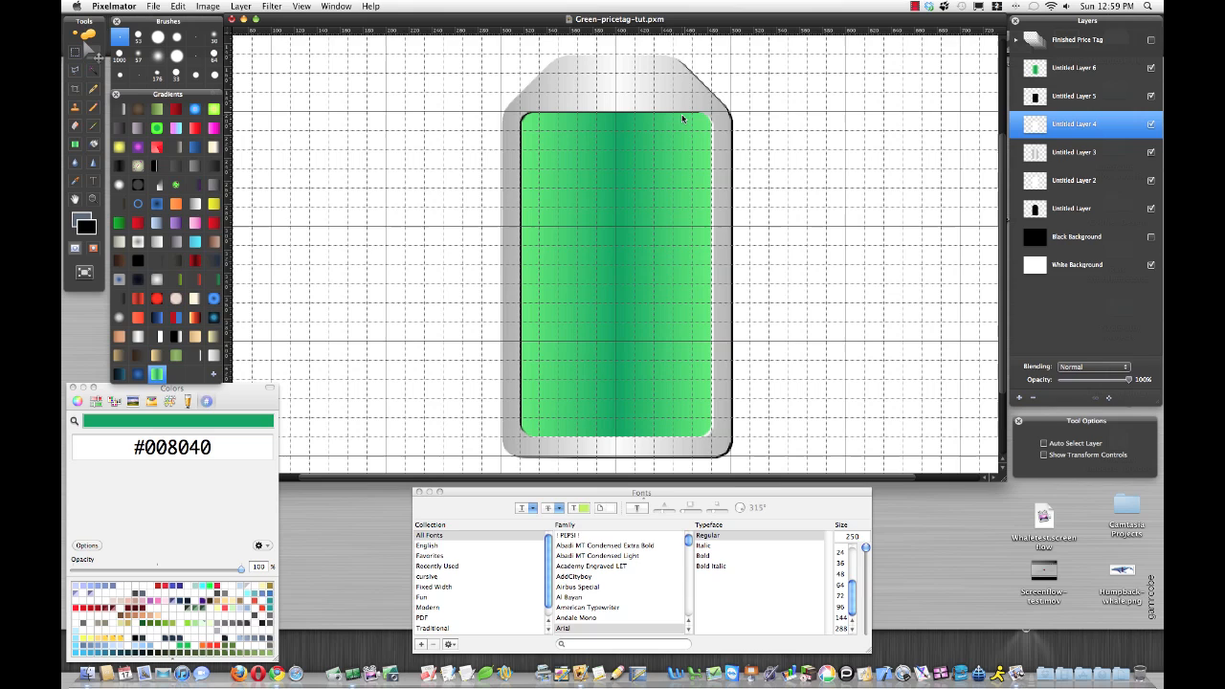
mouse_move(559, 437)
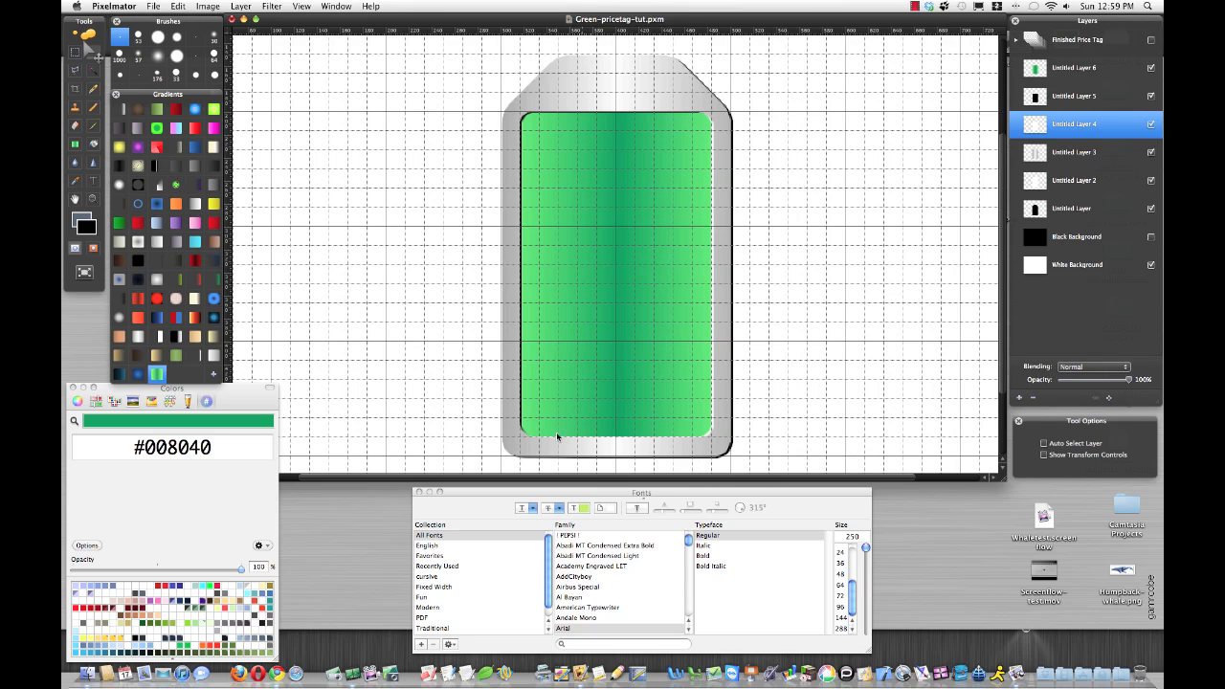
mouse_move(599, 103)
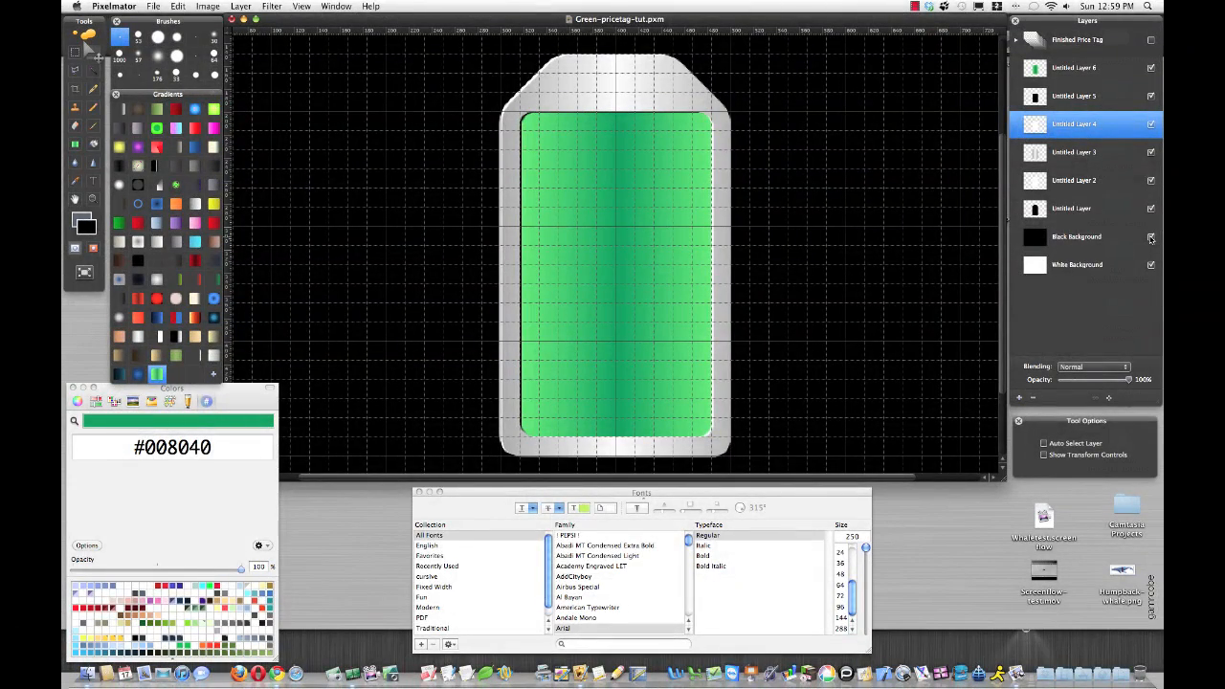
click(1153, 237)
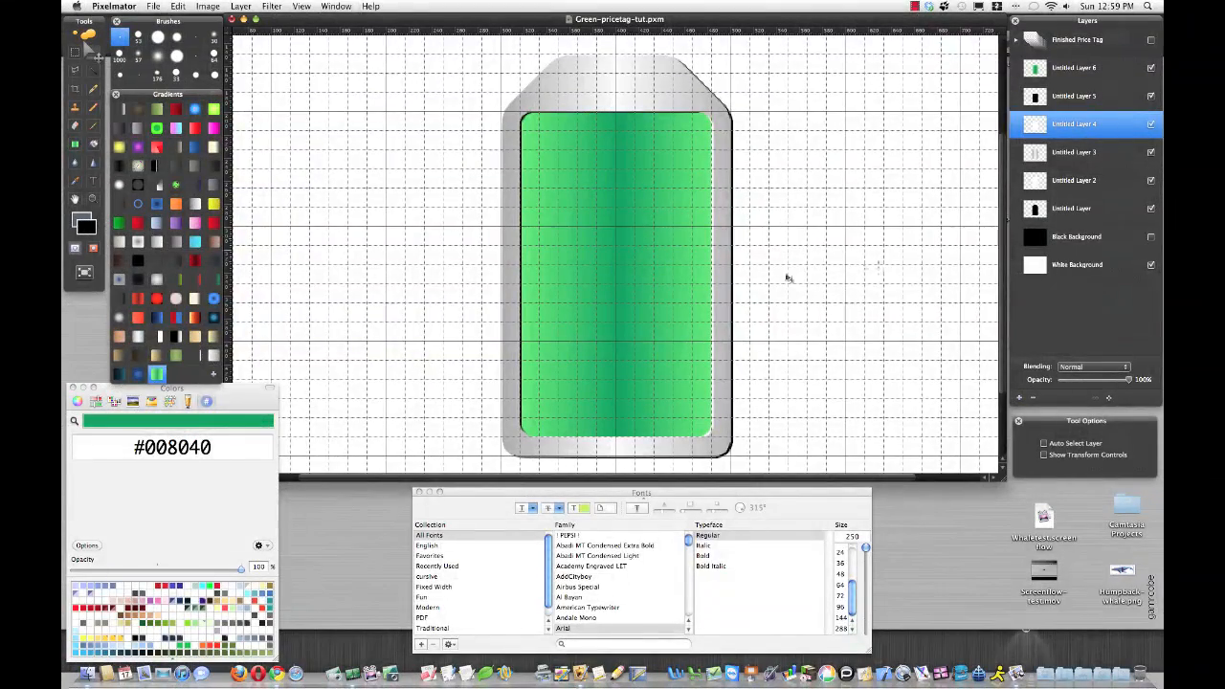